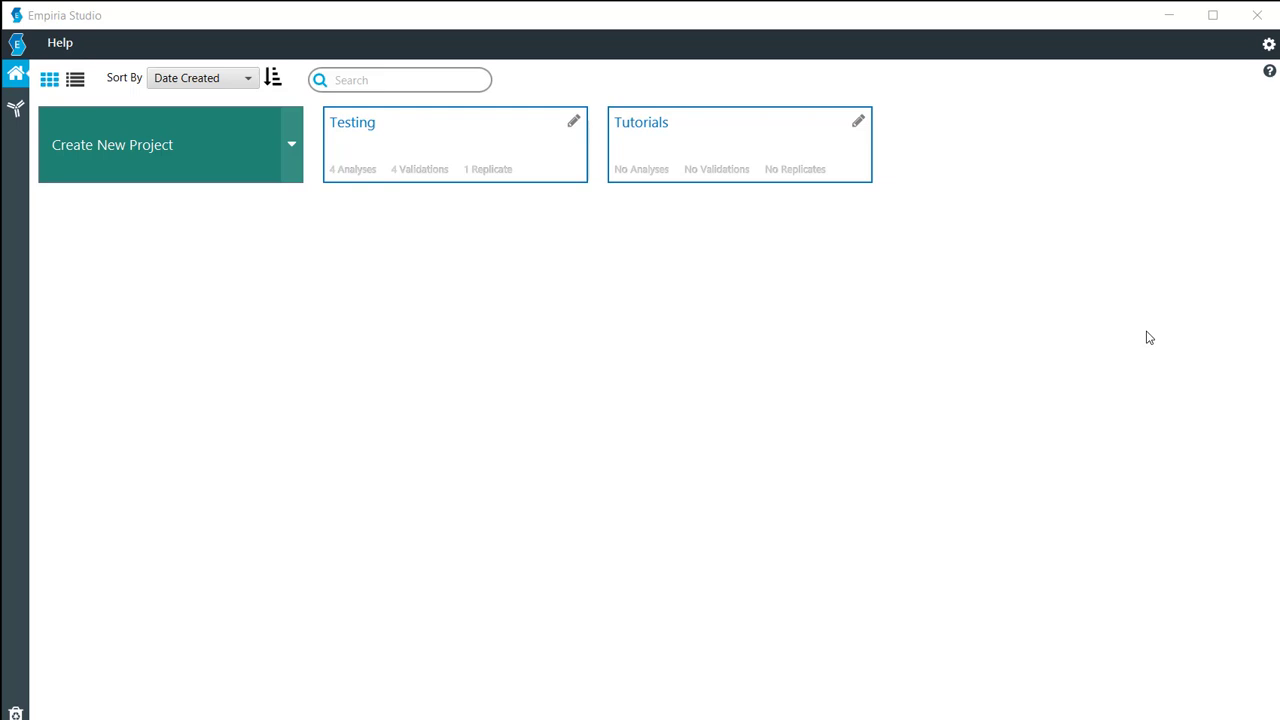
pyautogui.moveTo(1136, 348)
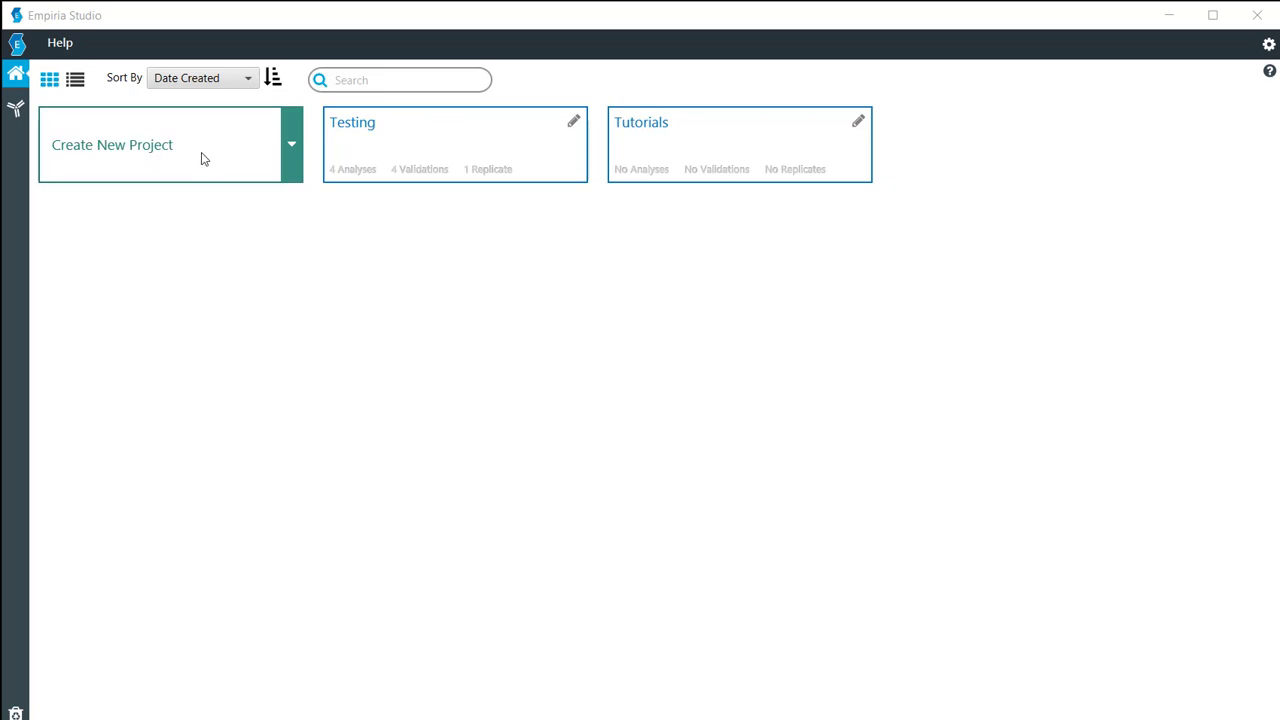
pyautogui.moveTo(138, 150)
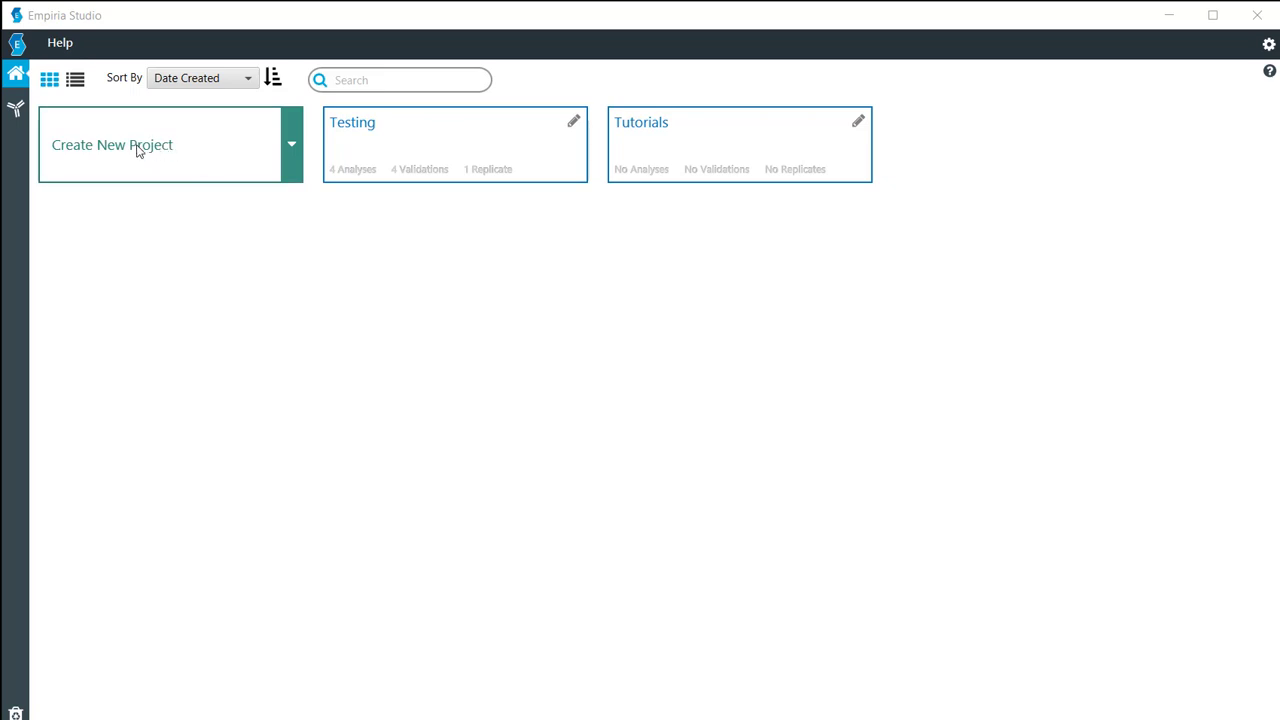
pyautogui.moveTo(252, 162)
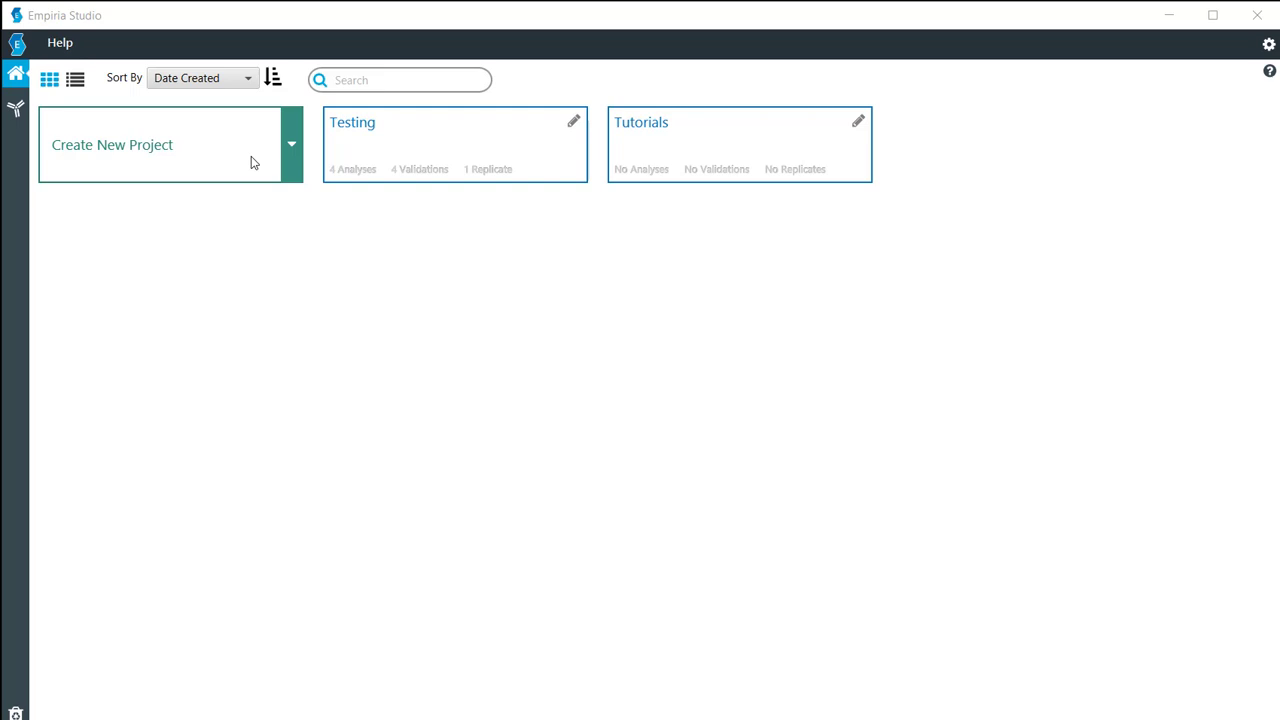
pyautogui.moveTo(716, 140)
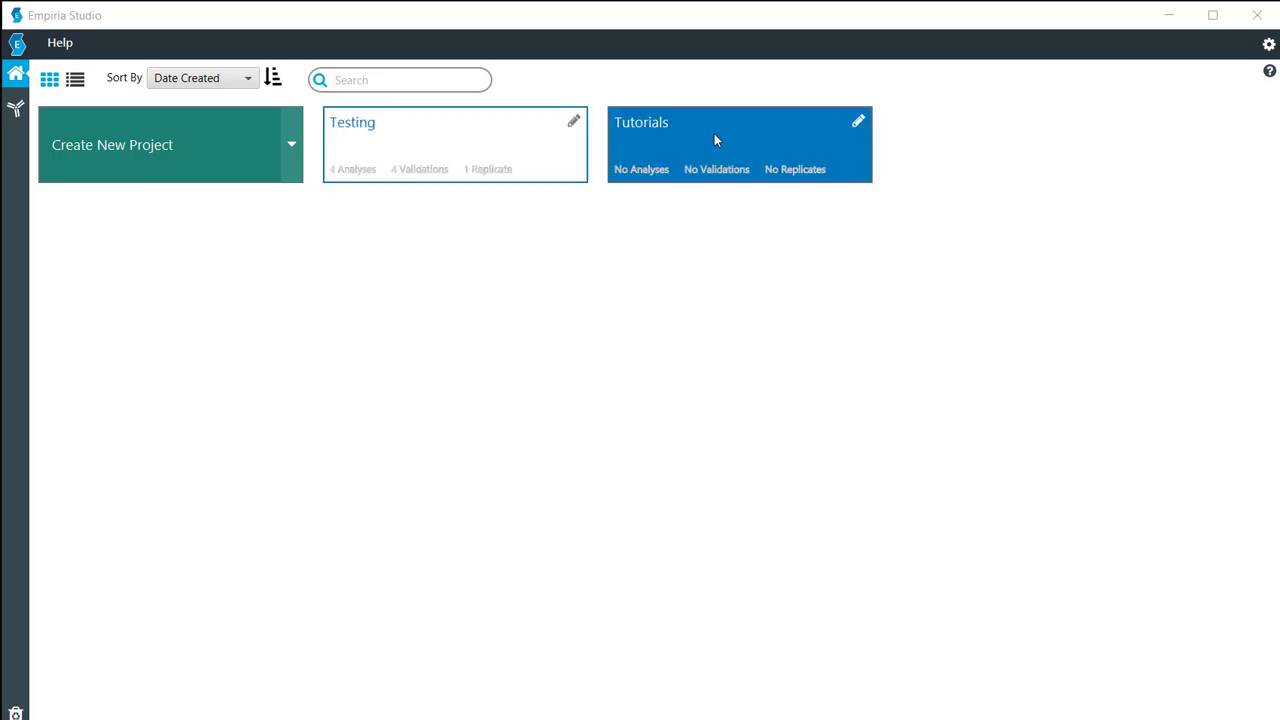
pyautogui.moveTo(712, 140)
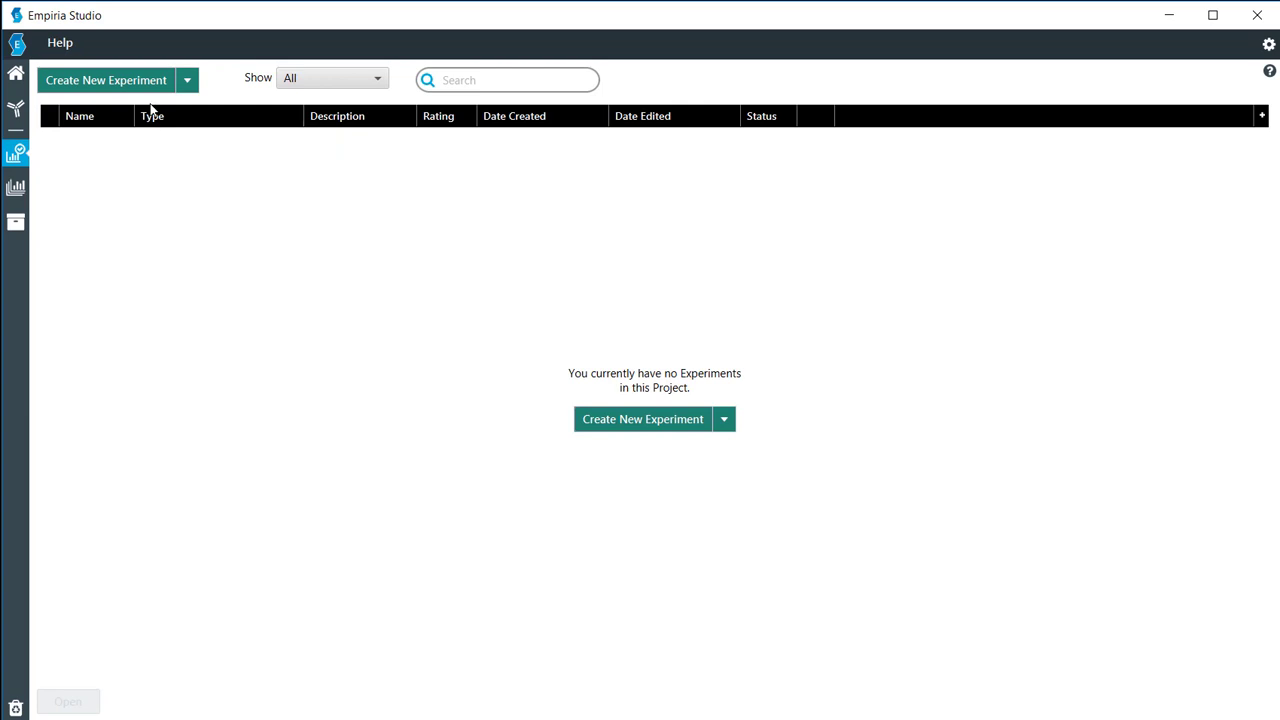
# Step: Create a new experiment and look at the Antibody Validation workflow tile
pyautogui.click(106, 80)
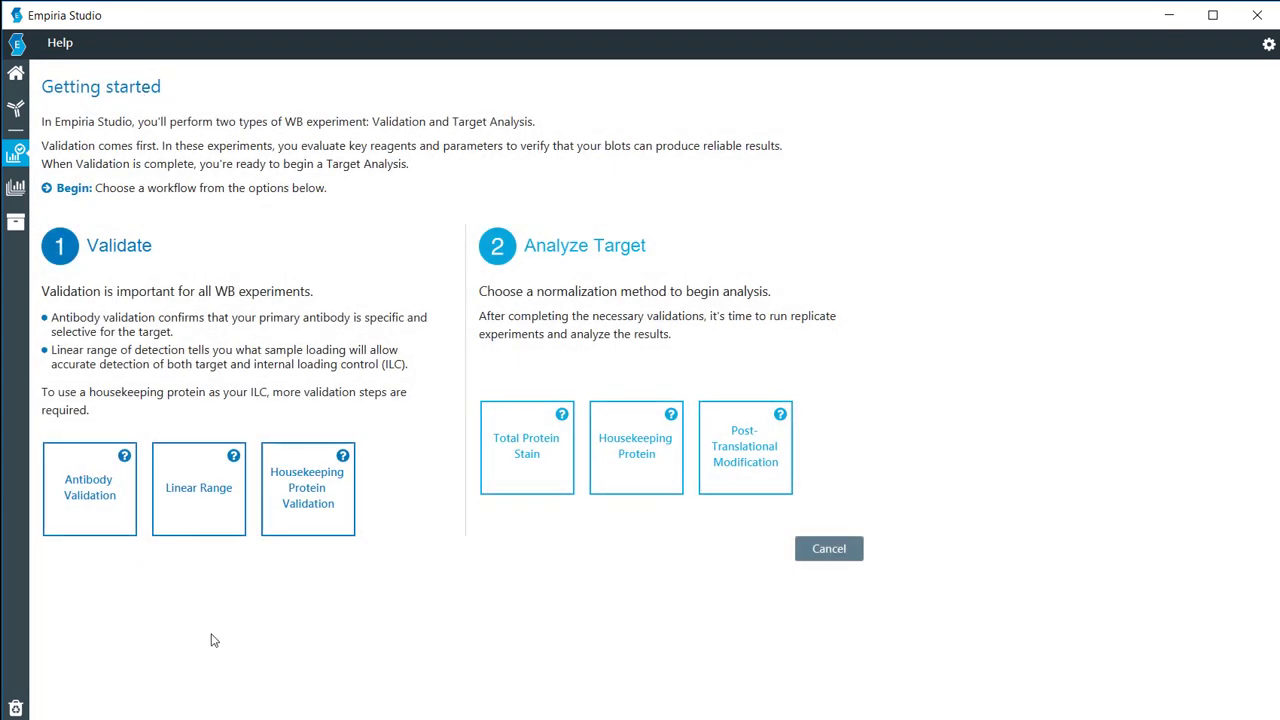
pyautogui.click(88, 488)
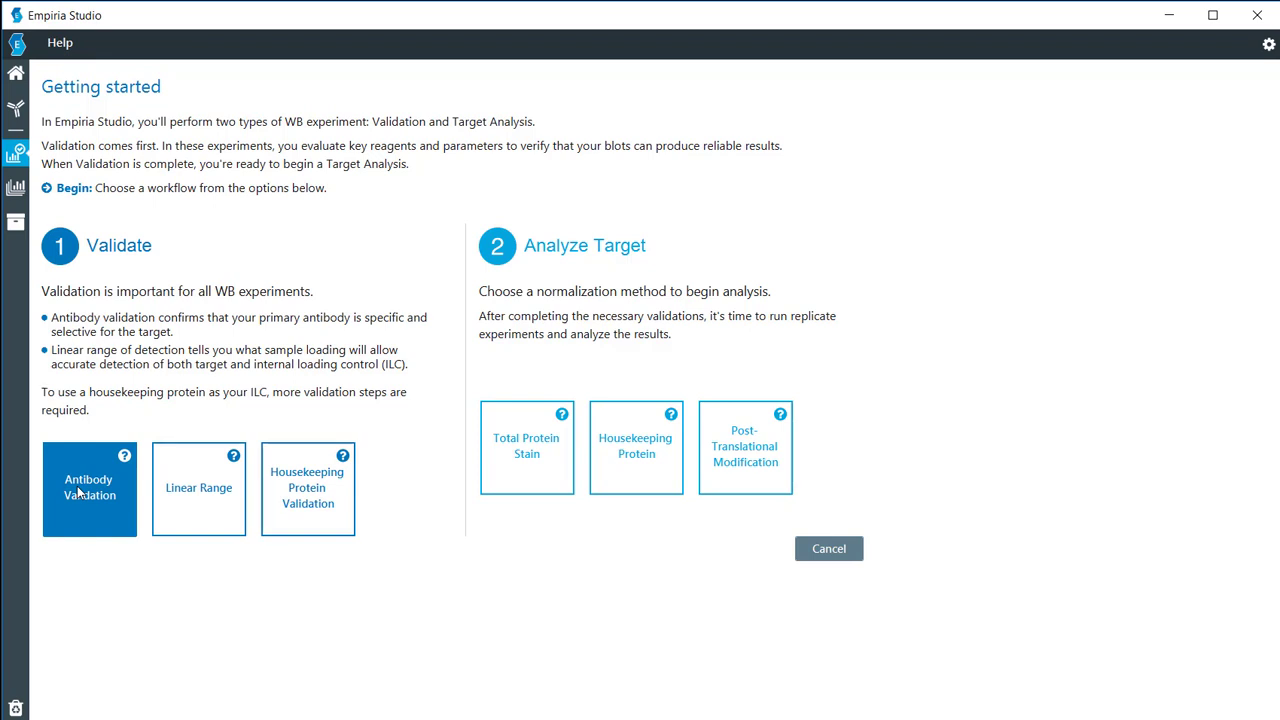
pyautogui.moveTo(96, 524)
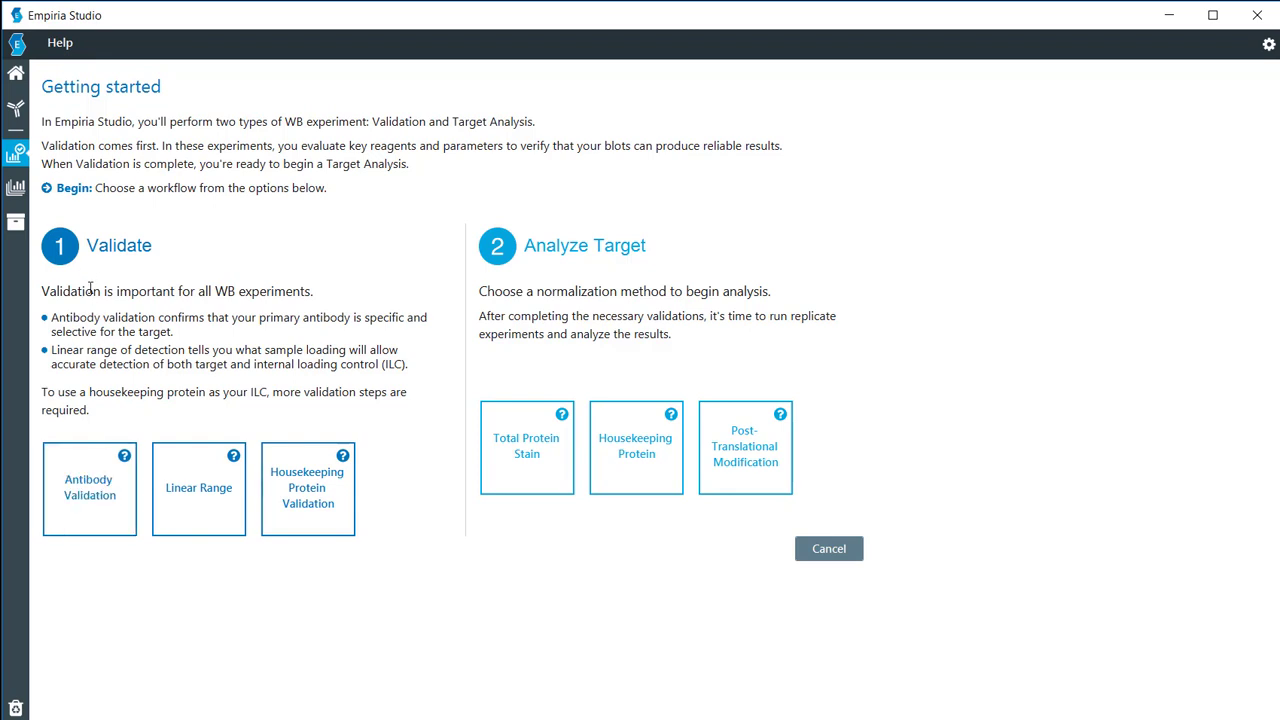
pyautogui.click(88, 488)
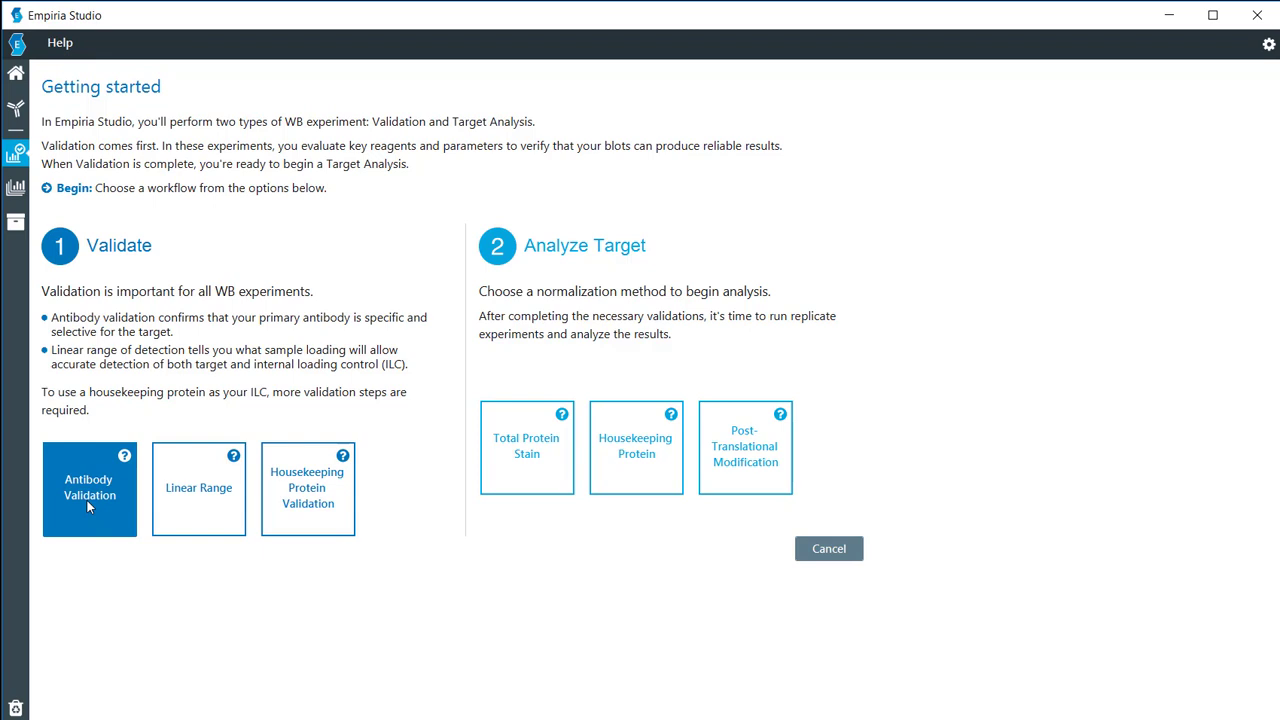
# Step: Explore the Linear Range and Housekeeping validation tiles, returning to Antibody Validation
pyautogui.click(198, 488)
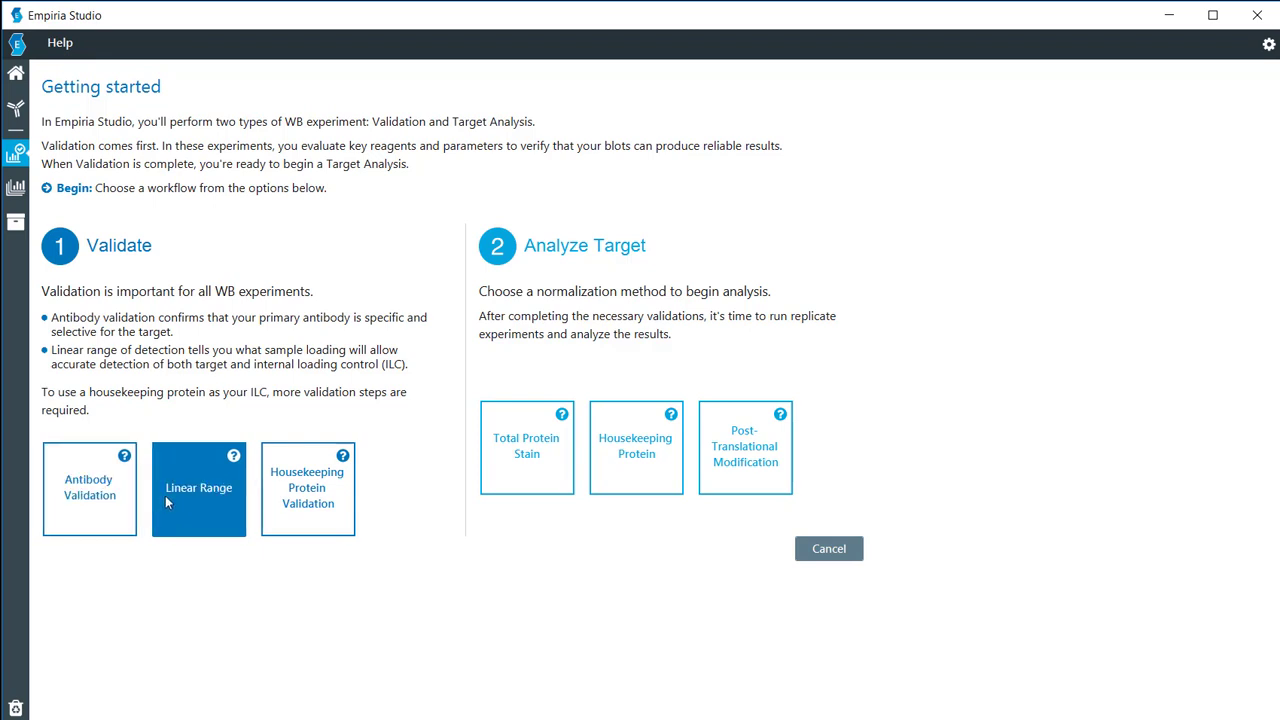
pyautogui.click(308, 488)
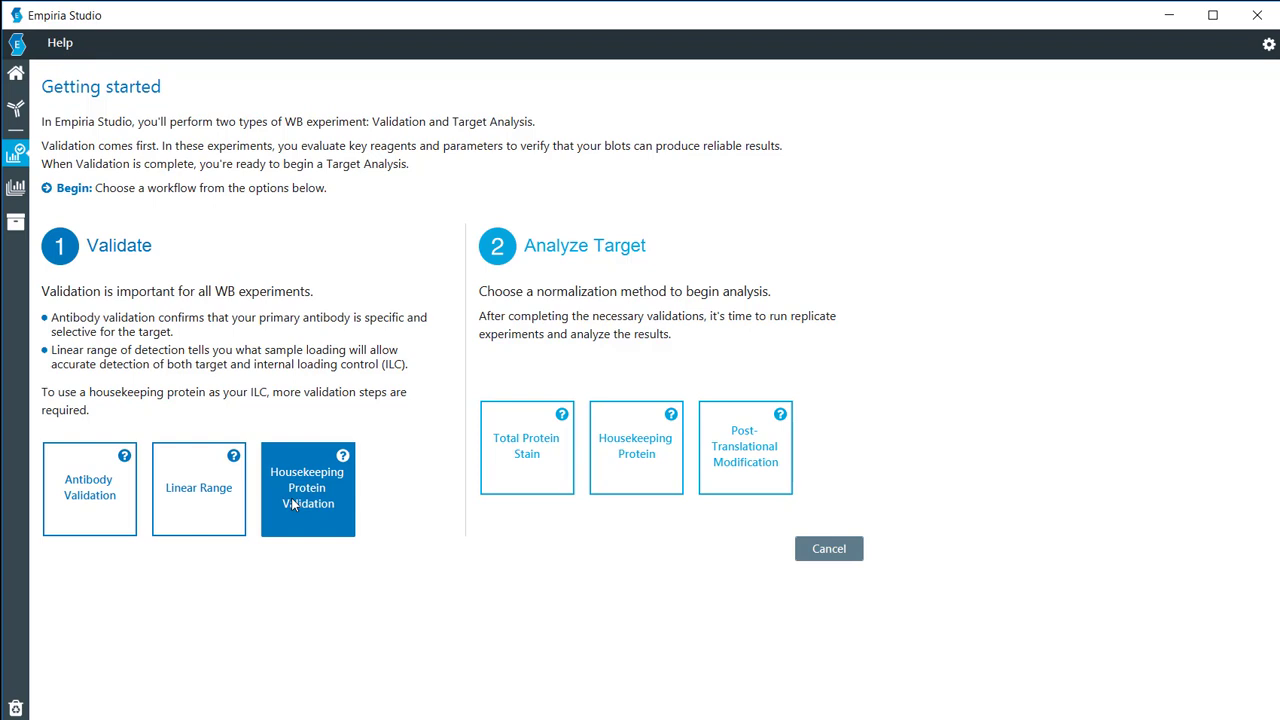
pyautogui.click(88, 488)
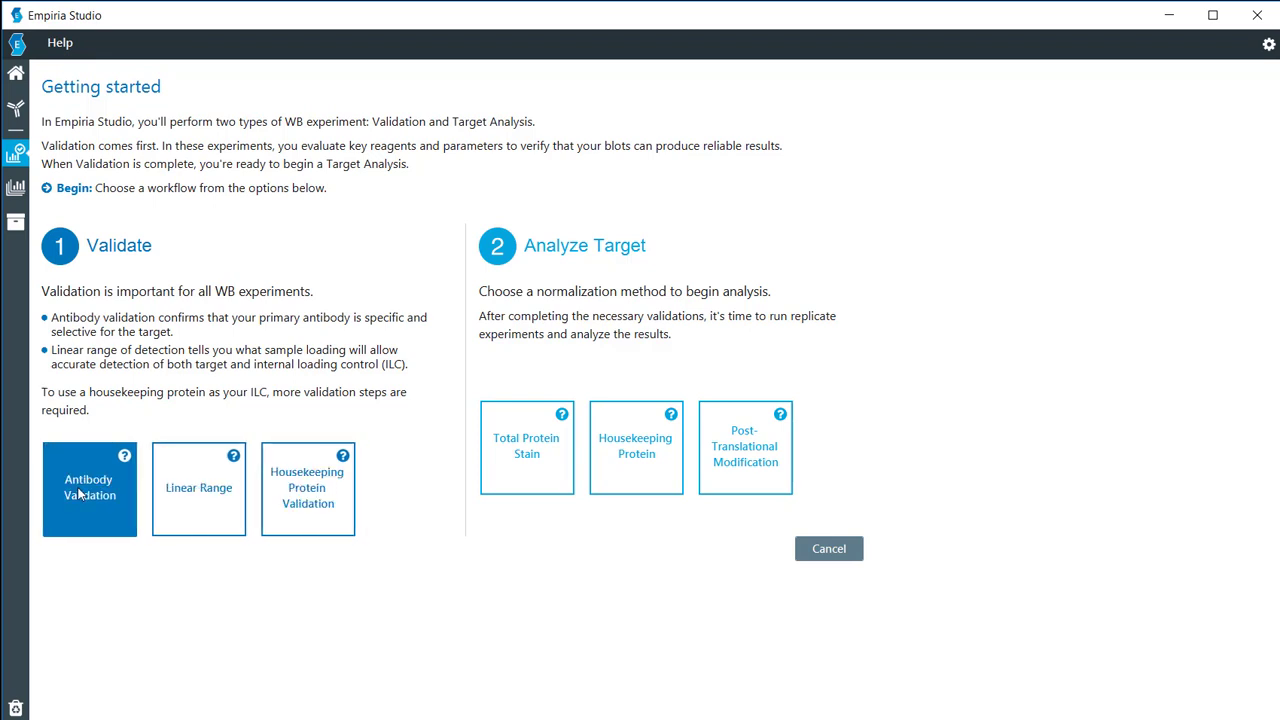
# Step: Choose the Antibody Validation workflow to reach its start page
pyautogui.click(88, 488)
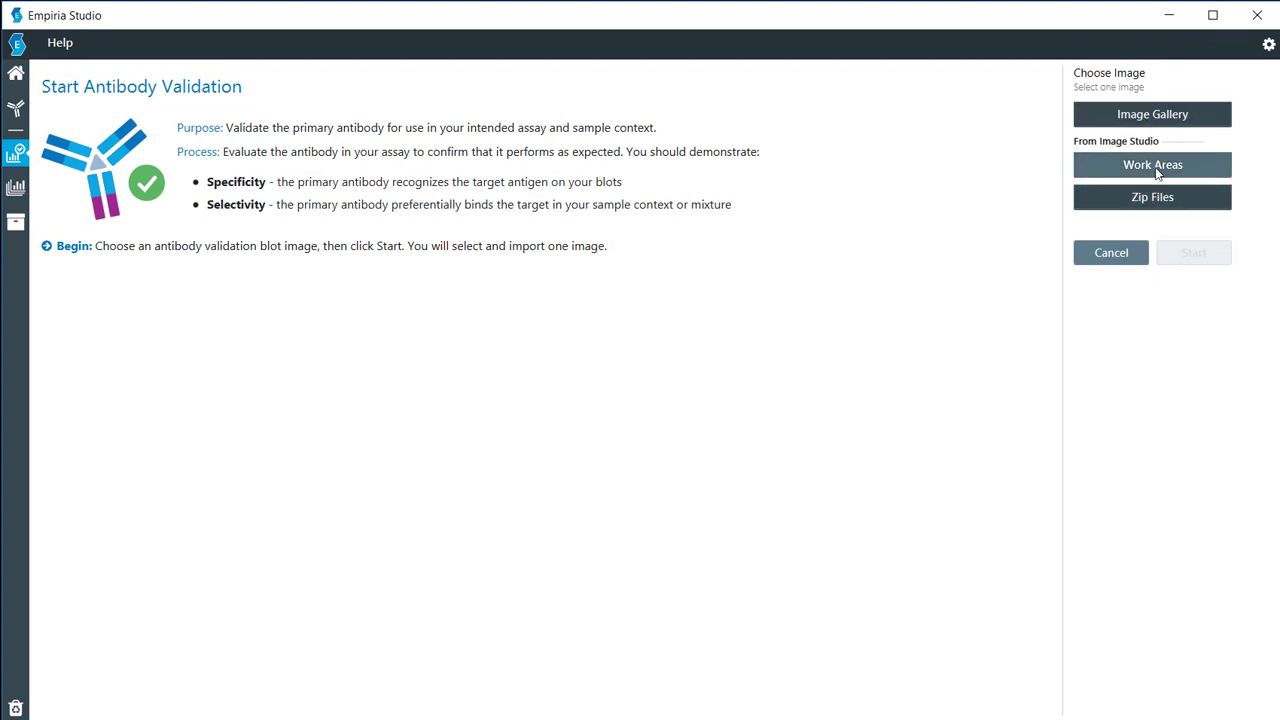
pyautogui.moveTo(1152, 180)
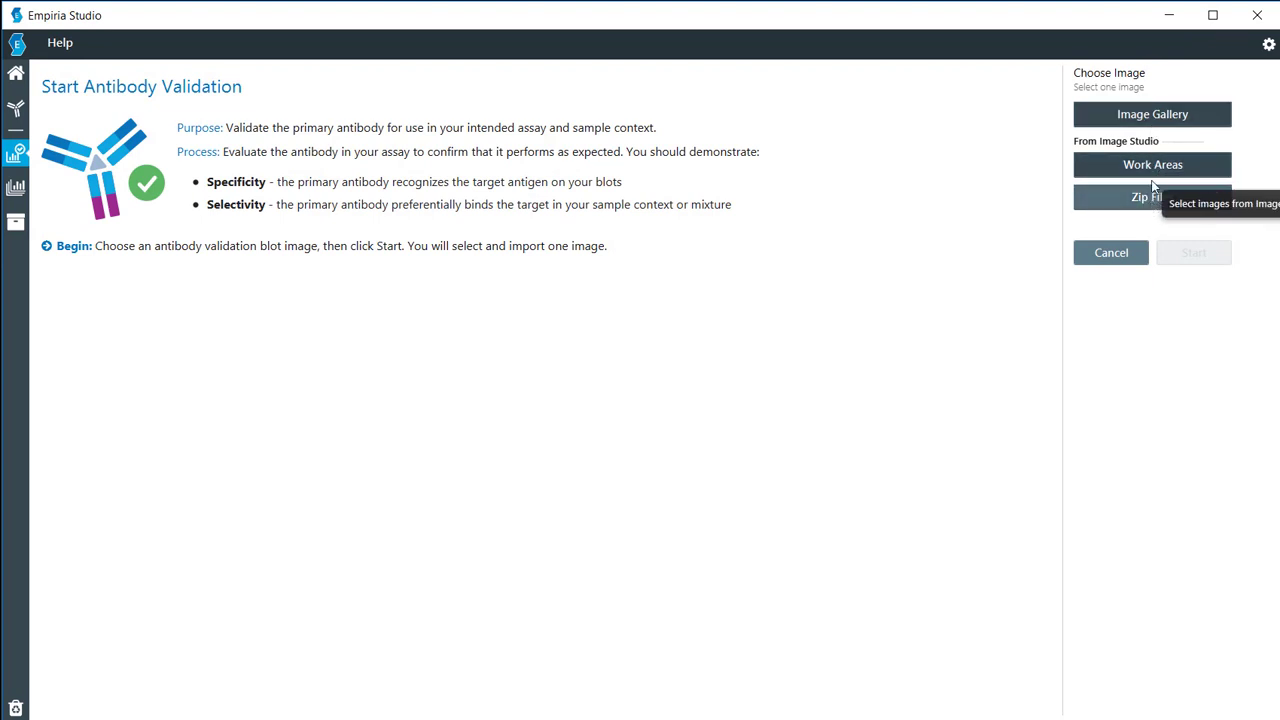
pyautogui.moveTo(1152, 114)
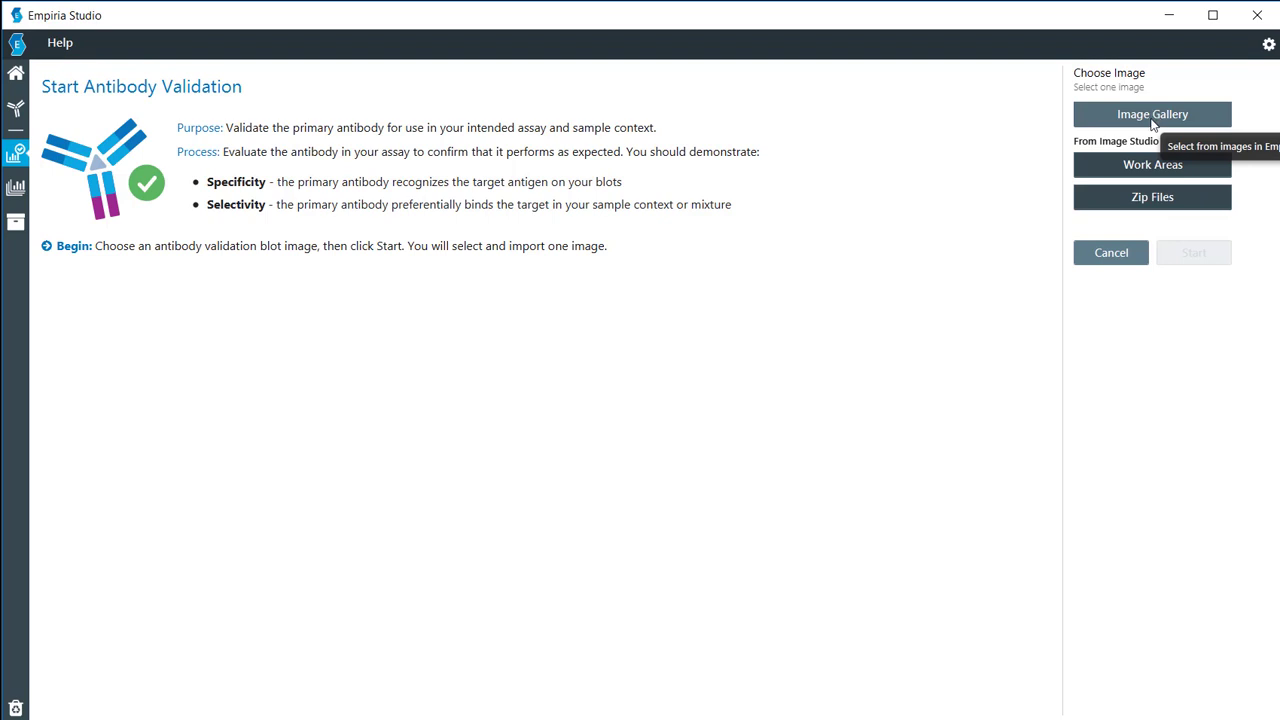
pyautogui.moveTo(1152, 120)
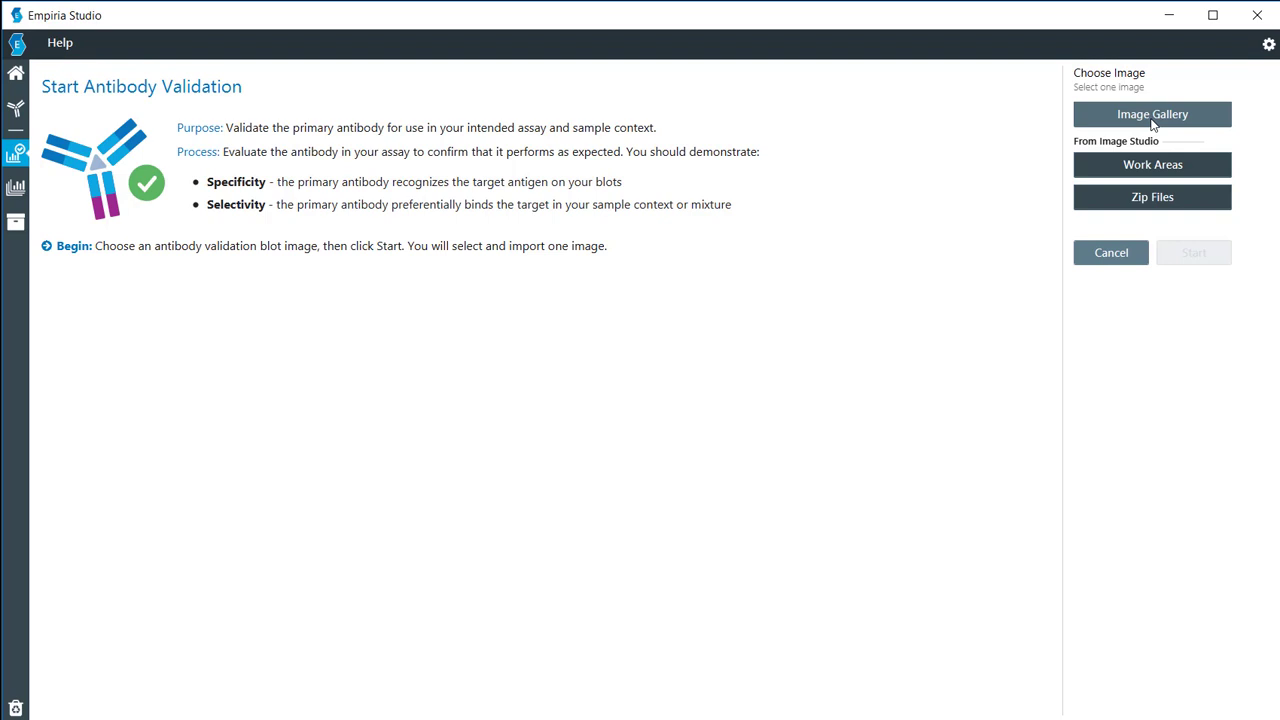
# Step: Import the Blot#1 cPARP Ab. validation 16Feb17 image from the gallery and start validation
pyautogui.click(1152, 114)
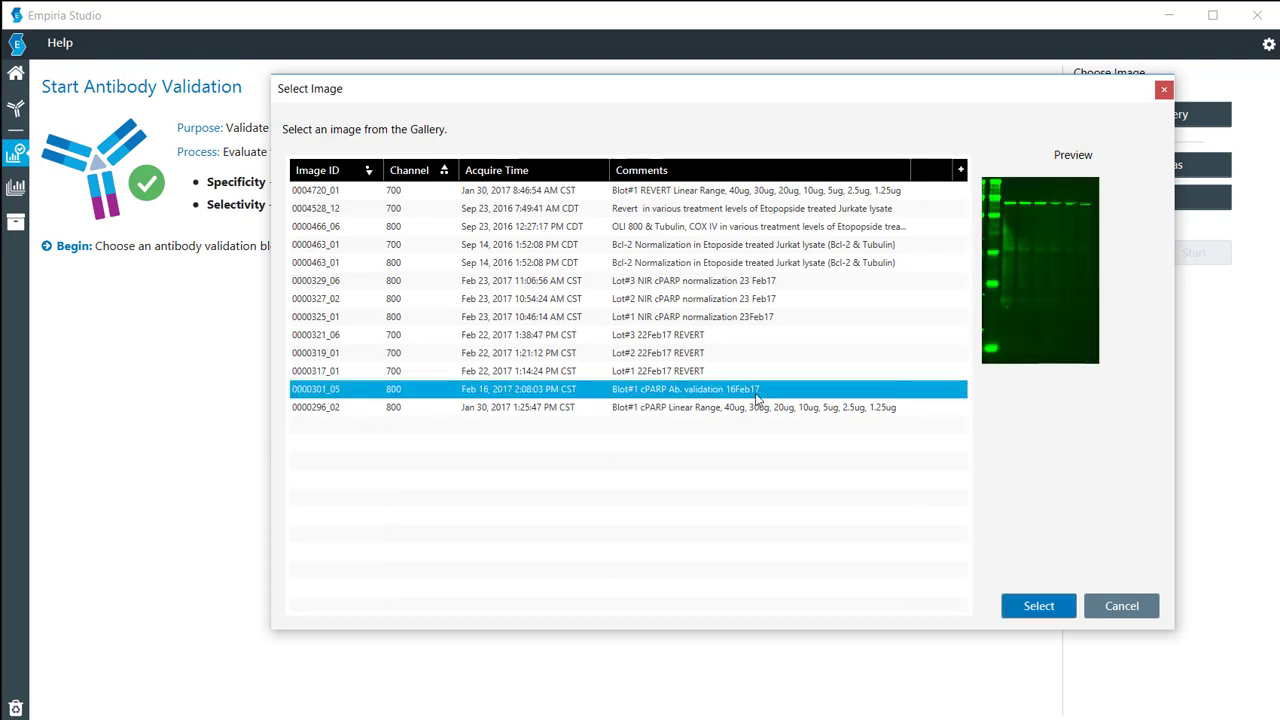
pyautogui.moveTo(662, 400)
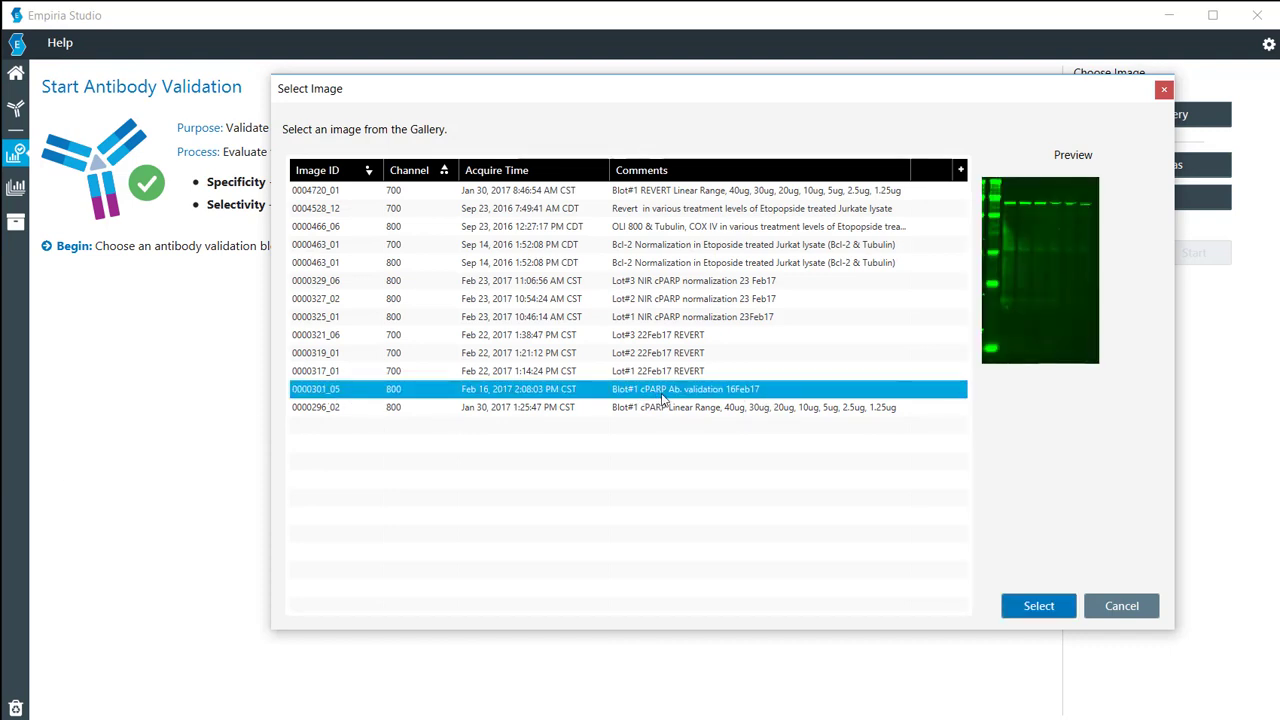
pyautogui.moveTo(1046, 516)
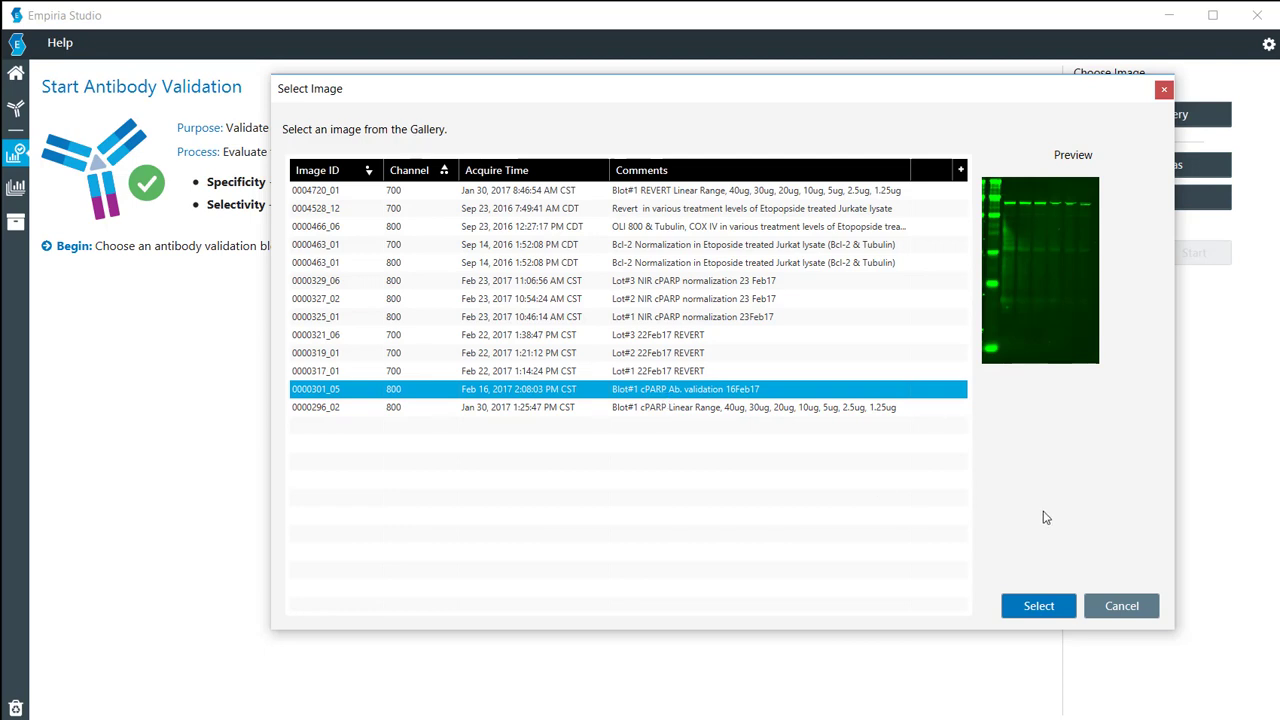
pyautogui.click(1038, 604)
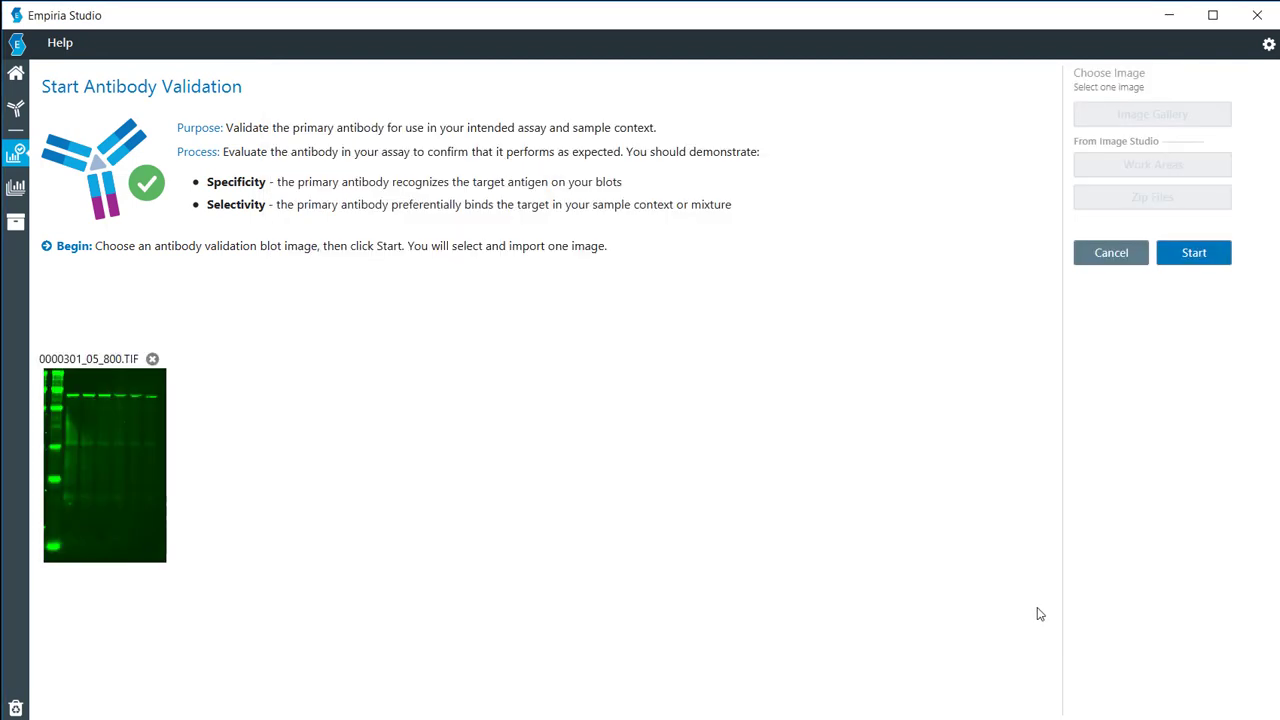
pyautogui.moveTo(128, 428)
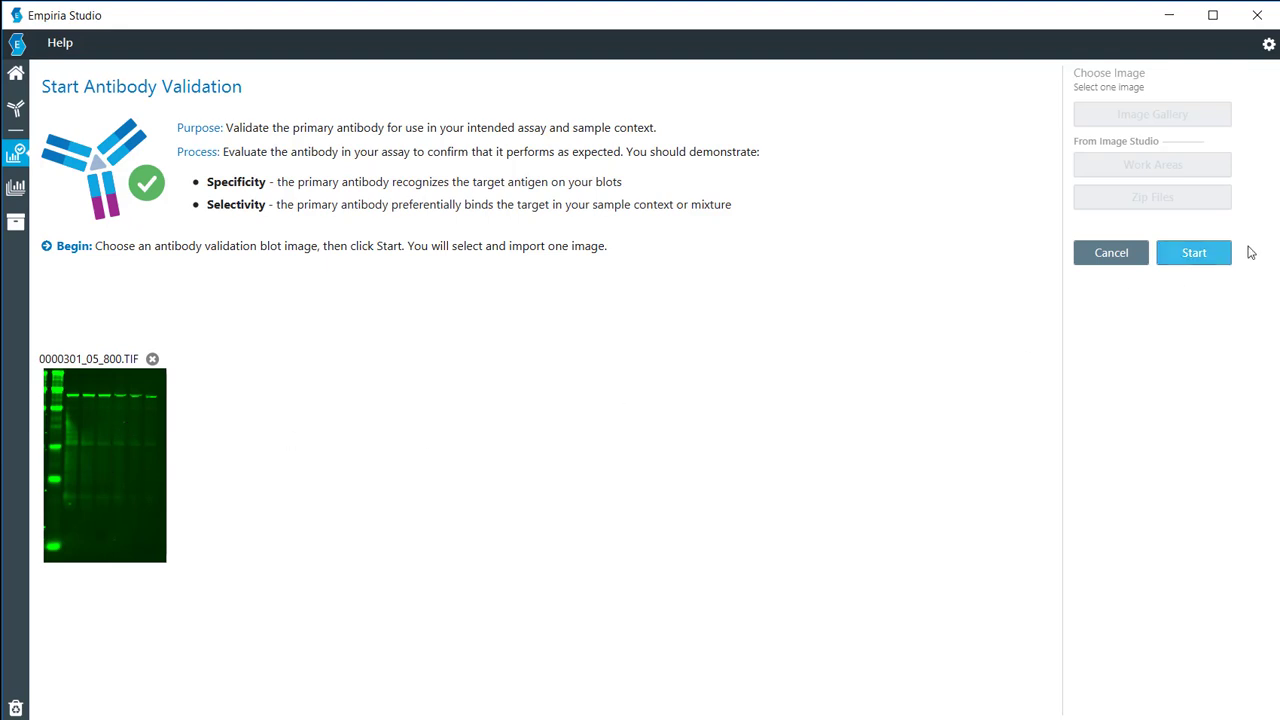
pyautogui.click(1194, 252)
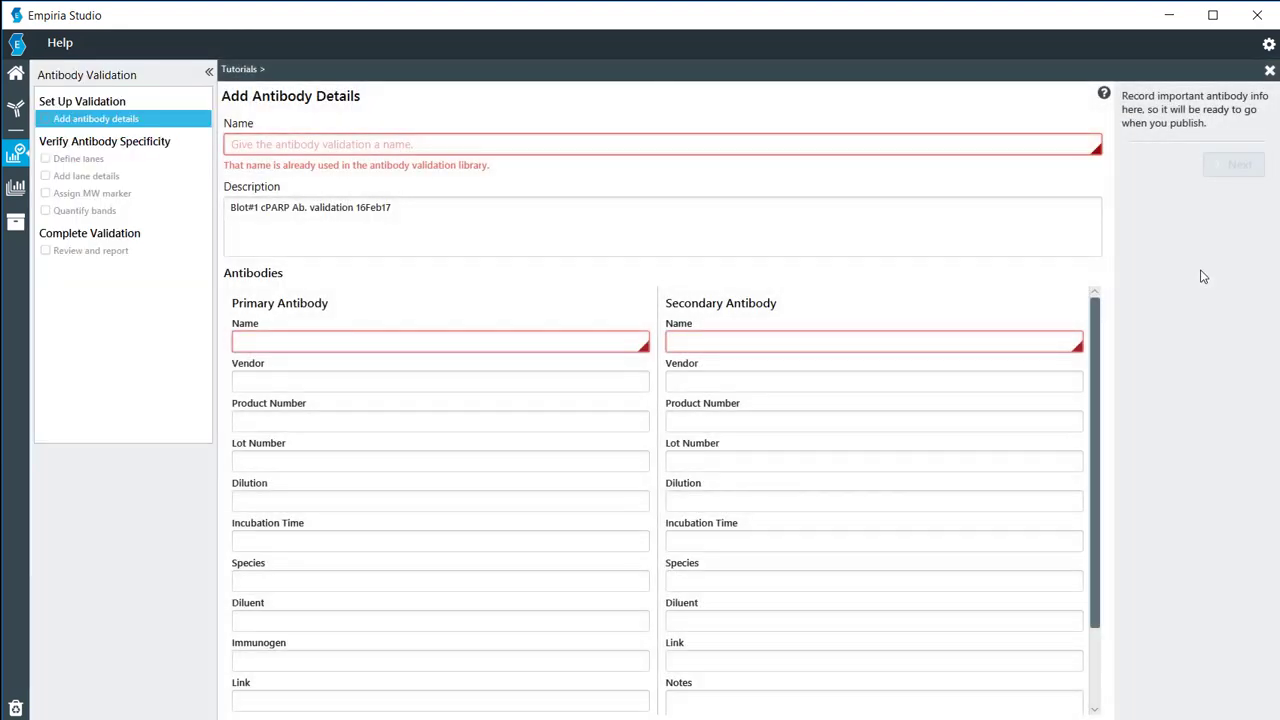
# Step: Enter primary antibody name cPARP, vendor CST and dilution 1:100
pyautogui.click(664, 144)
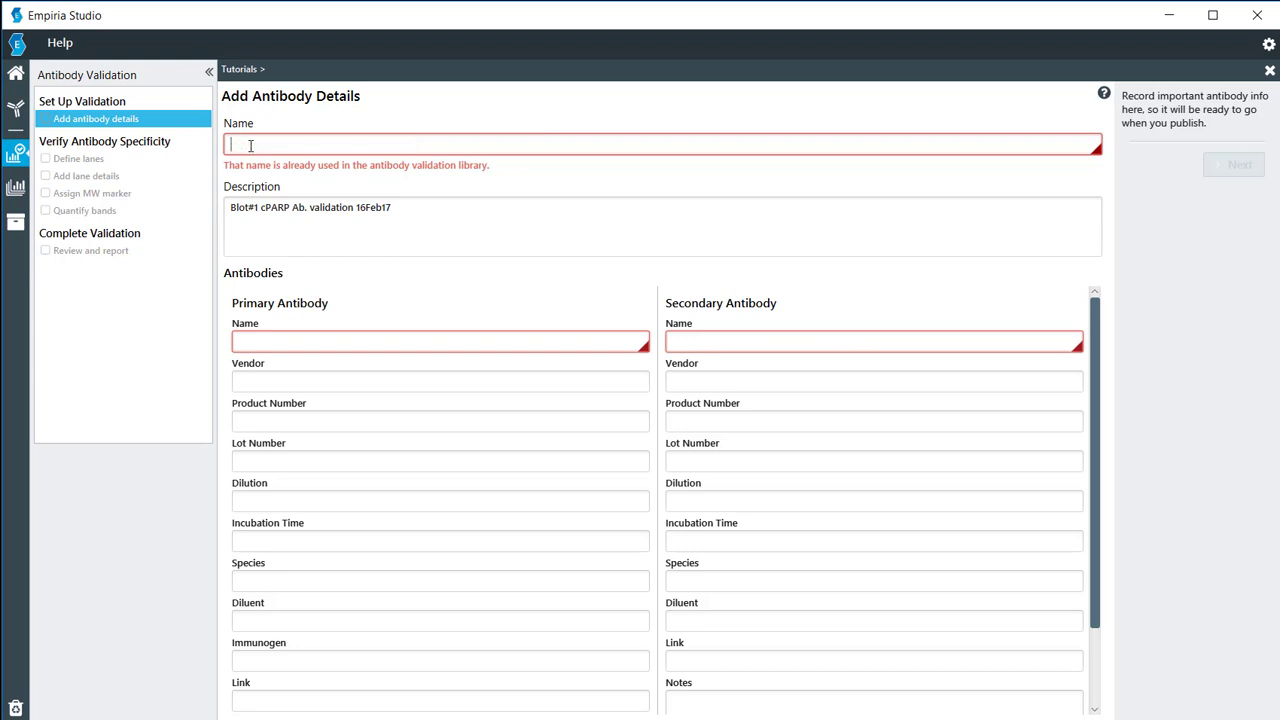
pyautogui.write('c')
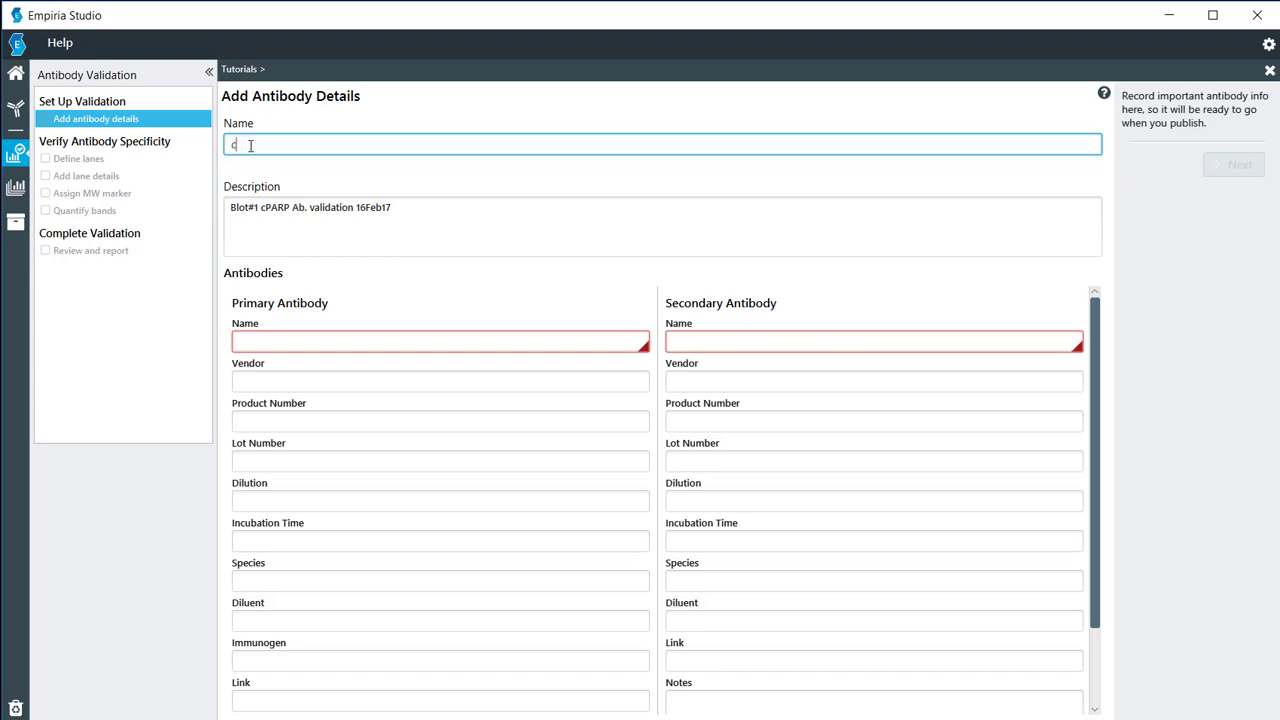
pyautogui.write('PARP')
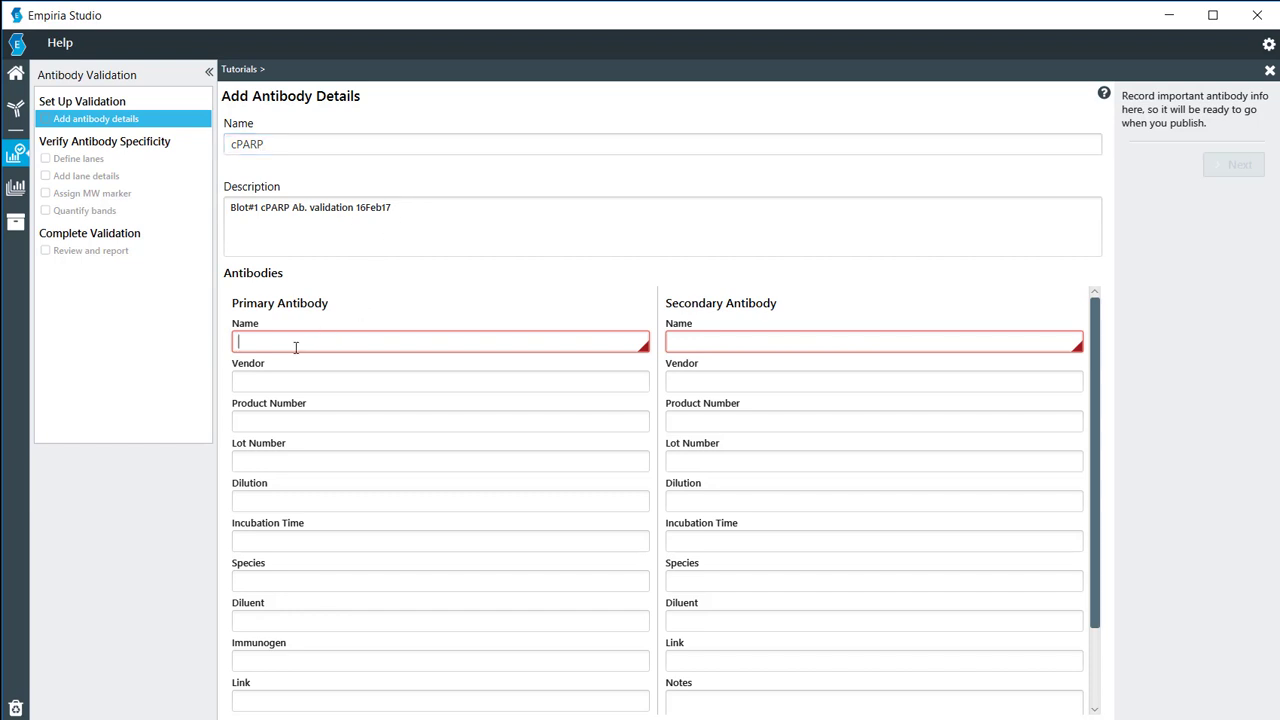
pyautogui.write('cPARP')
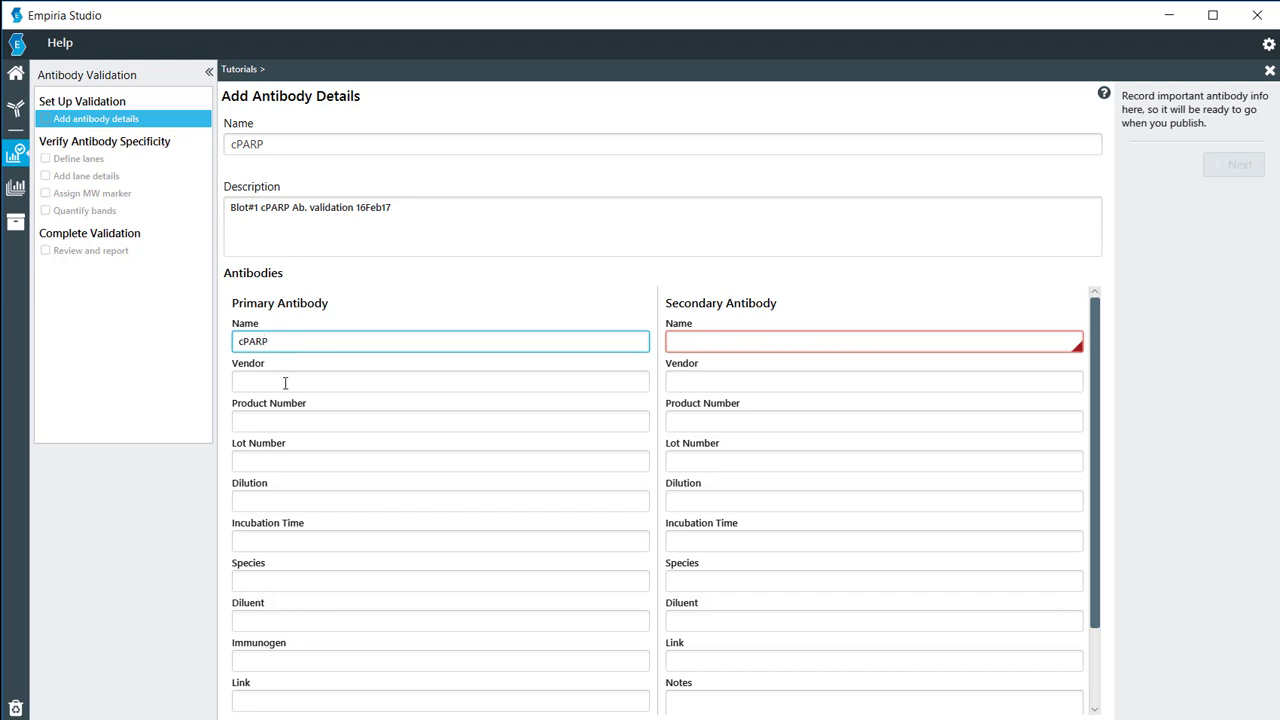
pyautogui.write('CST')
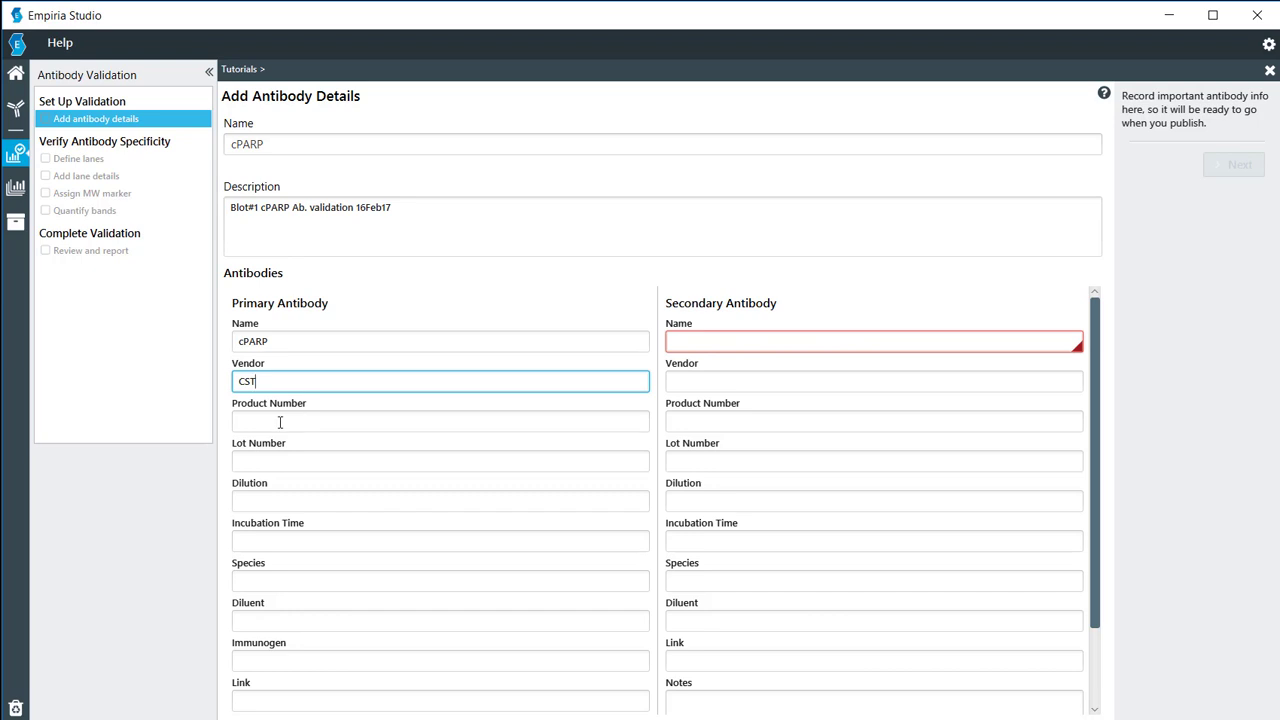
pyautogui.moveTo(284, 454)
pyautogui.write('1')
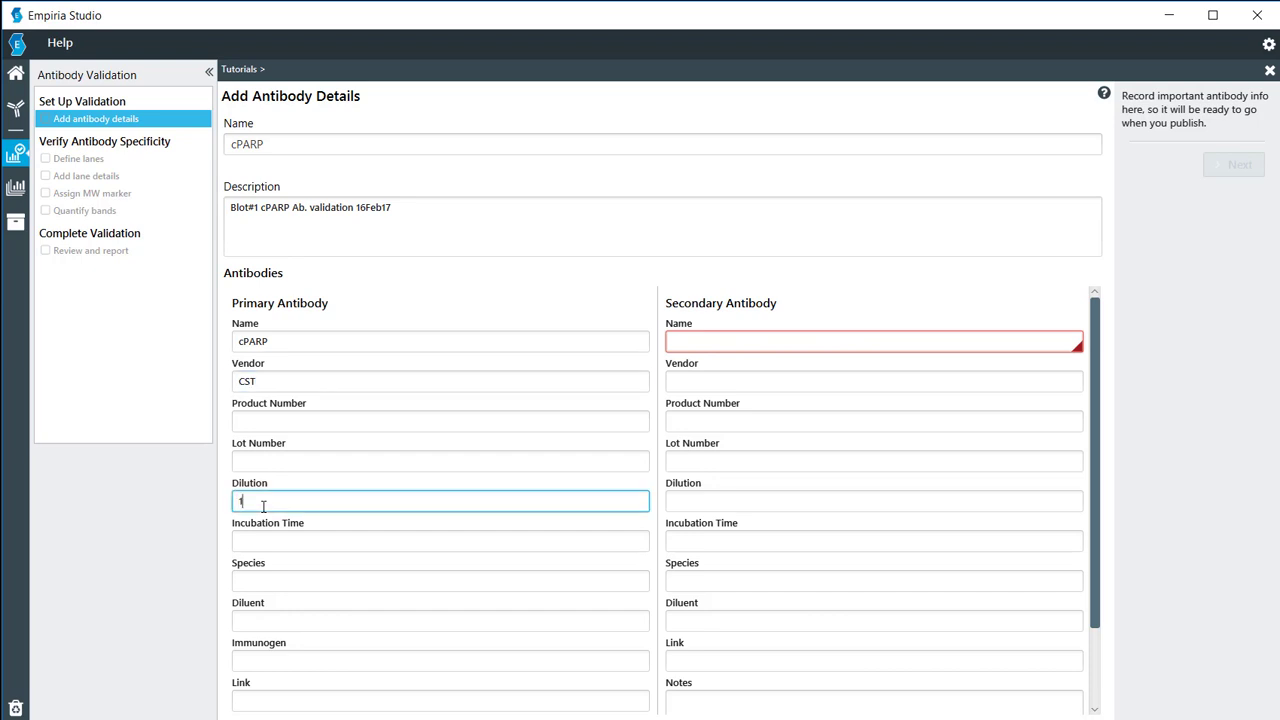
pyautogui.write(':100')
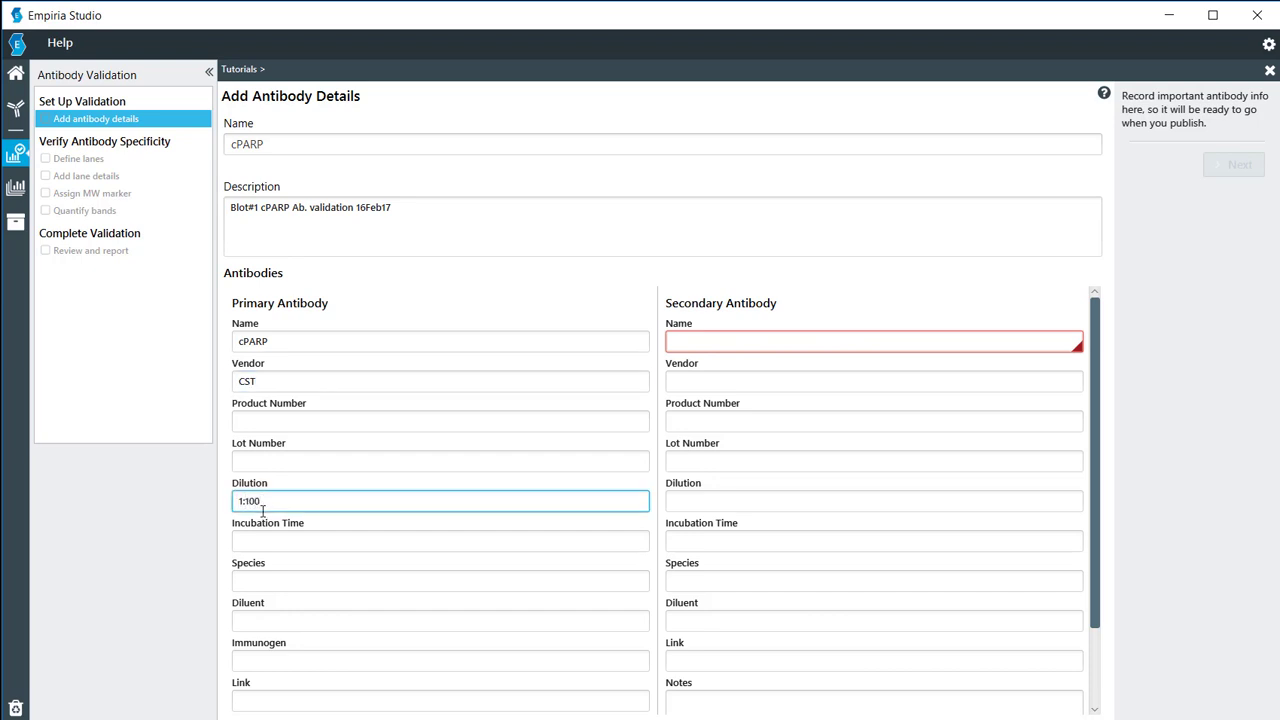
# Step: Set primary incubation to overnight, species Rabbit and diluent OBB
pyautogui.click(440, 540)
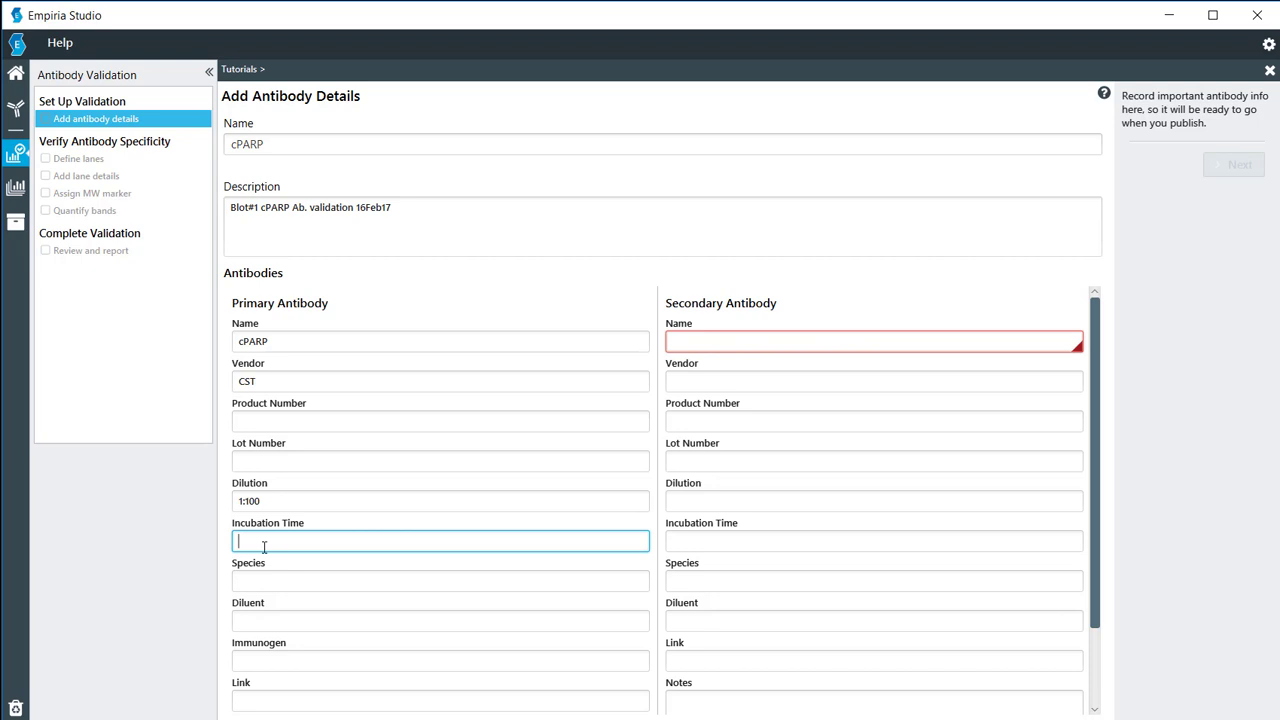
pyautogui.write('Overnight')
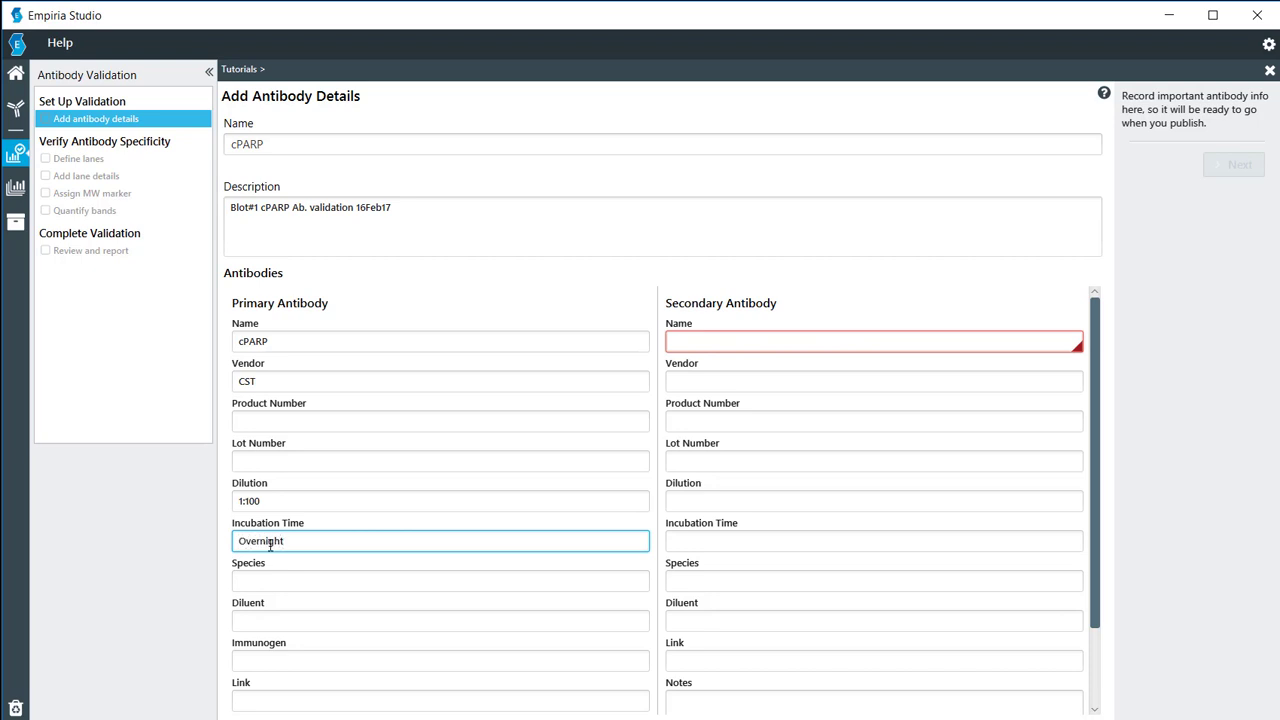
pyautogui.write('Rabbit')
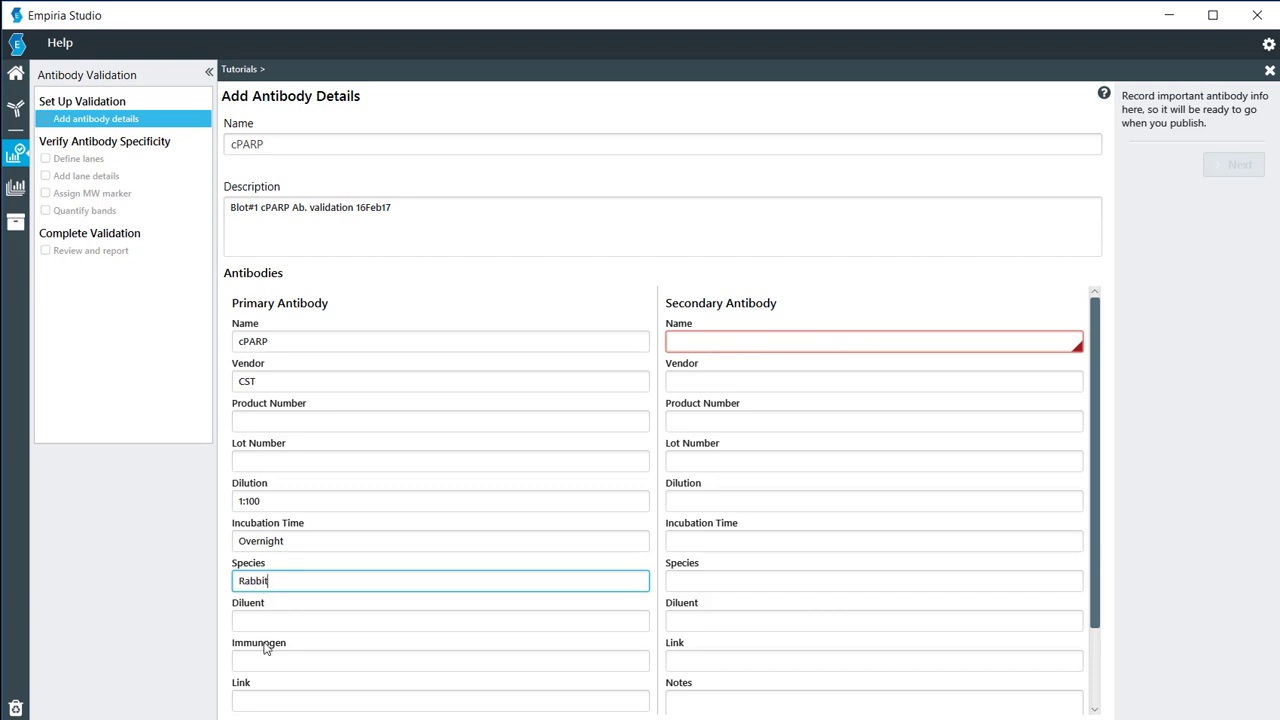
pyautogui.write('OO')
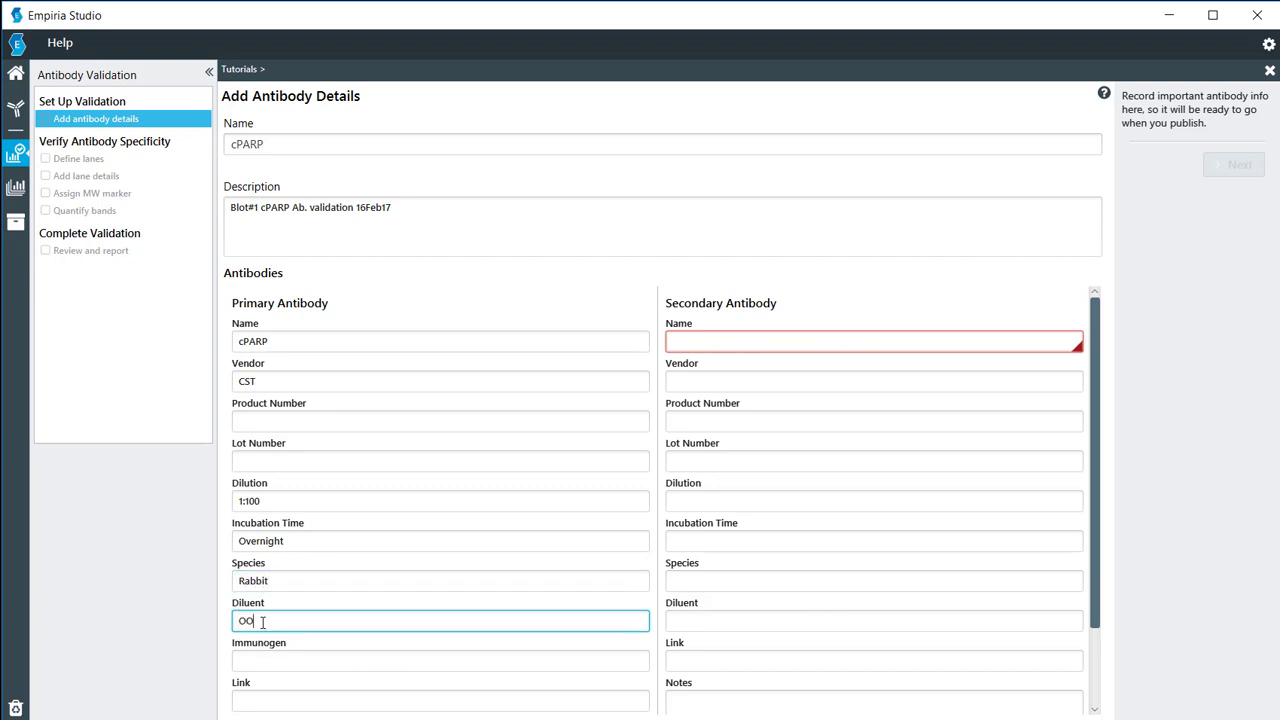
pyautogui.write('BB')
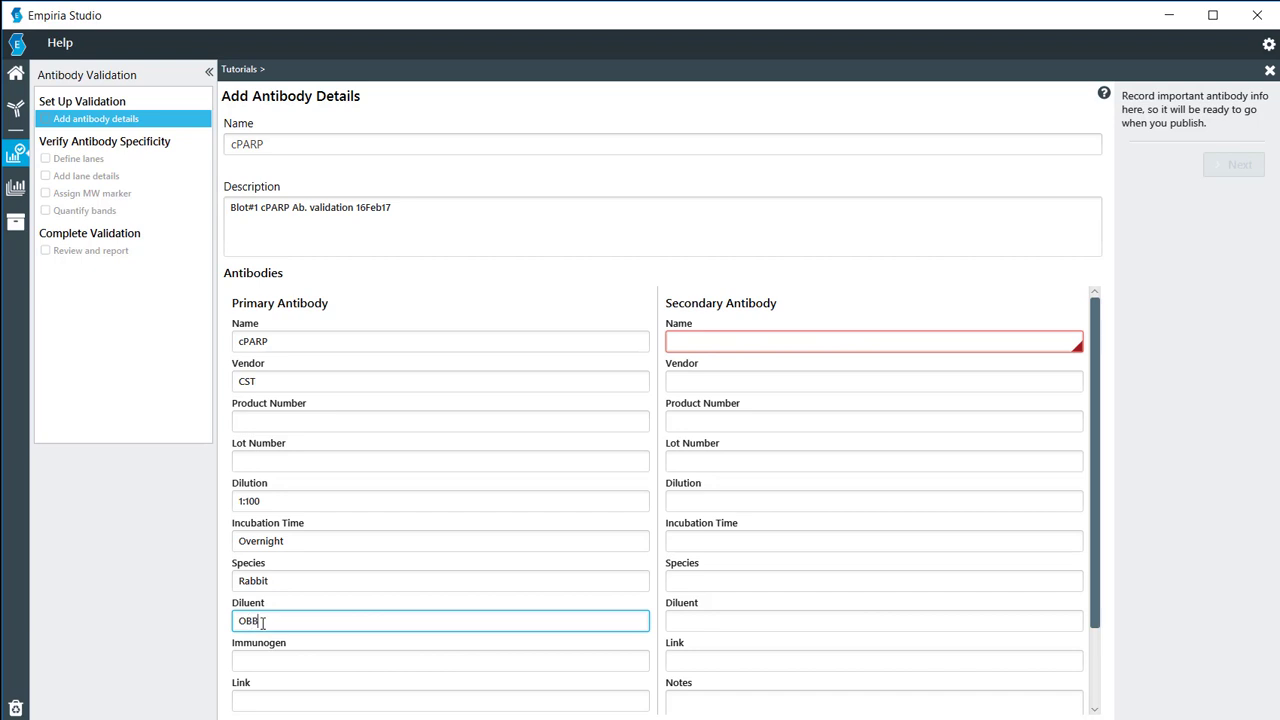
pyautogui.scroll(-3)
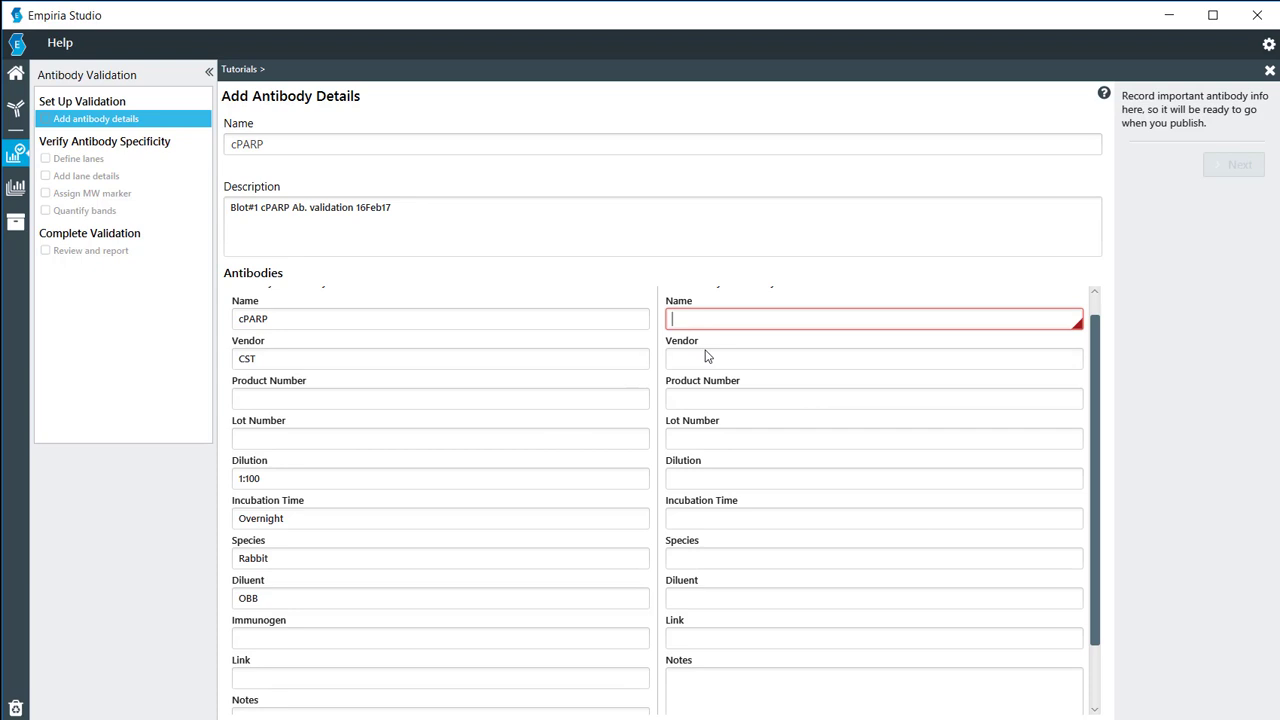
# Step: Enter secondary antibody IRDye800CW from LI-COR, 1:10000 dilution, 1 hour incubation, Goat species
pyautogui.write('IRDye800CW')
pyautogui.click(874, 358)
pyautogui.write('L')
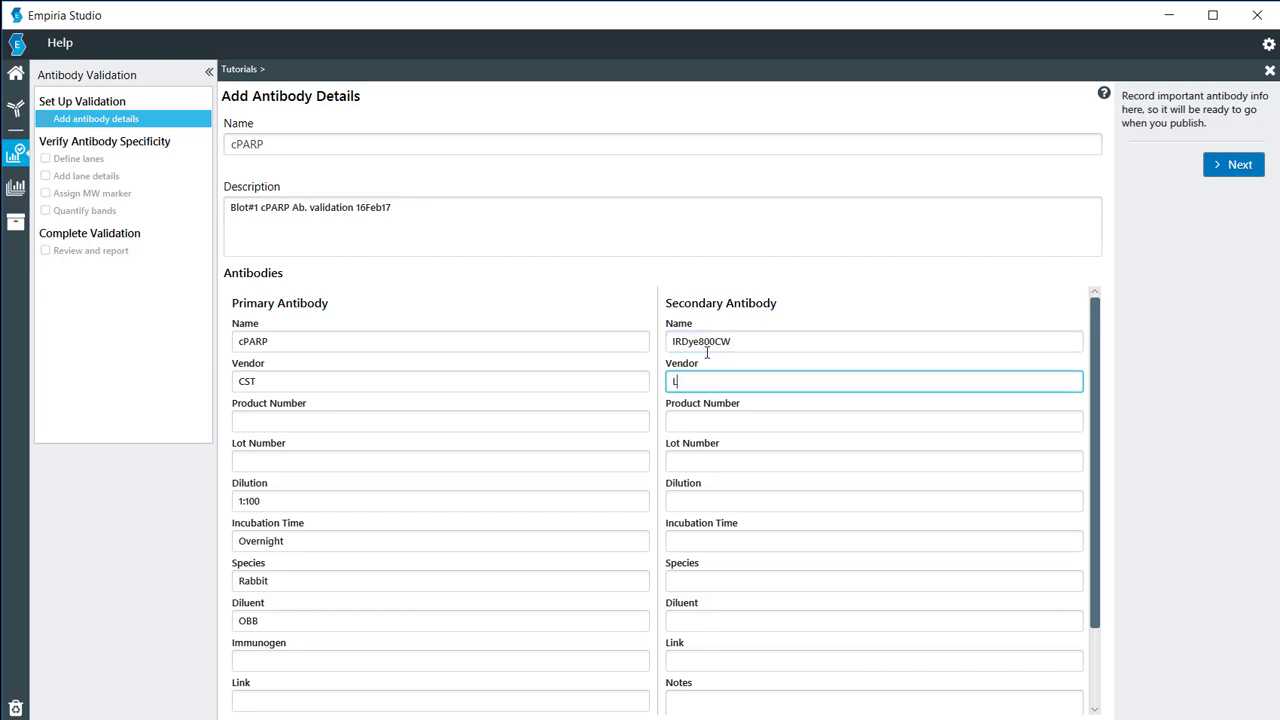
pyautogui.write('I-C')
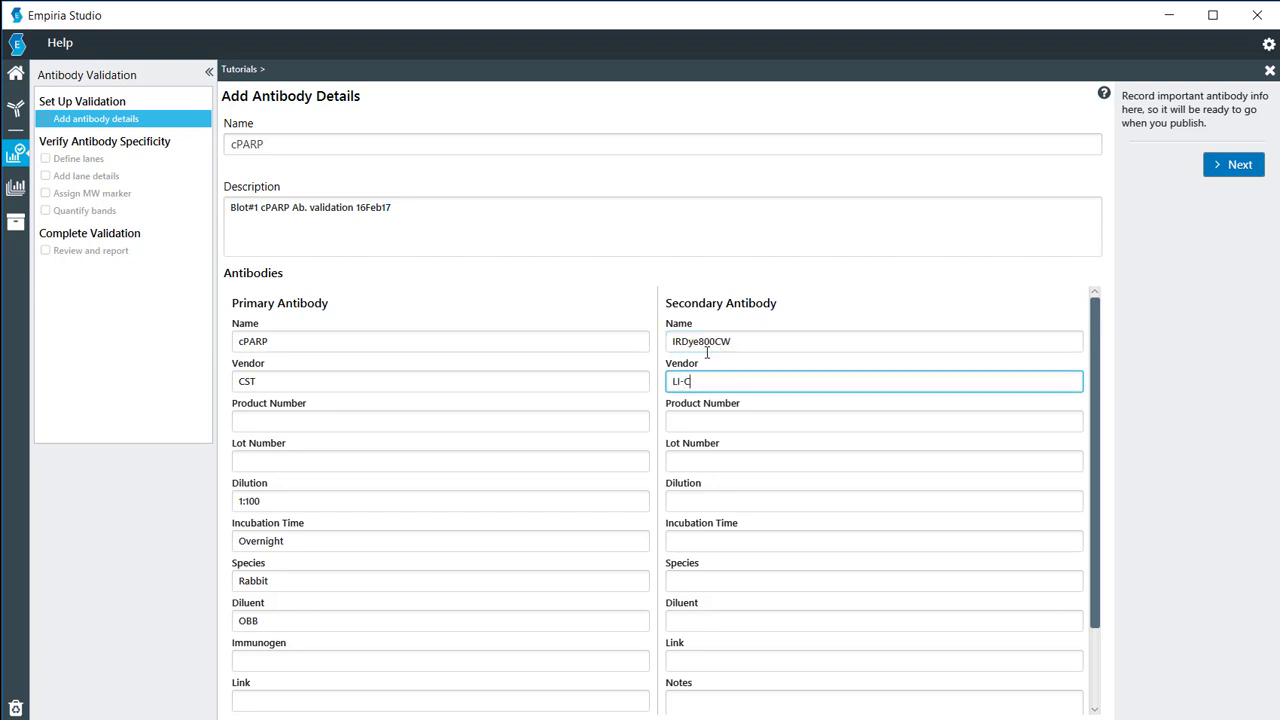
pyautogui.click(872, 500)
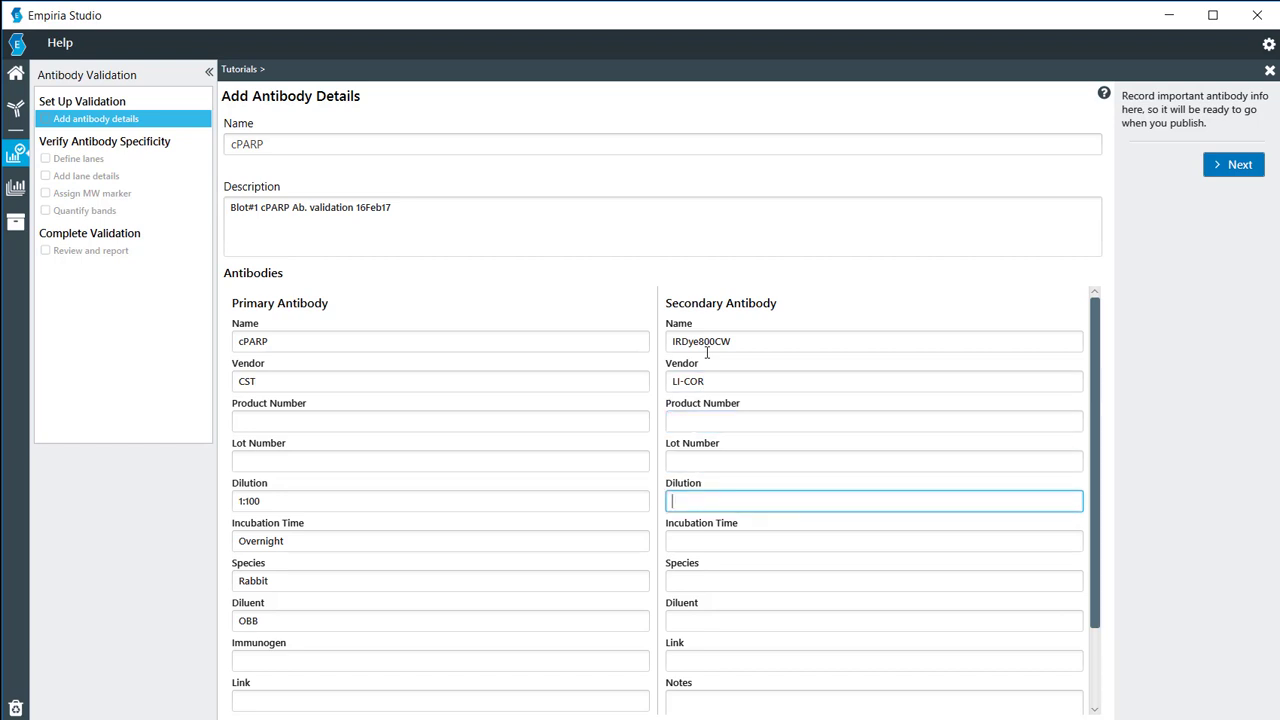
pyautogui.write('1:10000')
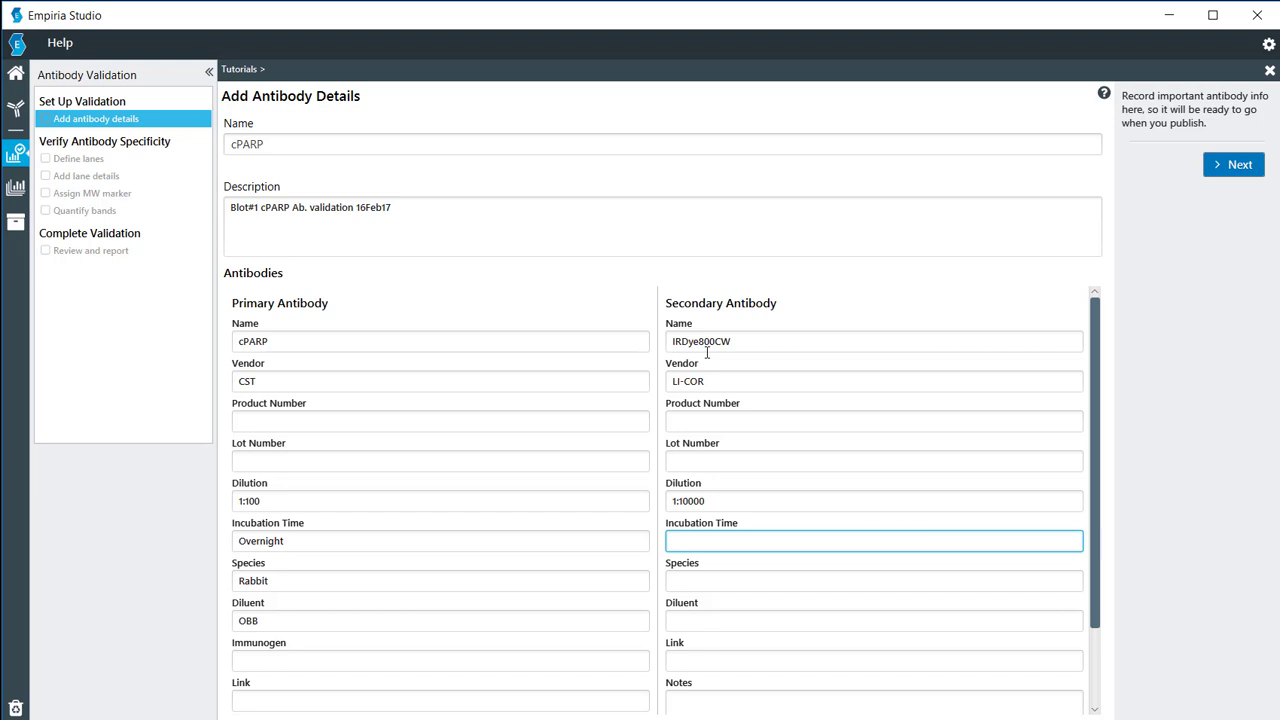
pyautogui.write('1 hour')
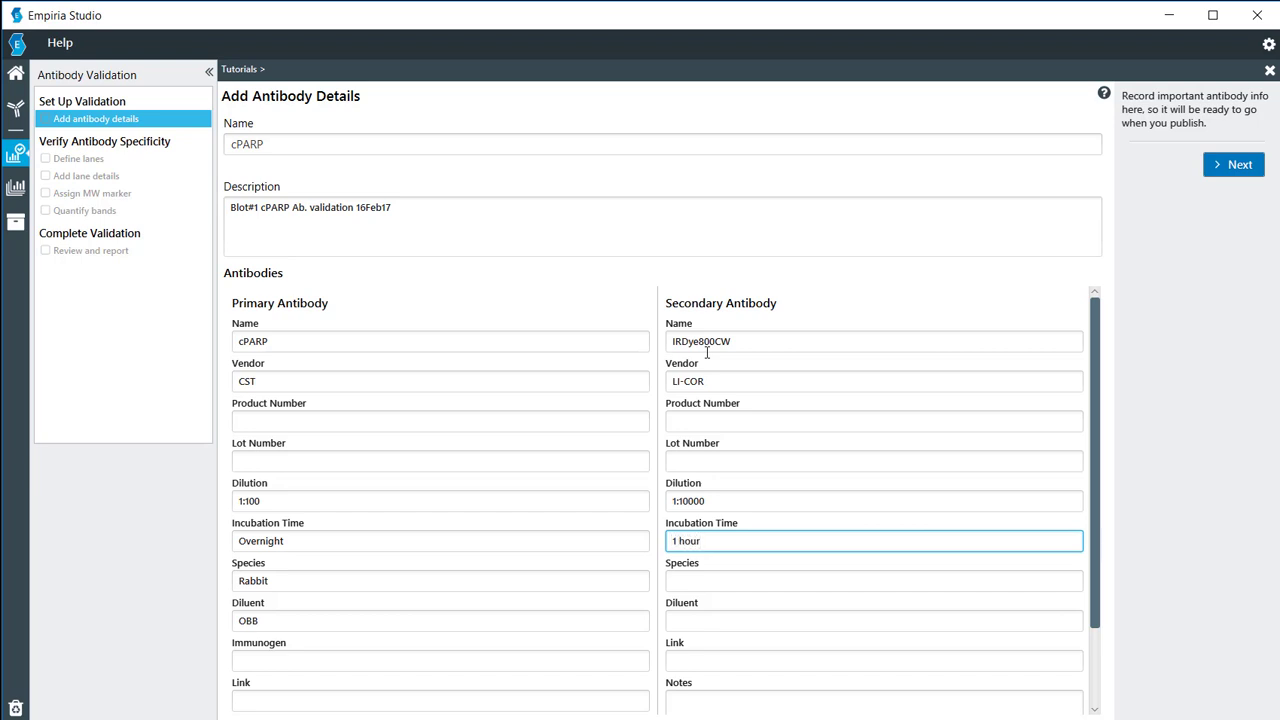
pyautogui.write('Goat')
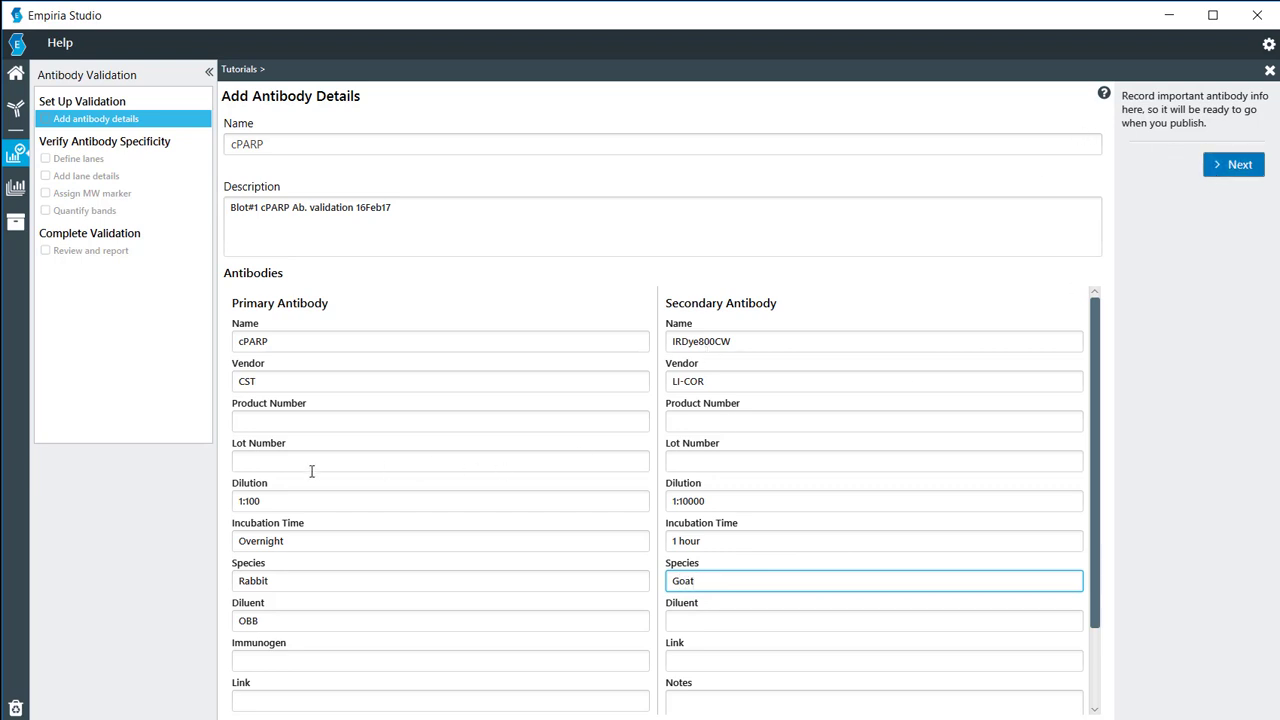
pyautogui.scroll(-3)
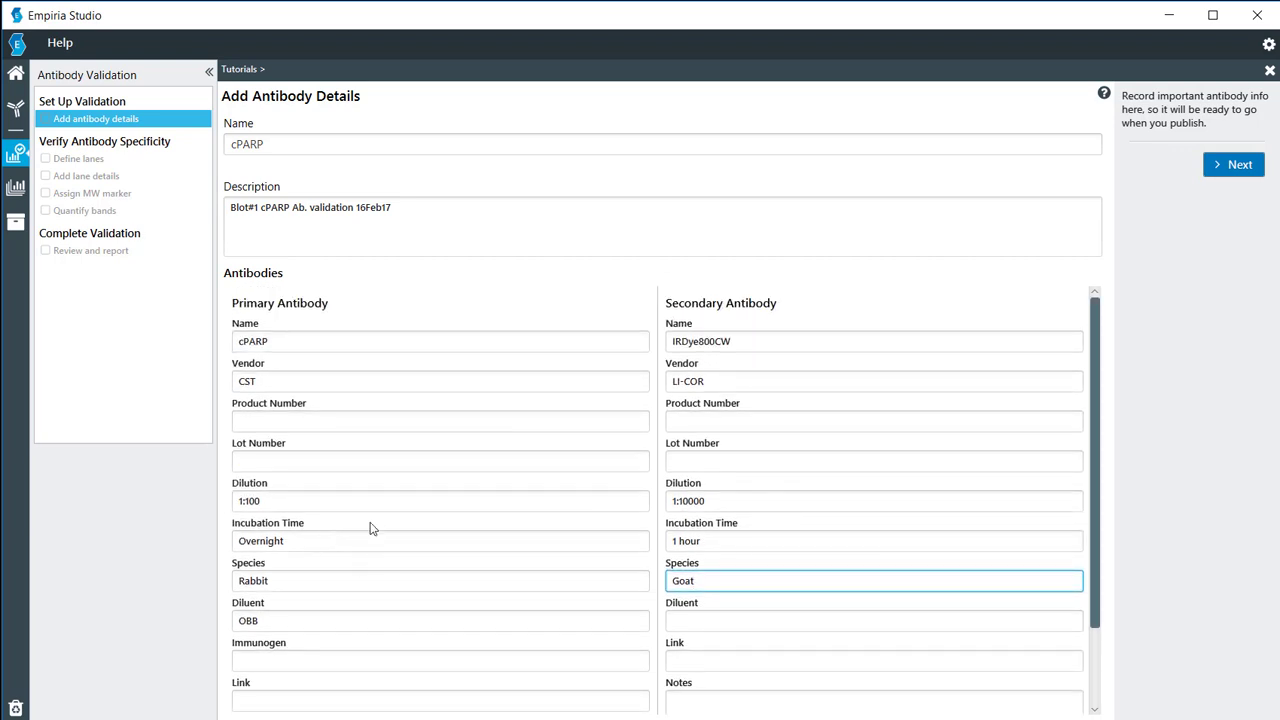
pyautogui.moveTo(1232, 164)
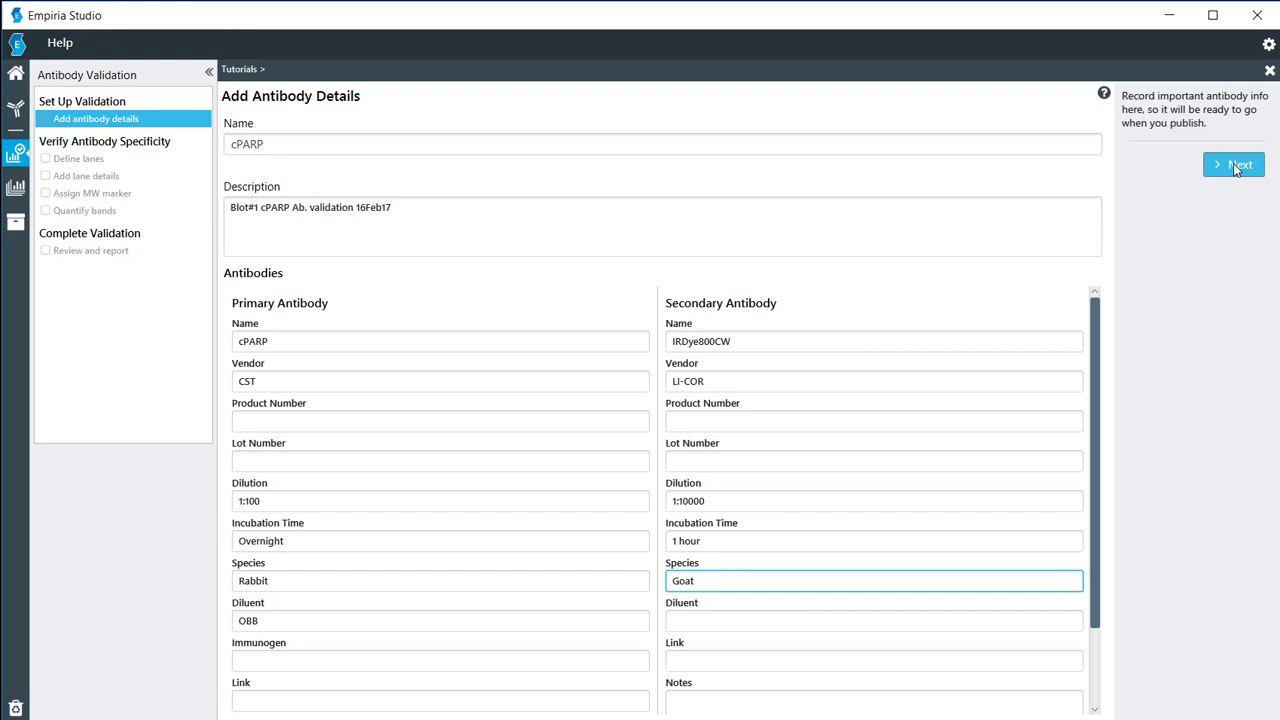
# Step: Outline a boundary around the blot lanes and set the number of lanes to 7
pyautogui.click(1232, 164)
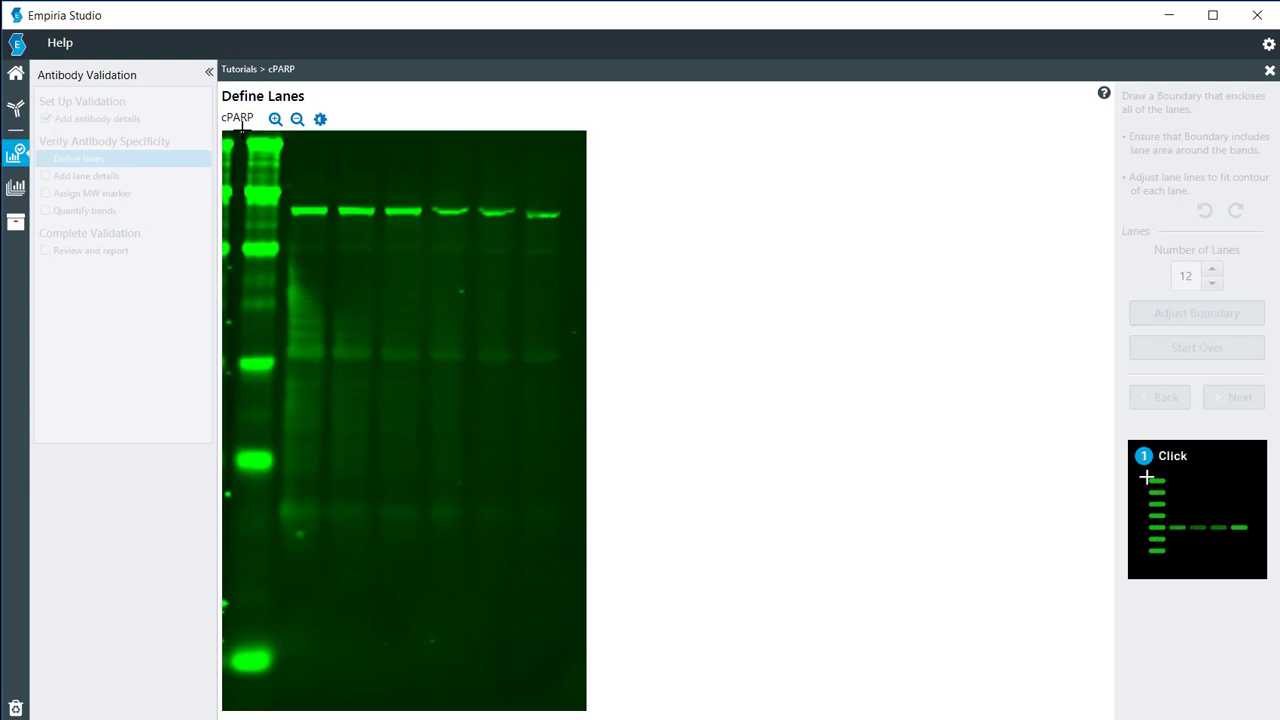
pyautogui.moveTo(240, 128); pyautogui.dragTo(322, 658)
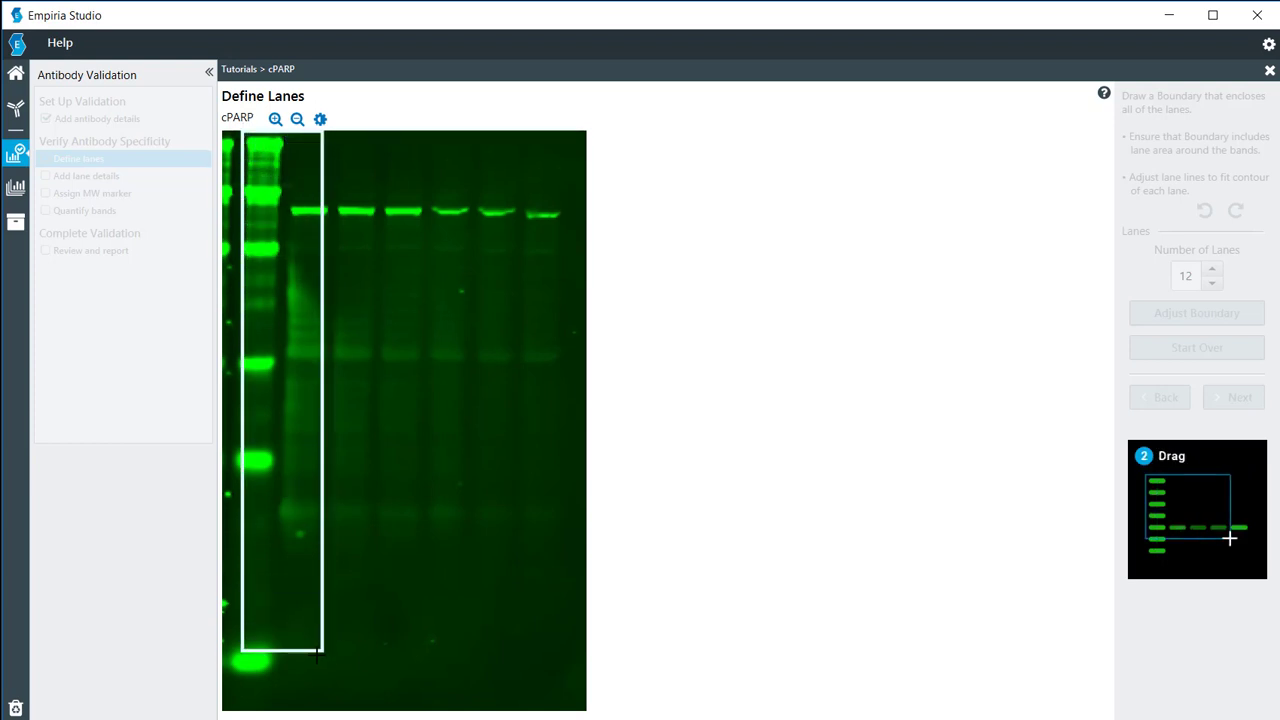
pyautogui.moveTo(320, 656); pyautogui.dragTo(560, 684)
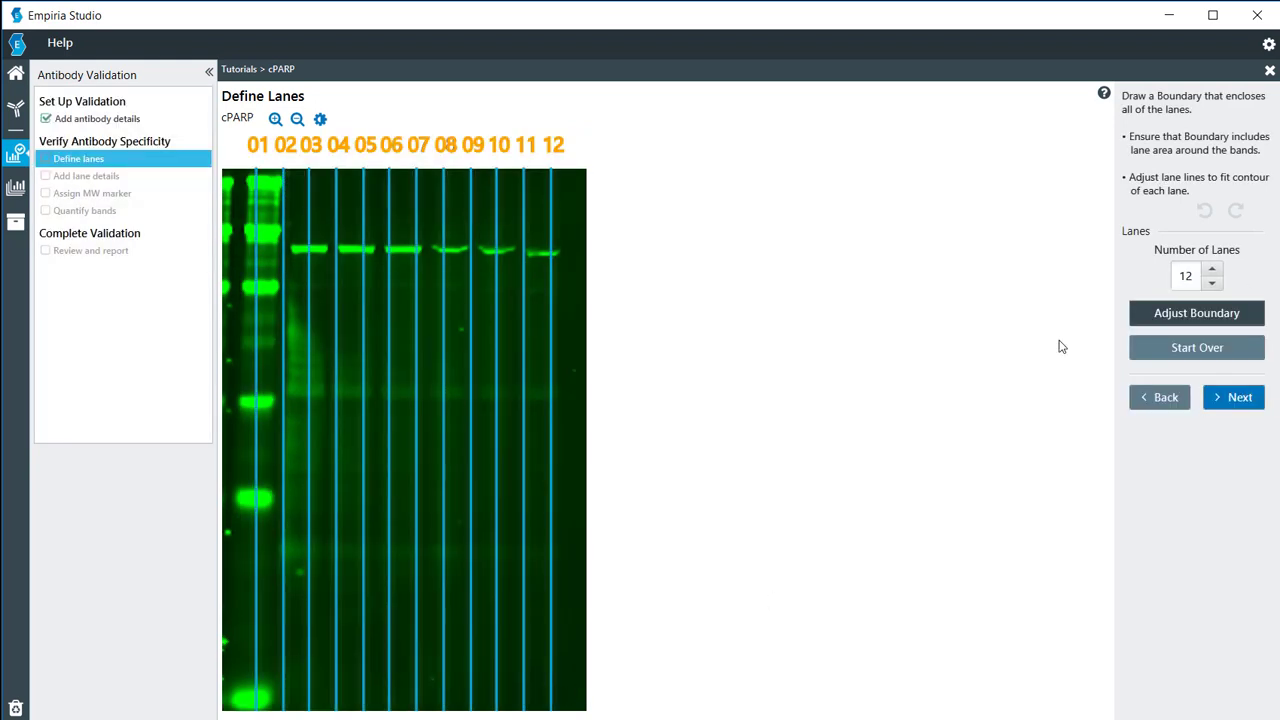
pyautogui.click(1212, 284)
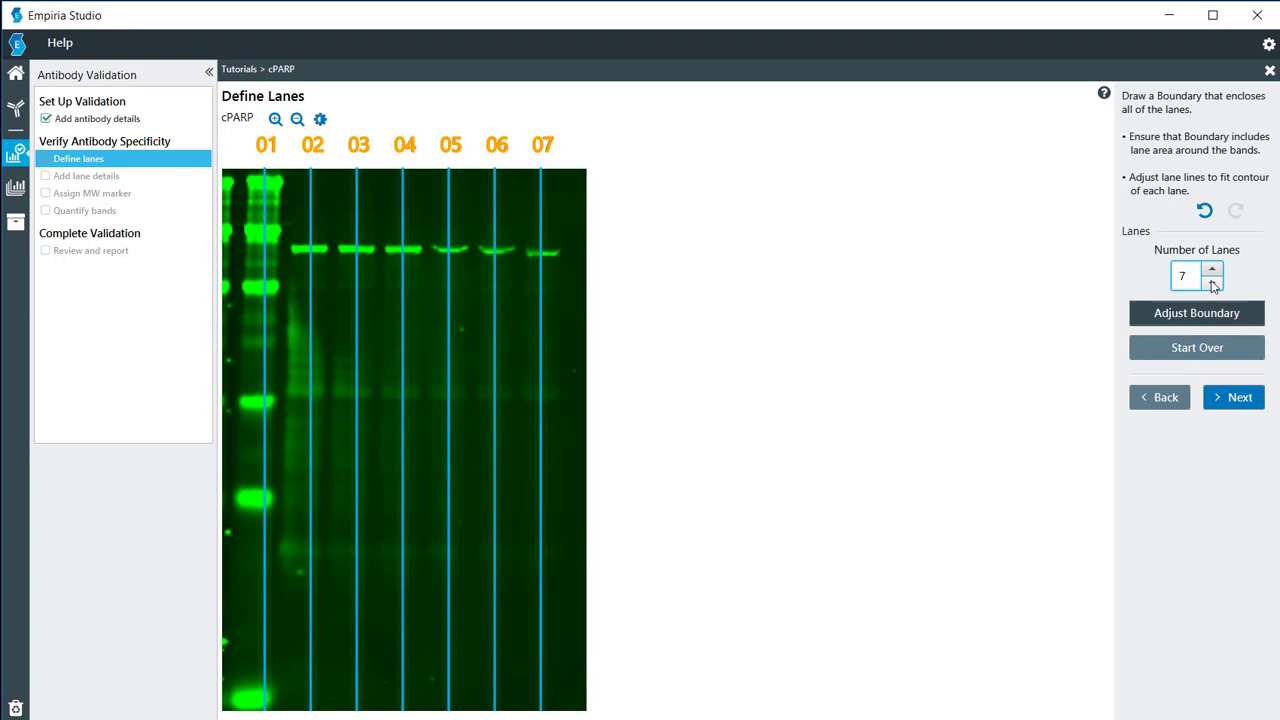
pyautogui.moveTo(1196, 312)
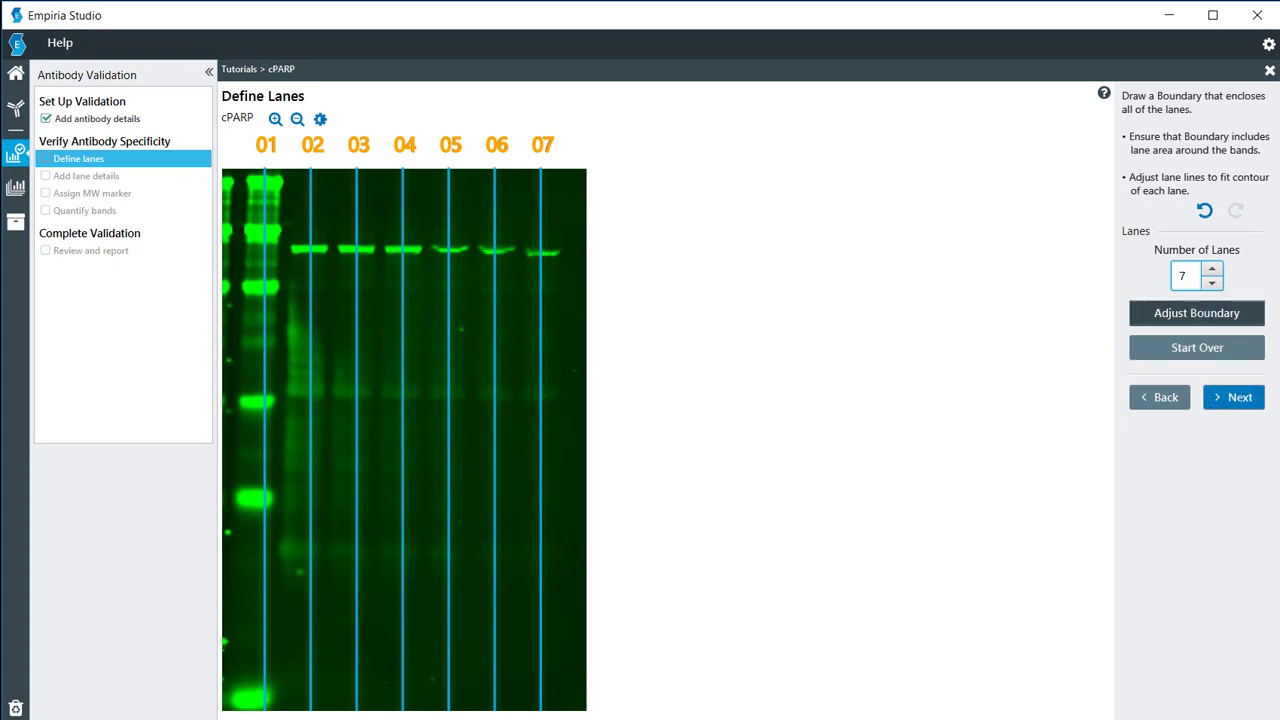
# Step: Adjust the boundary edge to fit the blot lanes and finish lane definition
pyautogui.click(1196, 312)
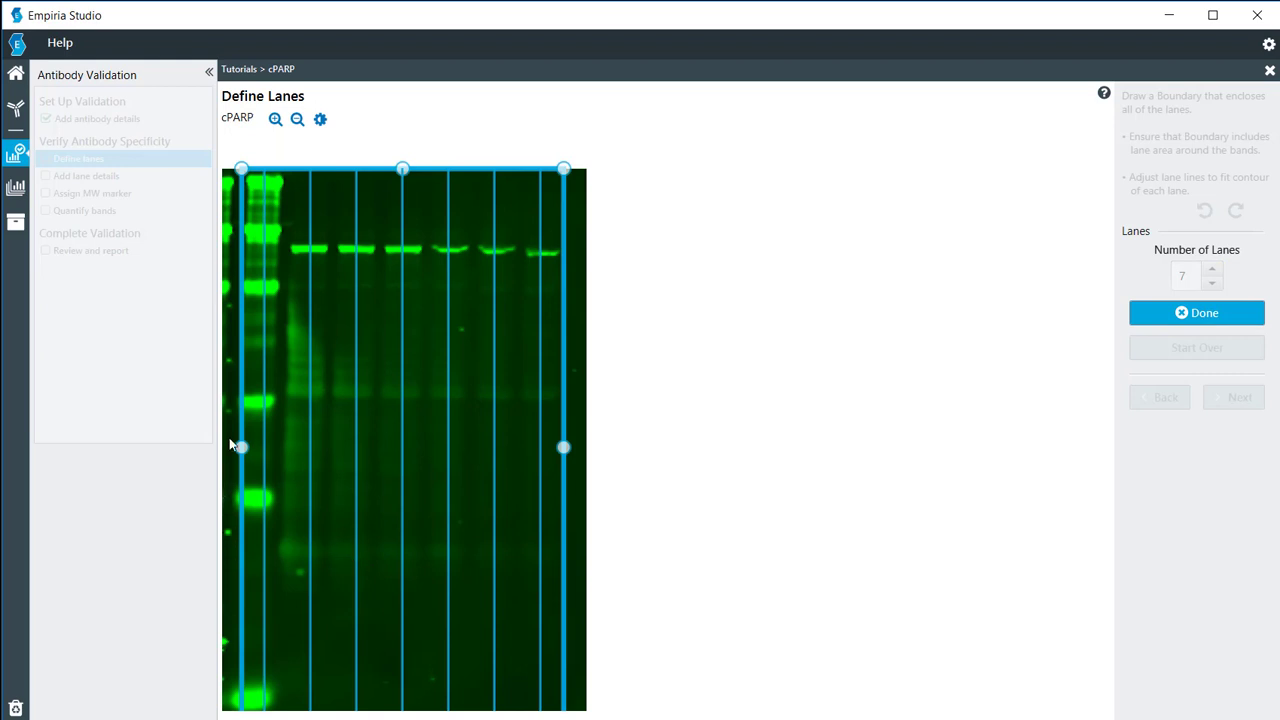
pyautogui.moveTo(240, 448); pyautogui.dragTo(232, 448)
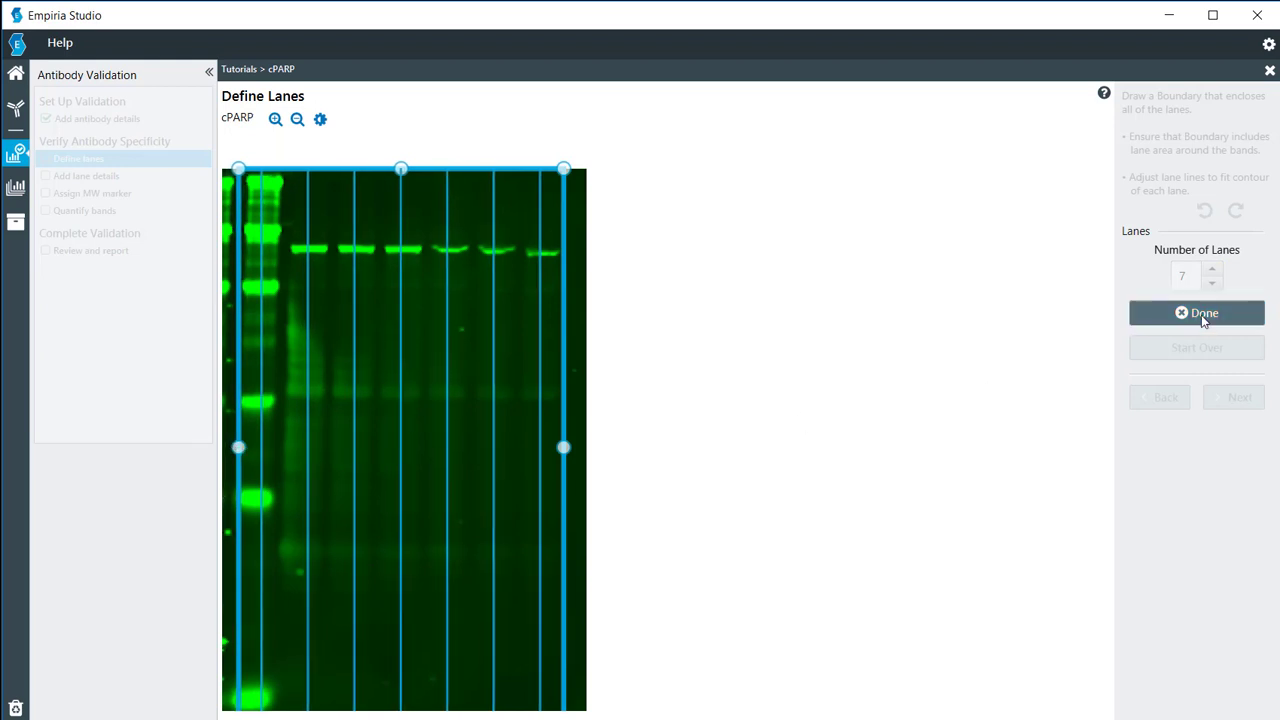
pyautogui.click(1196, 312)
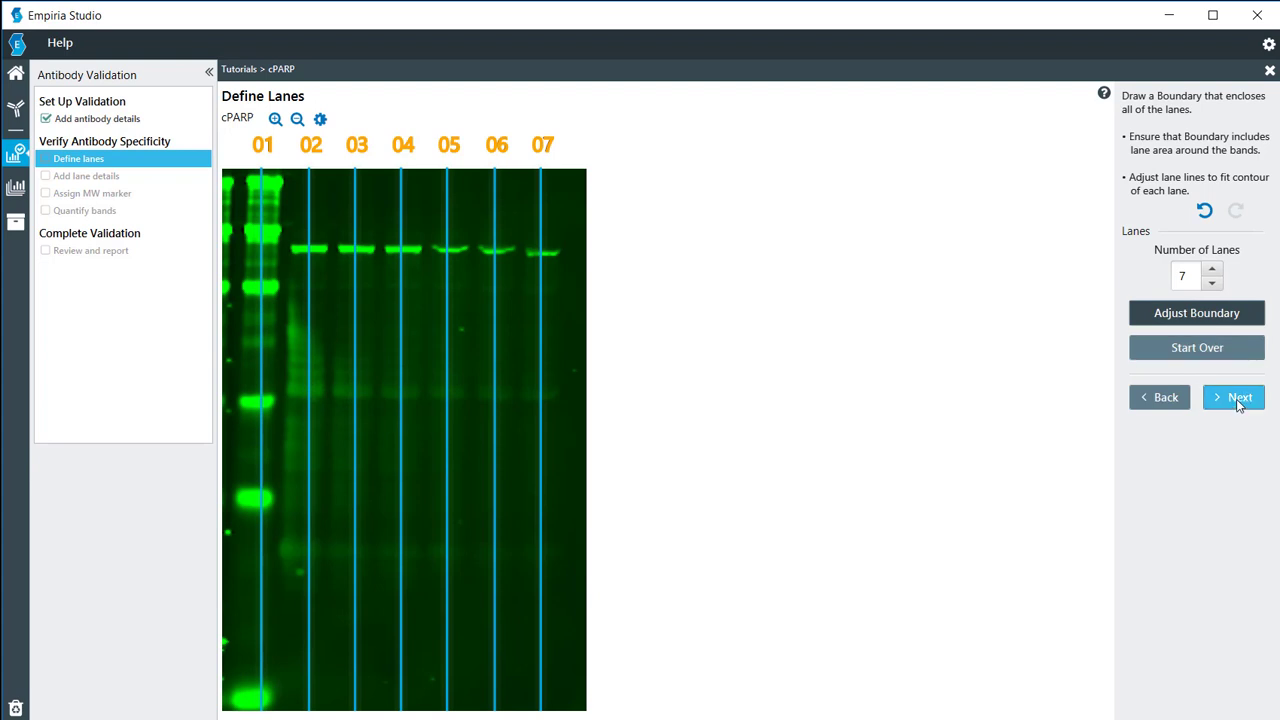
pyautogui.click(1238, 396)
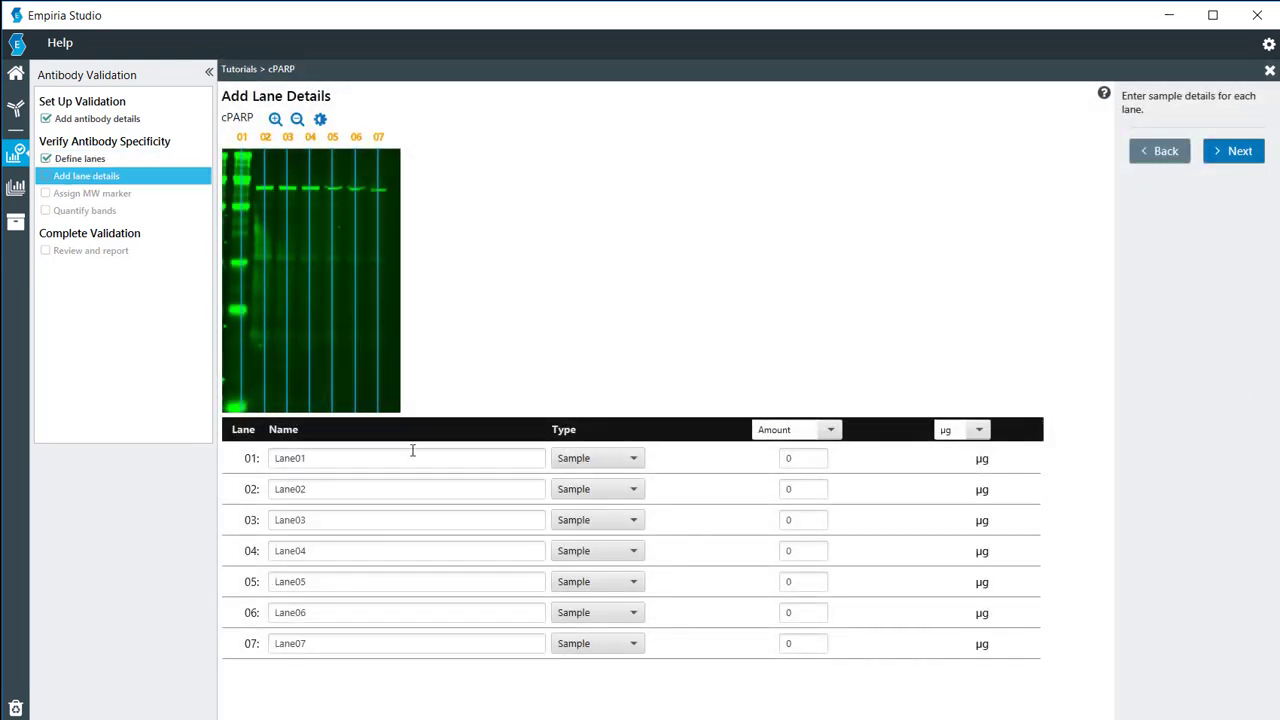
# Step: Set lane 01 type to MW Marker and give lanes 02–07 an amount of 10 µg
pyautogui.click(596, 458)
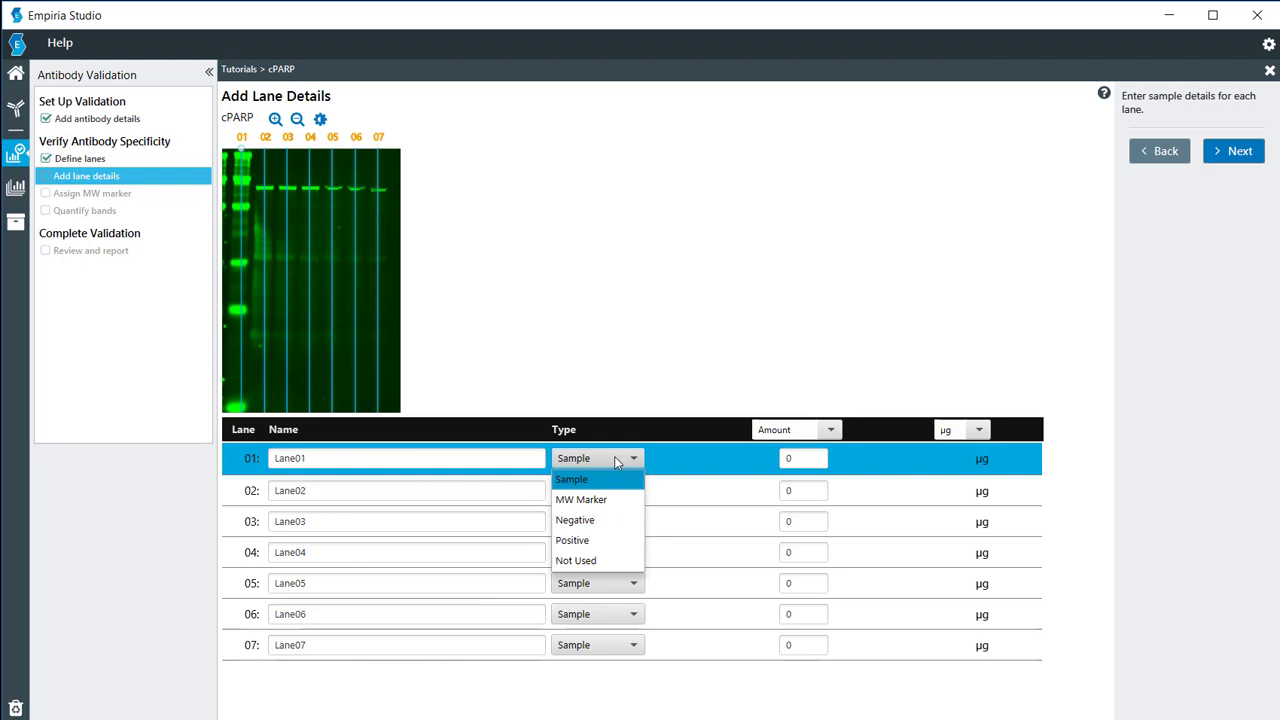
pyautogui.moveTo(580, 500)
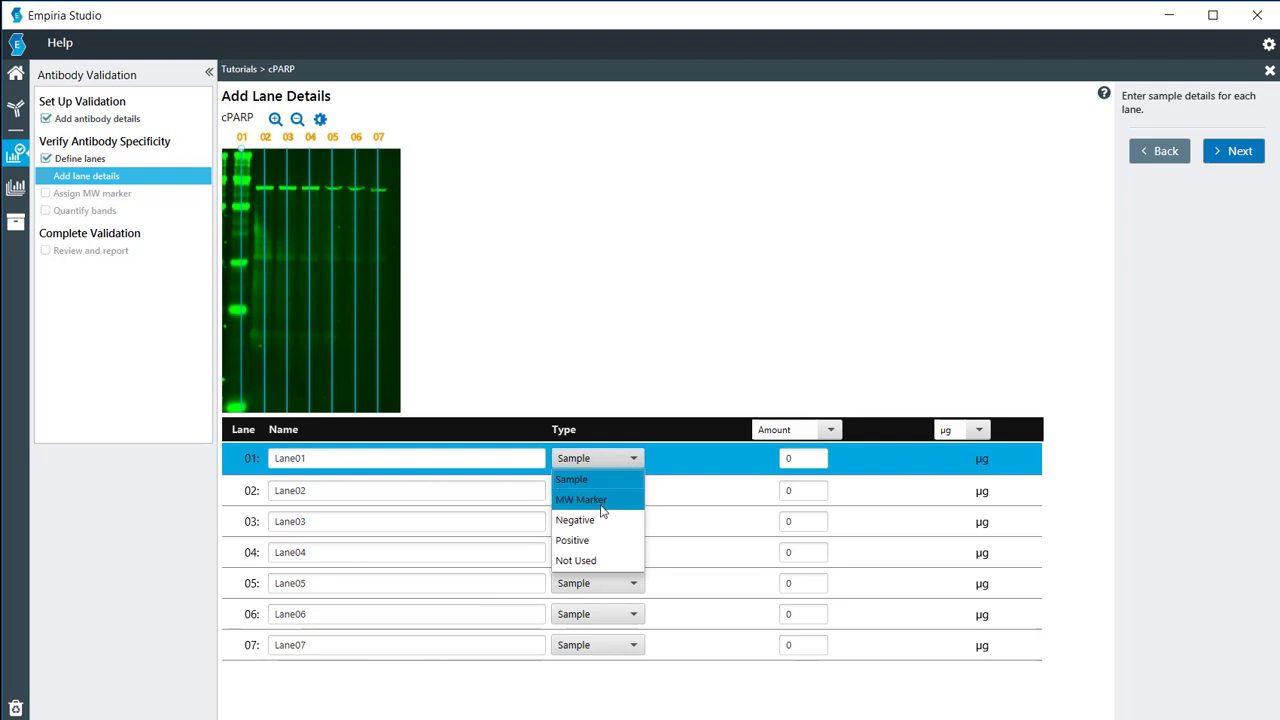
pyautogui.click(580, 500)
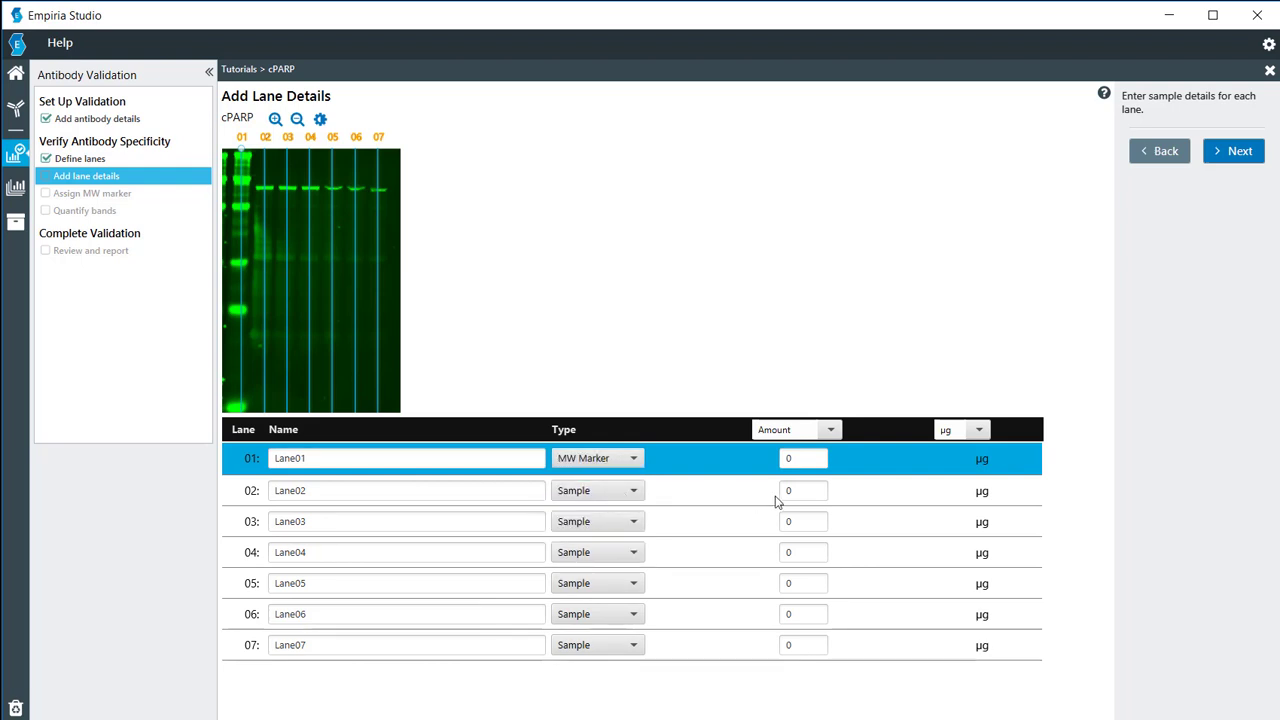
pyautogui.click(804, 488)
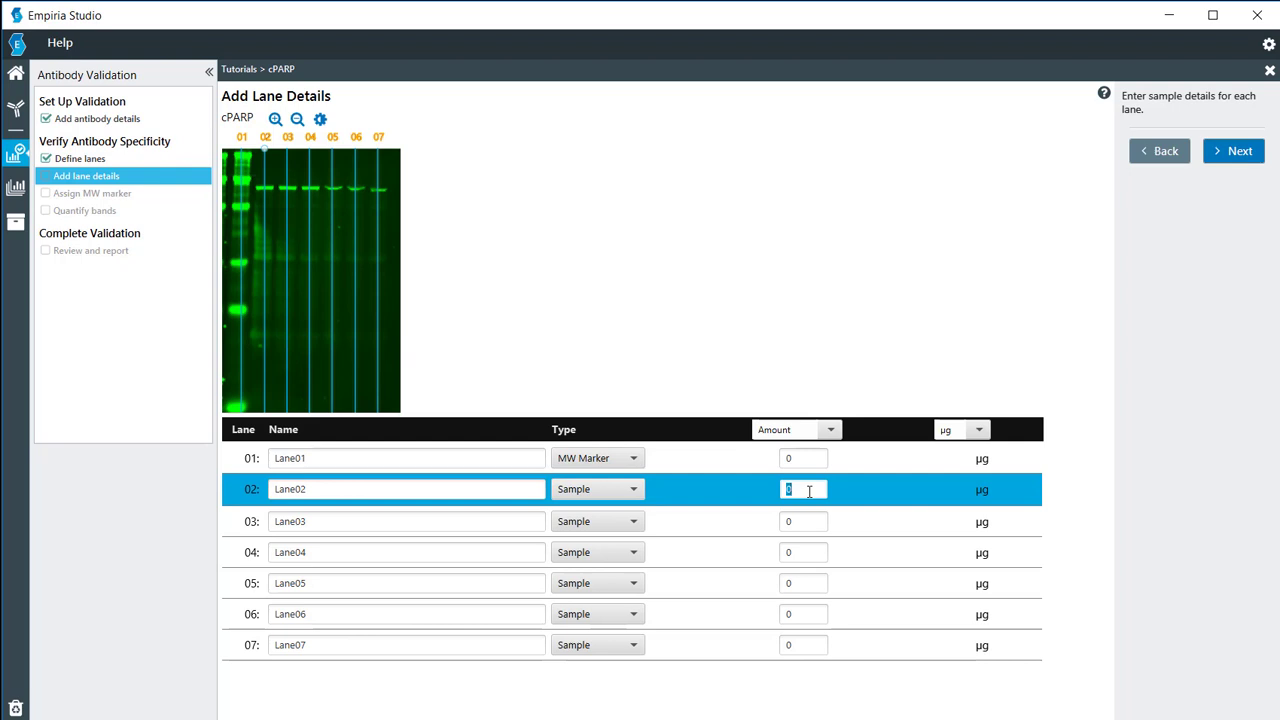
pyautogui.write('10')
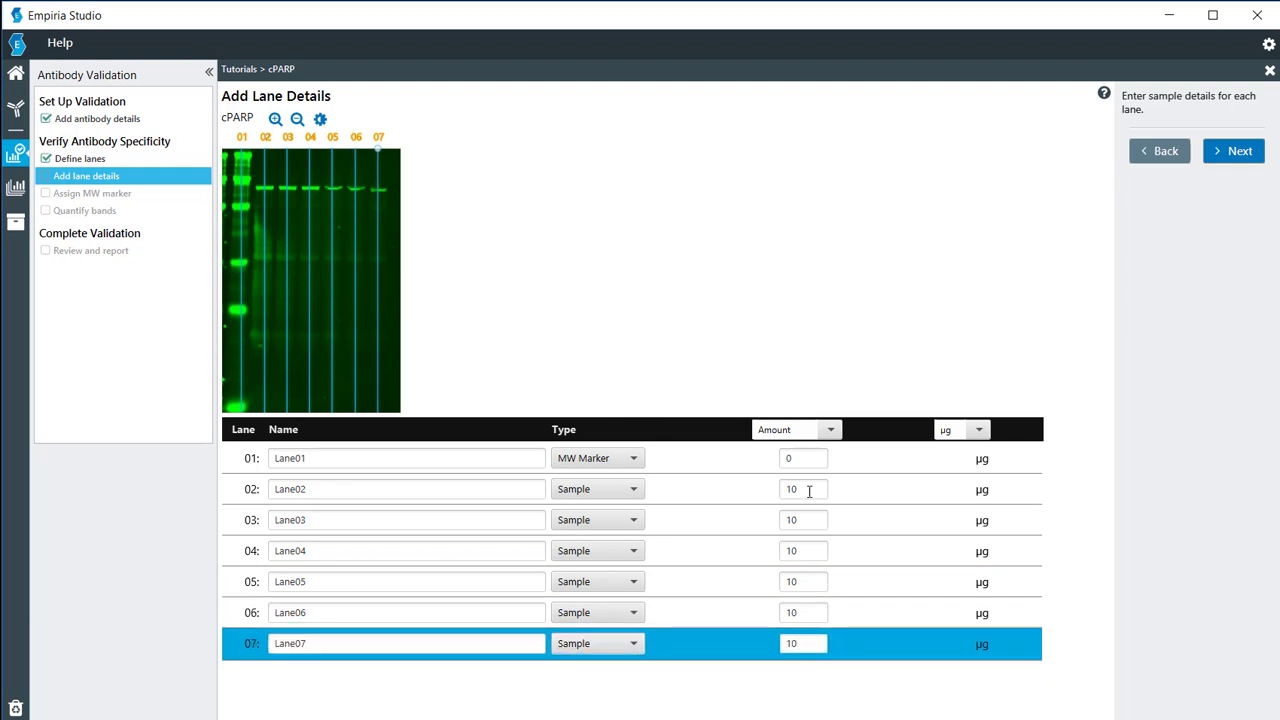
pyautogui.moveTo(1238, 150)
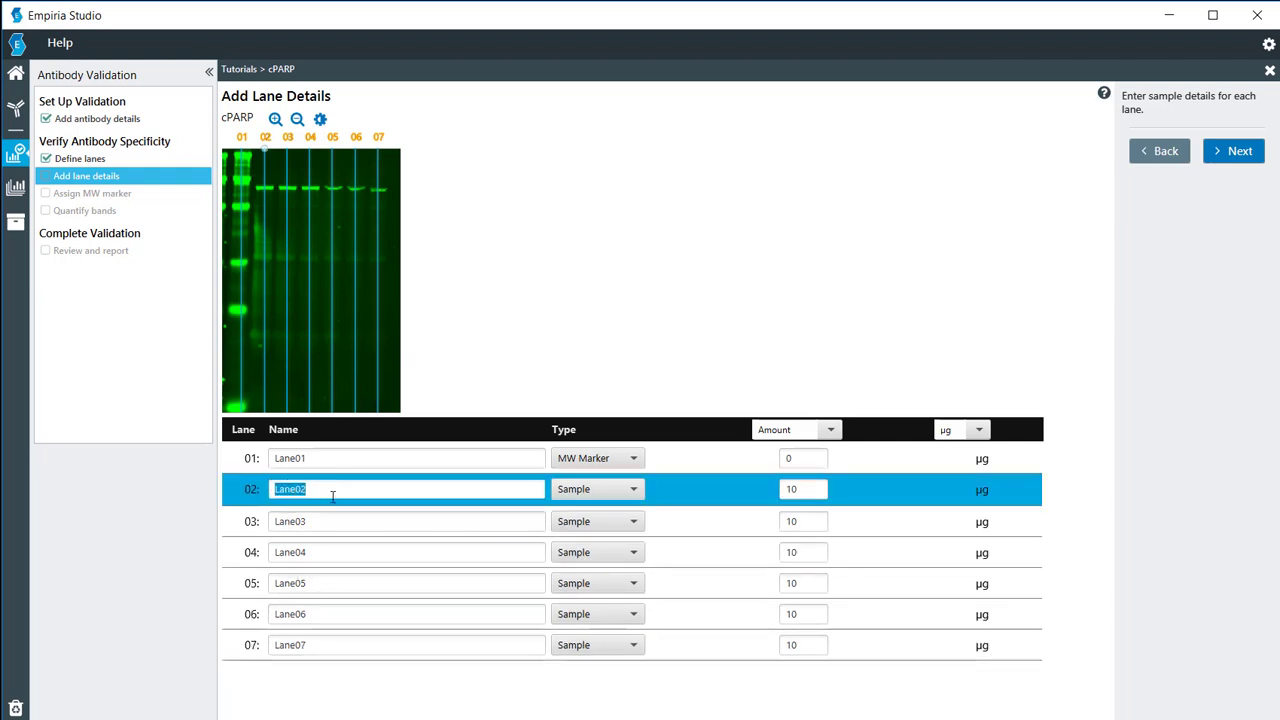
pyautogui.moveTo(348, 516)
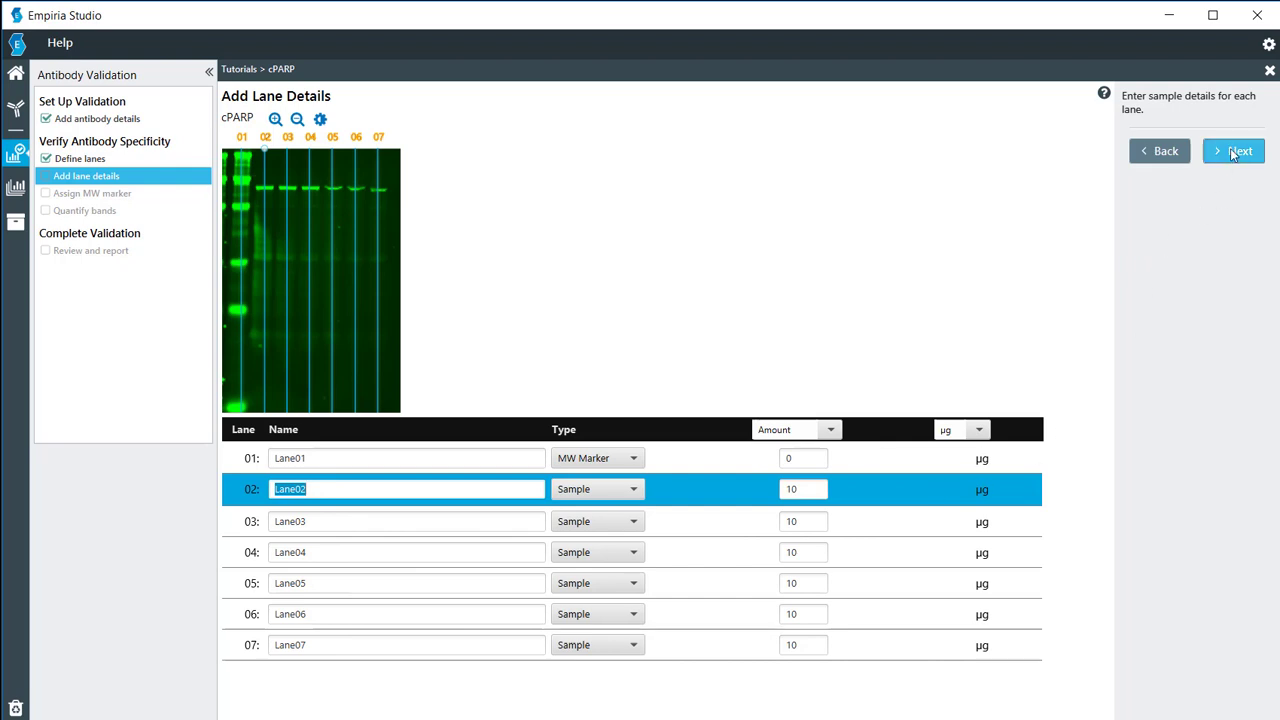
pyautogui.click(1232, 150)
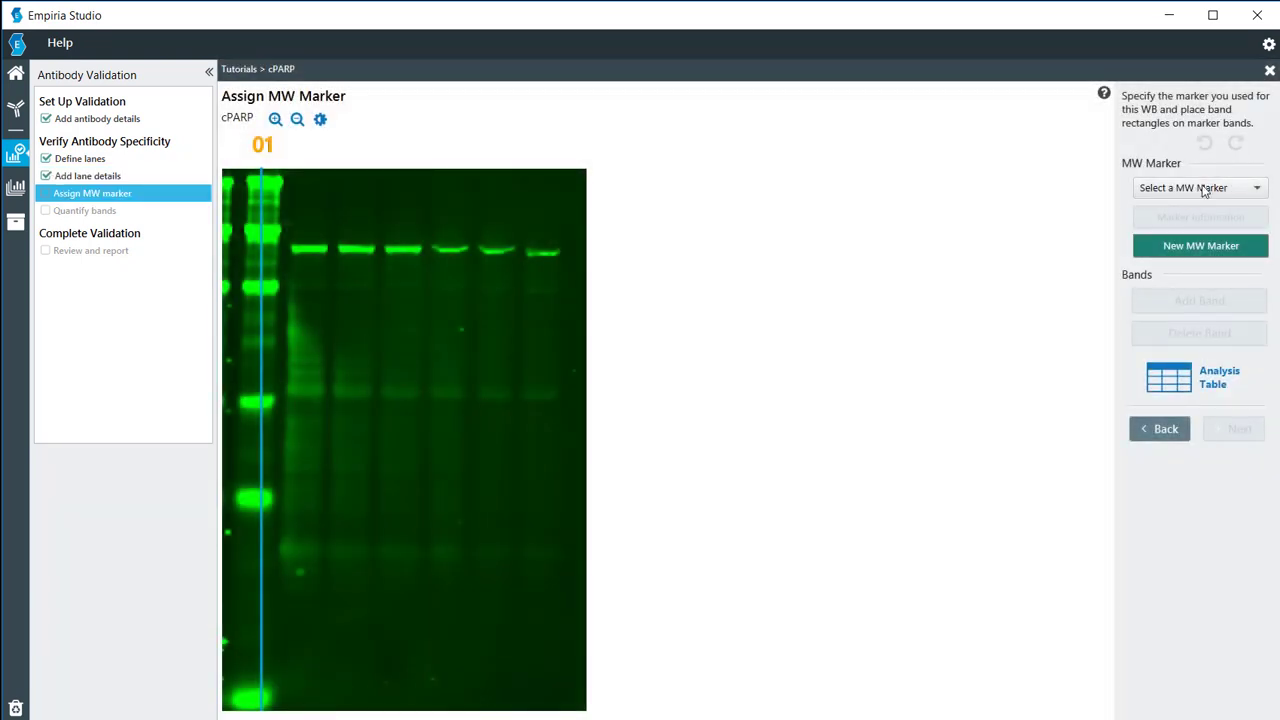
pyautogui.moveTo(1200, 188)
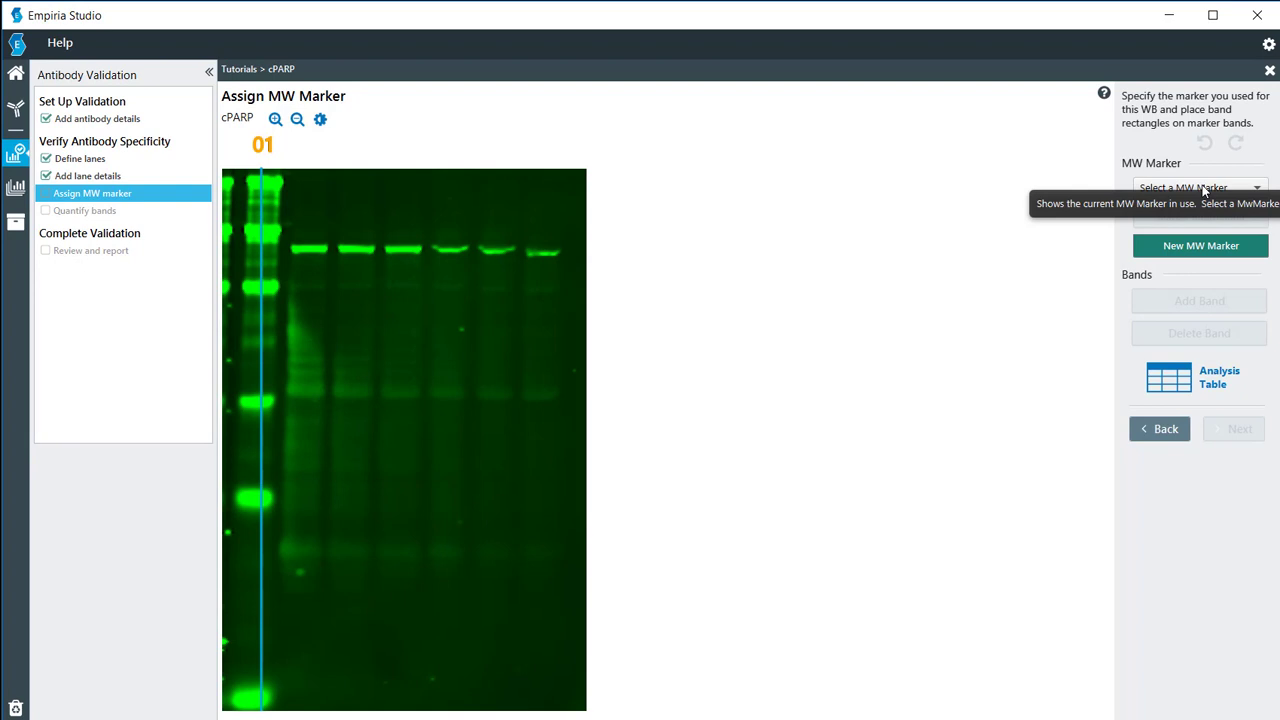
# Step: Assign the Chameleon Duo 800 marker and place its bands 260 to 8 on lane 01
pyautogui.click(1196, 188)
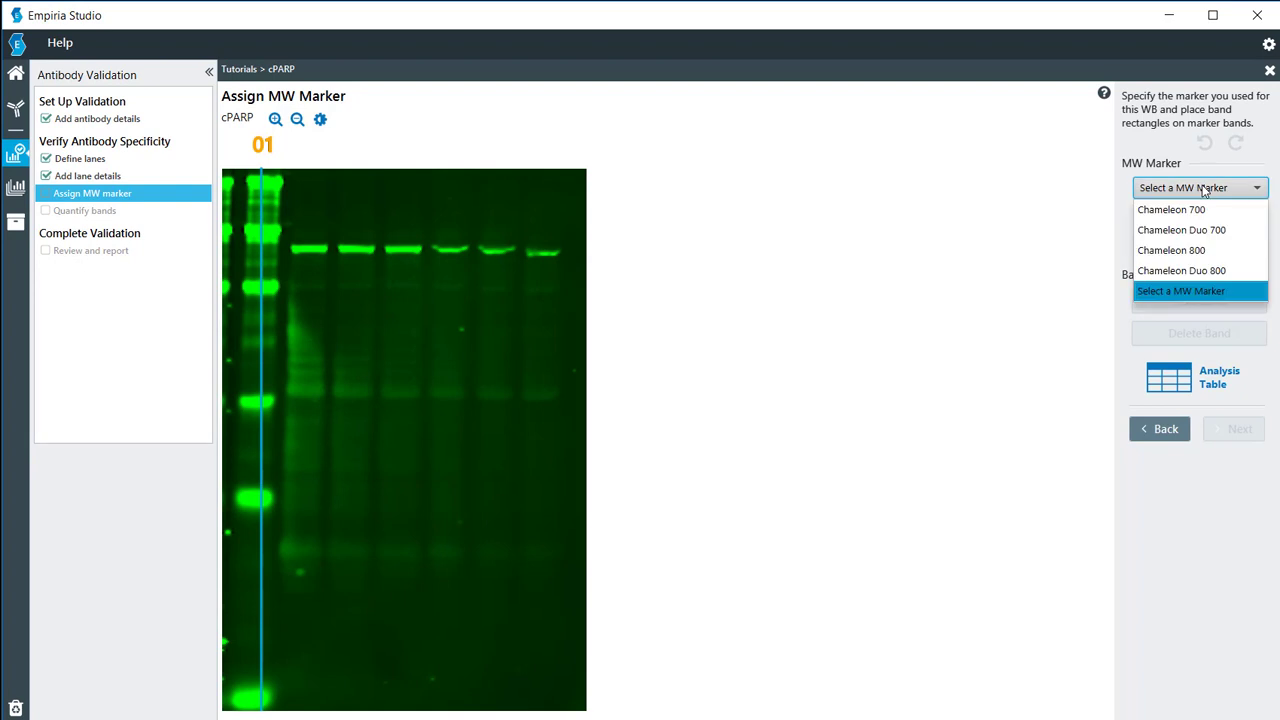
pyautogui.moveTo(1180, 270)
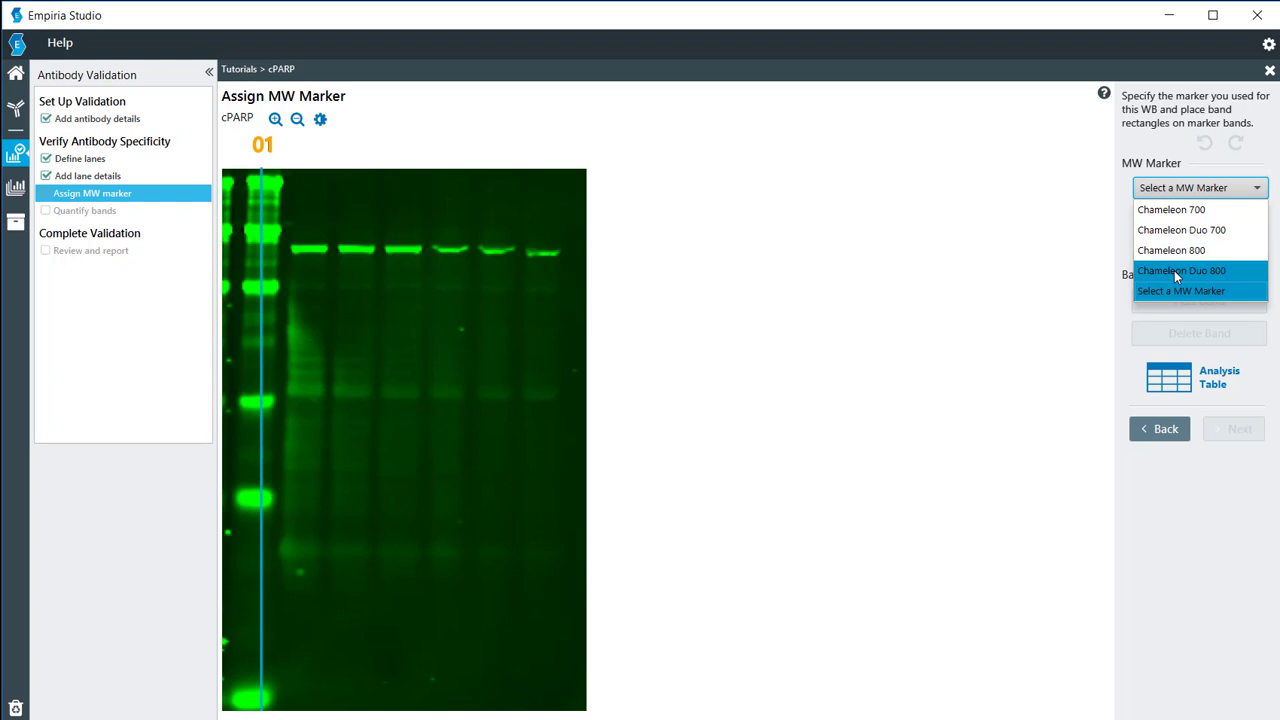
pyautogui.click(1182, 270)
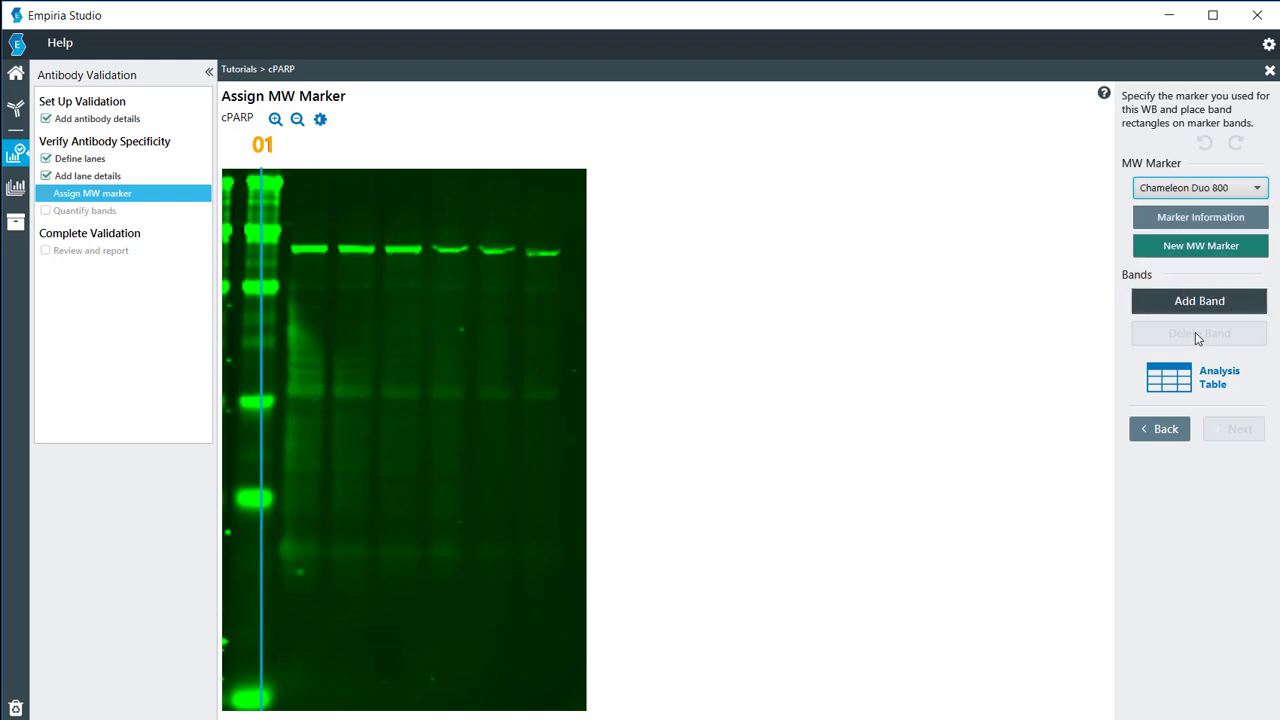
pyautogui.click(1200, 300)
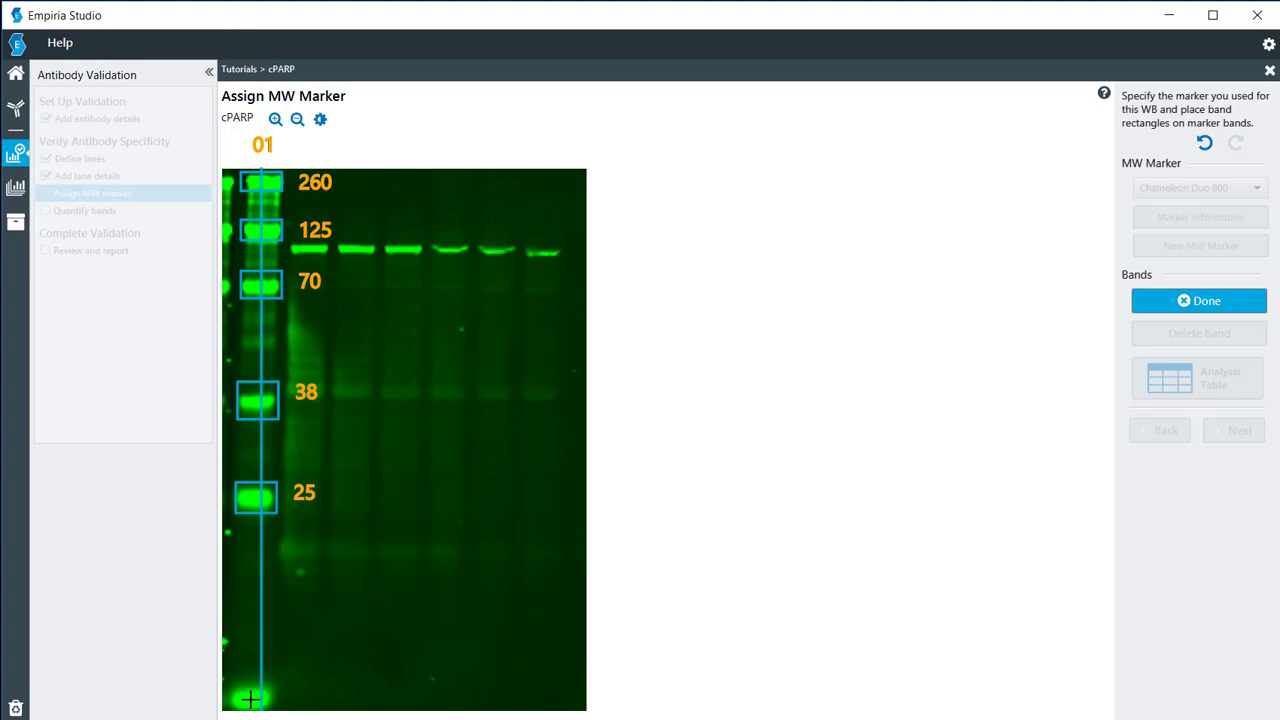
pyautogui.click(256, 696)
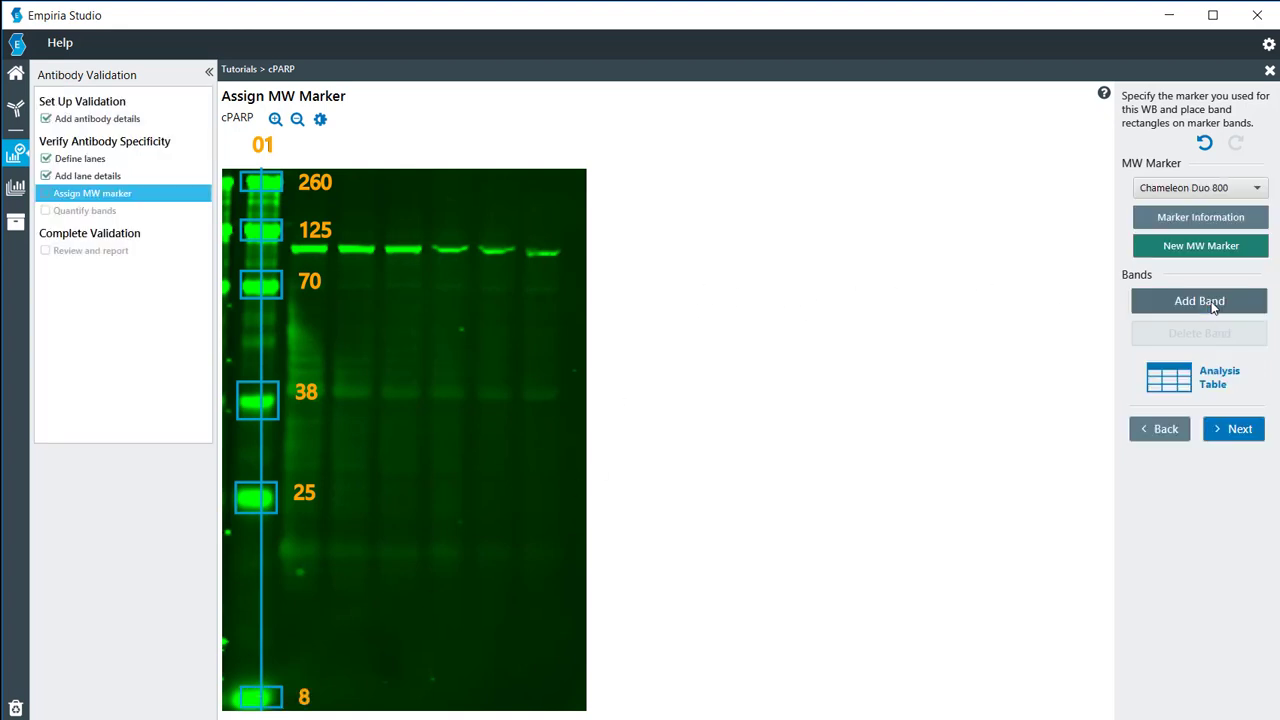
pyautogui.moveTo(1240, 428)
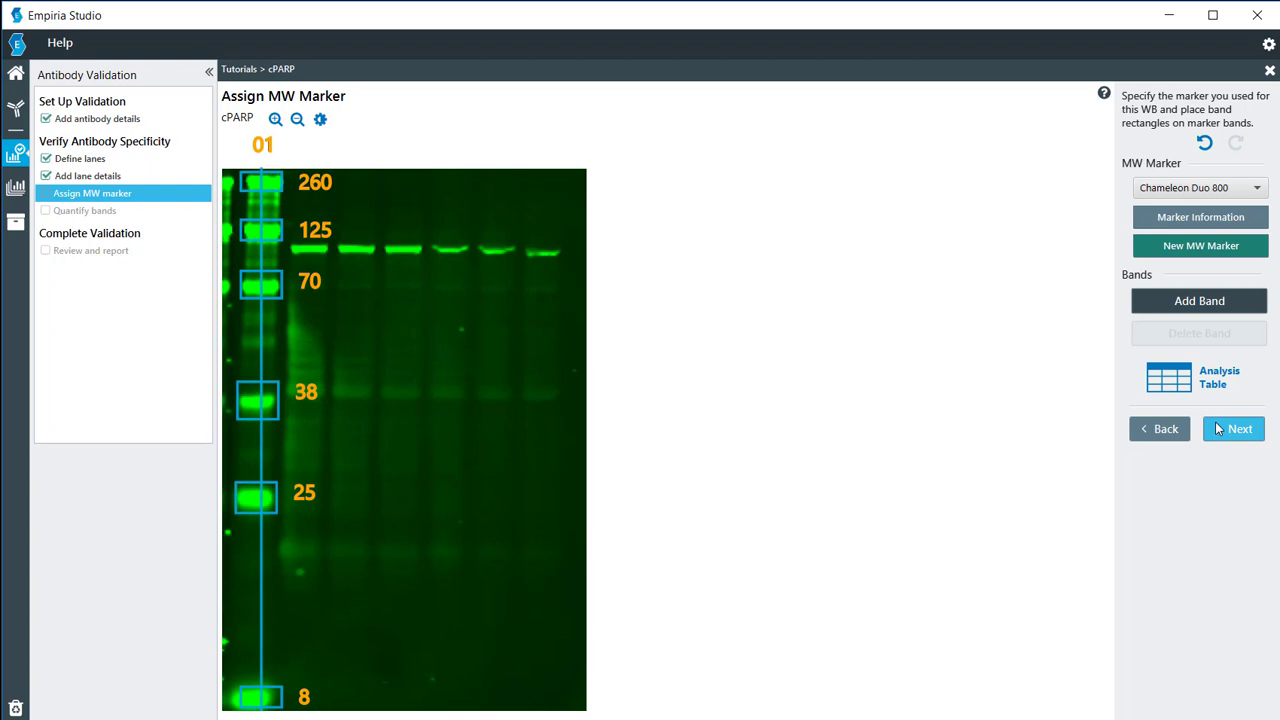
pyautogui.click(1240, 428)
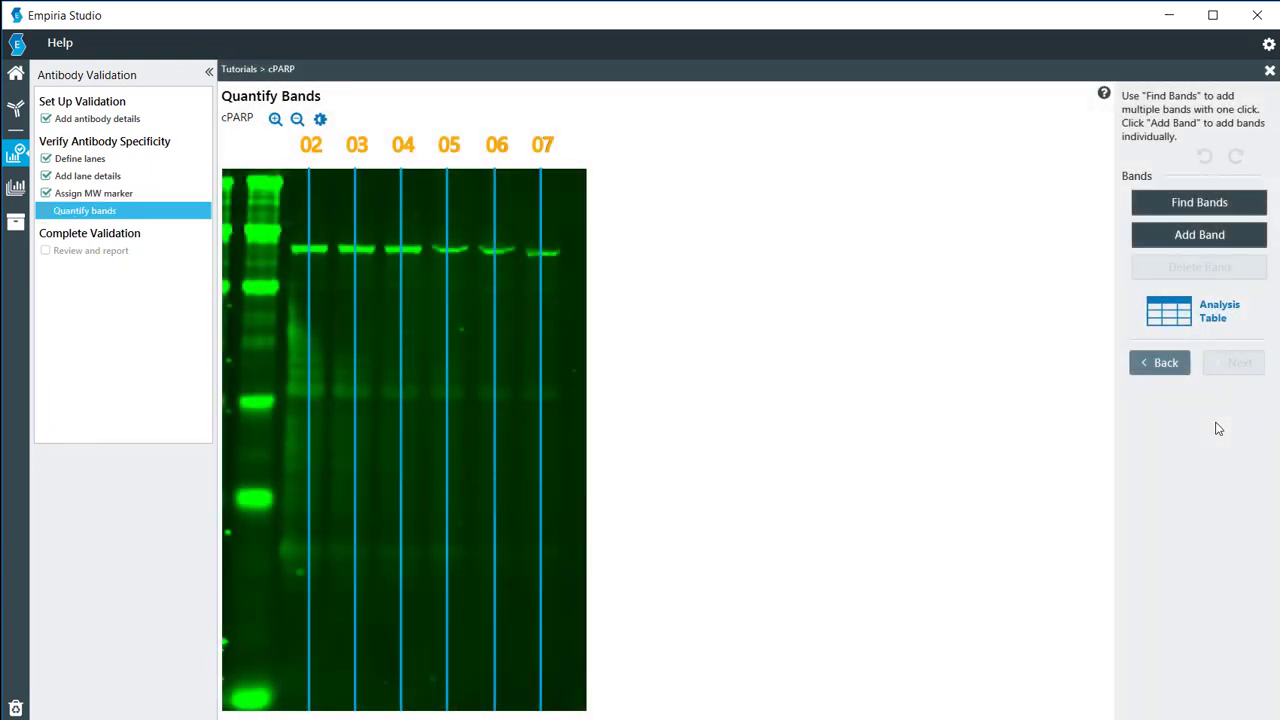
pyautogui.moveTo(1200, 202)
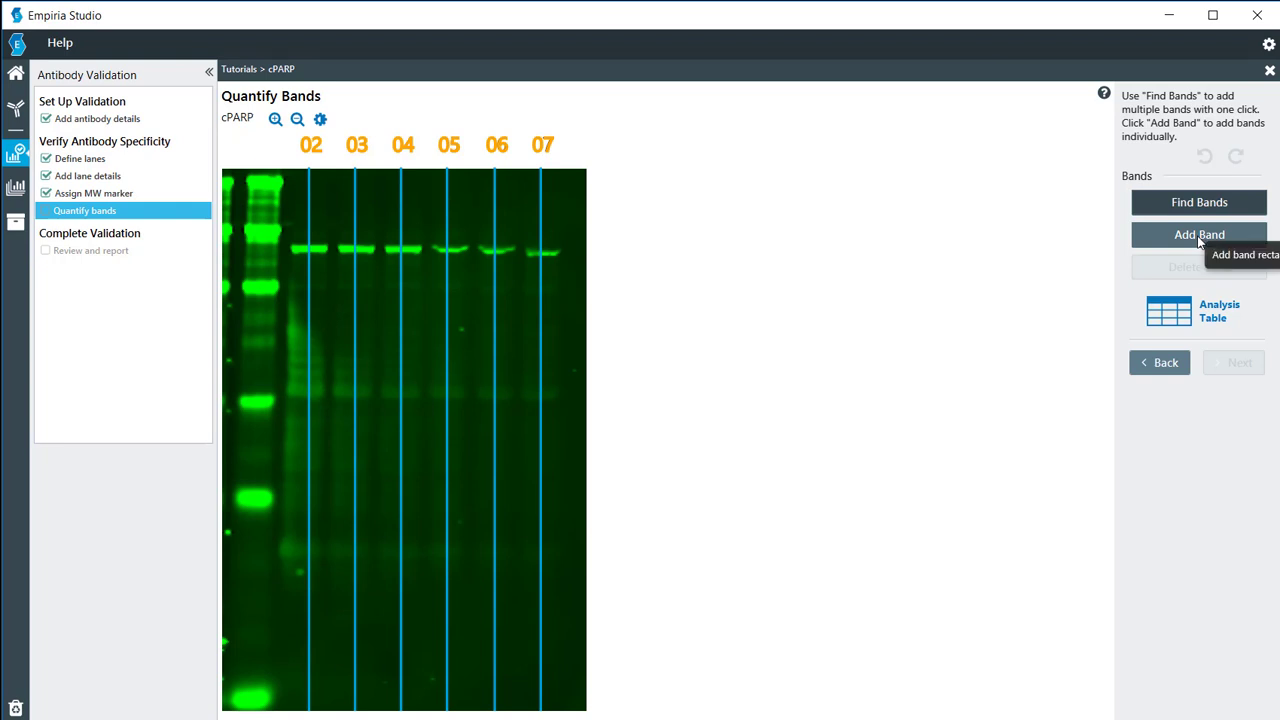
# Step: Find Bands on the cPARP band row to quantify lanes 02–07 and continue to review
pyautogui.click(1200, 202)
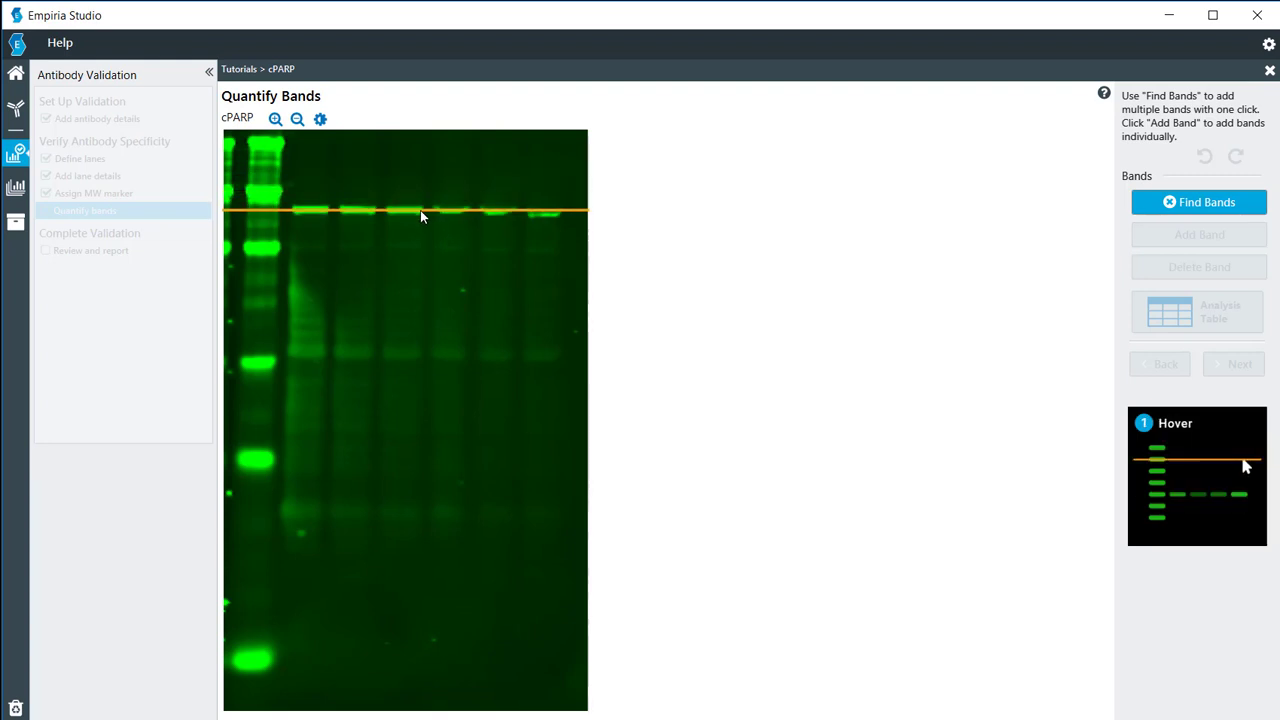
pyautogui.click(1198, 202)
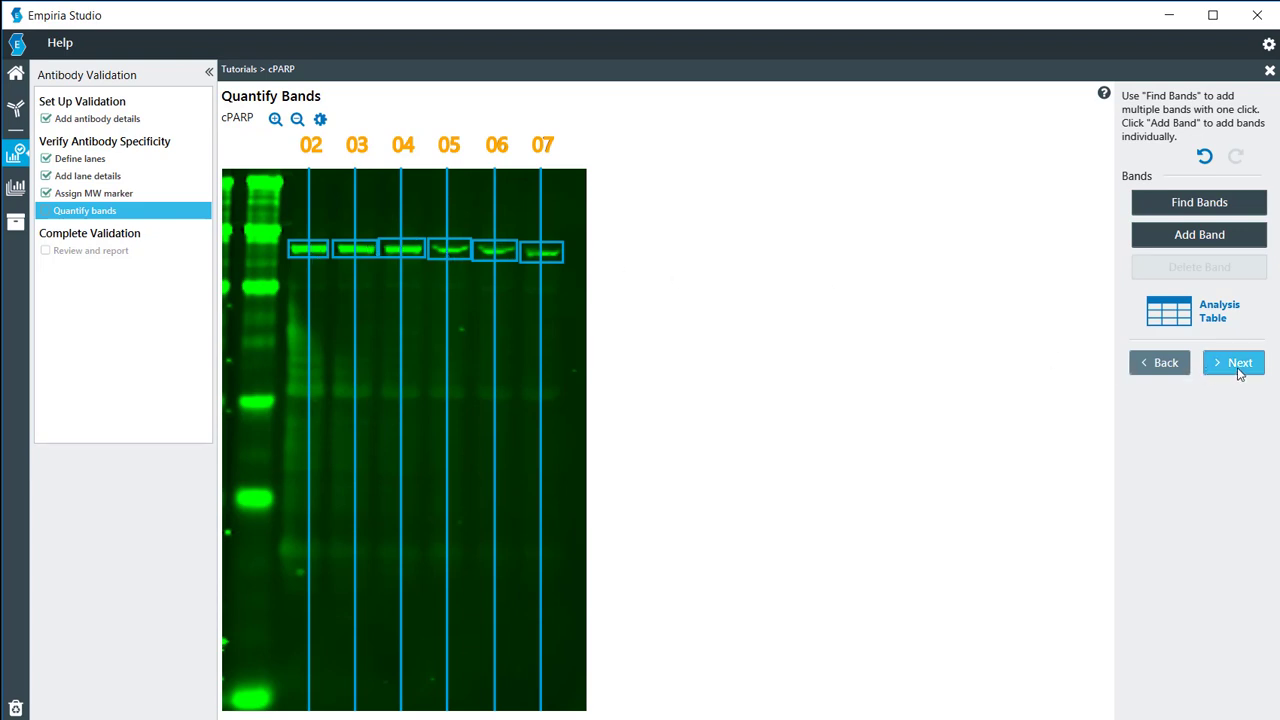
pyautogui.click(1232, 362)
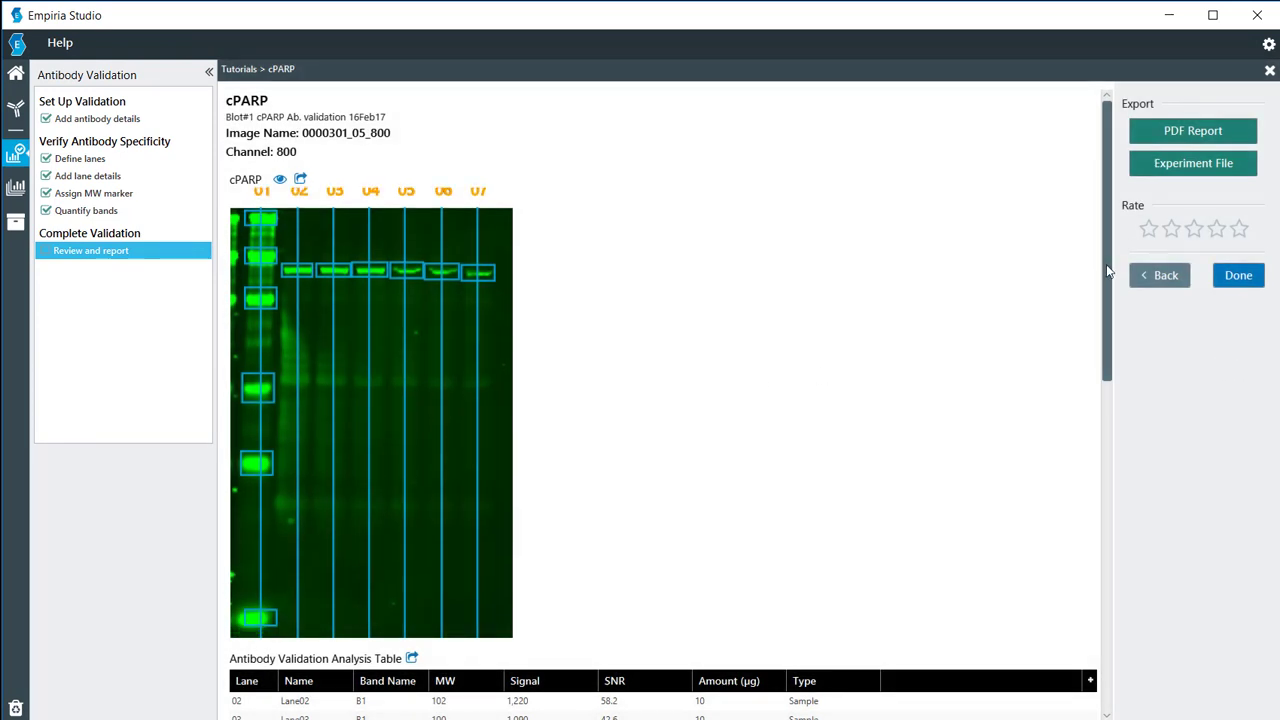
pyautogui.scroll(-3)
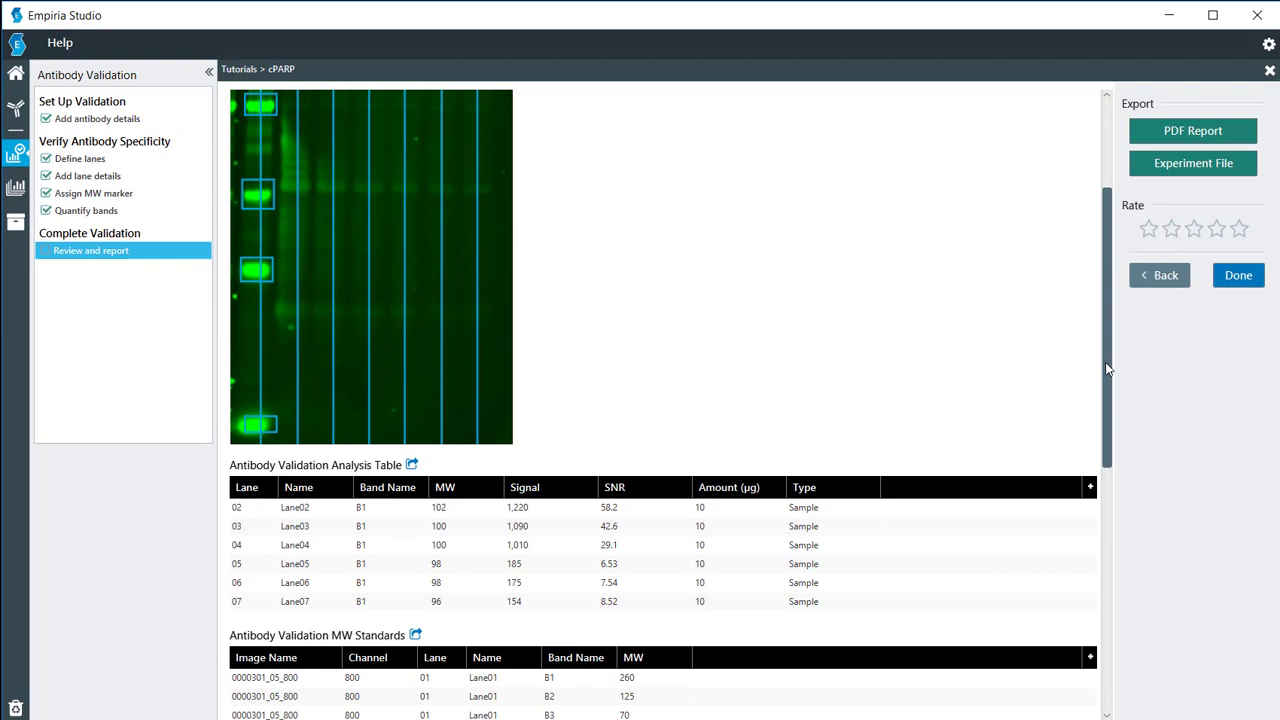
pyautogui.scroll(-3)
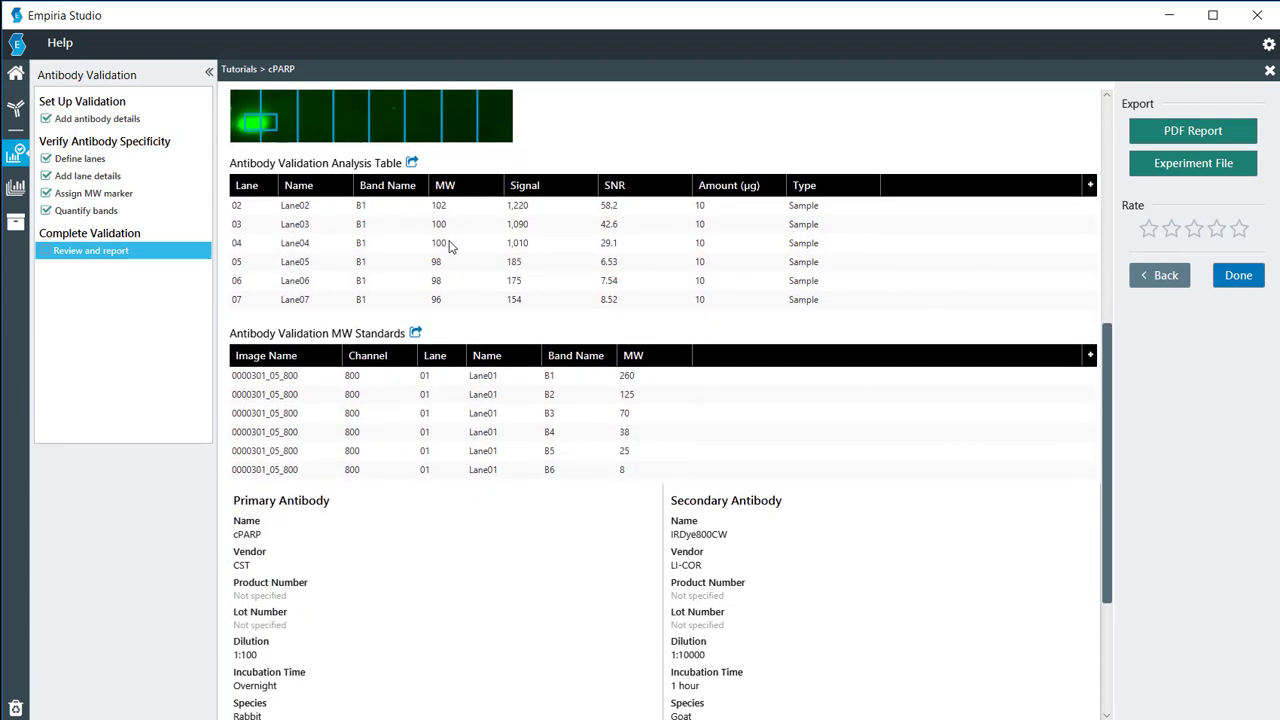
pyautogui.moveTo(542, 212)
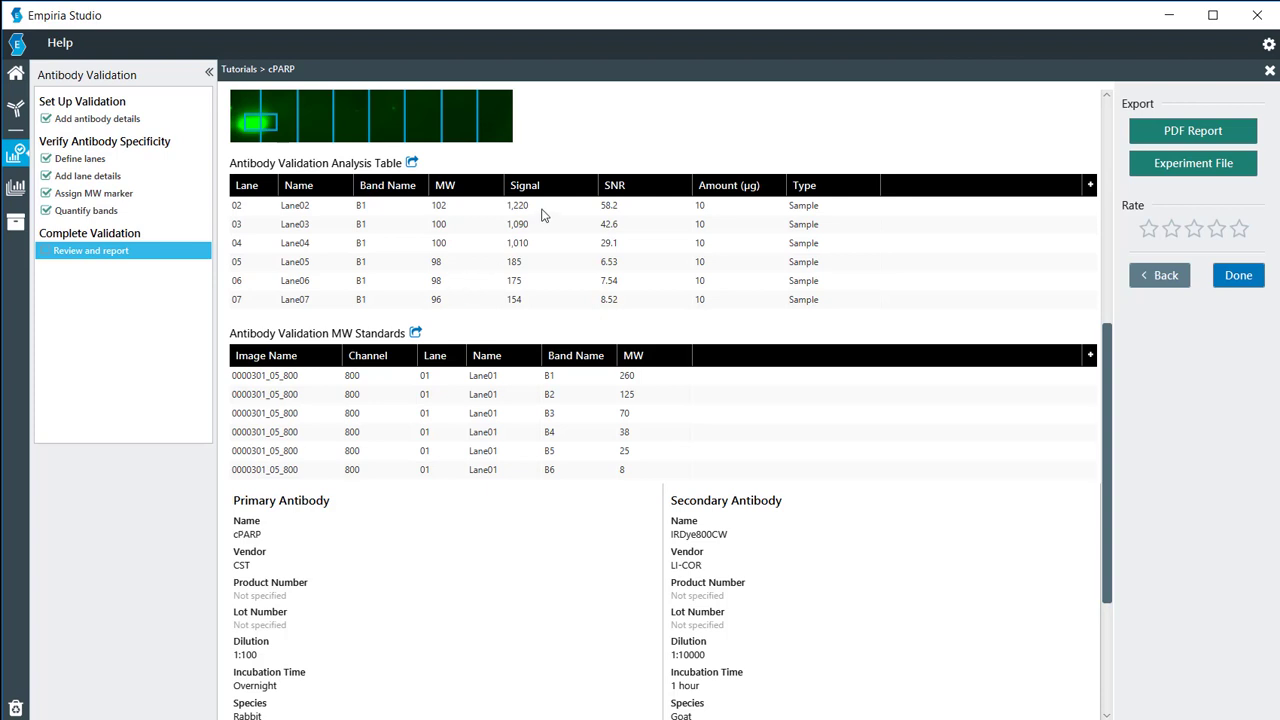
pyautogui.moveTo(516, 308)
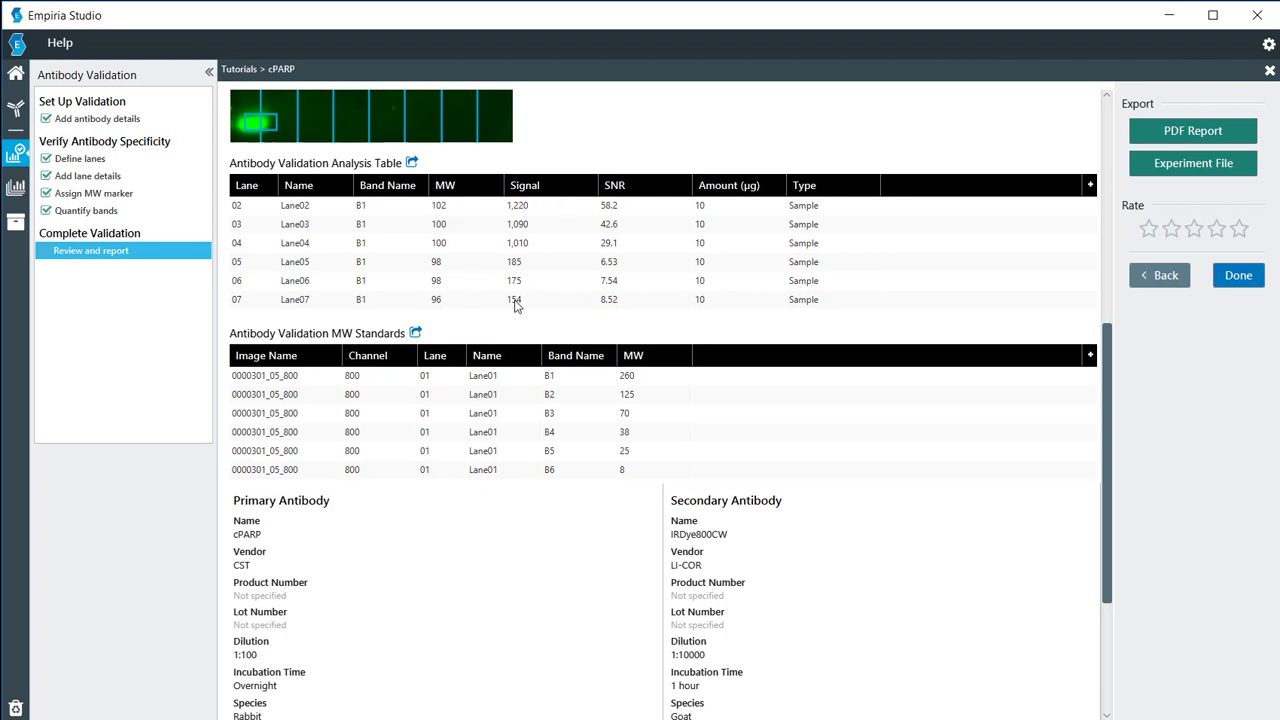
pyautogui.moveTo(630, 208)
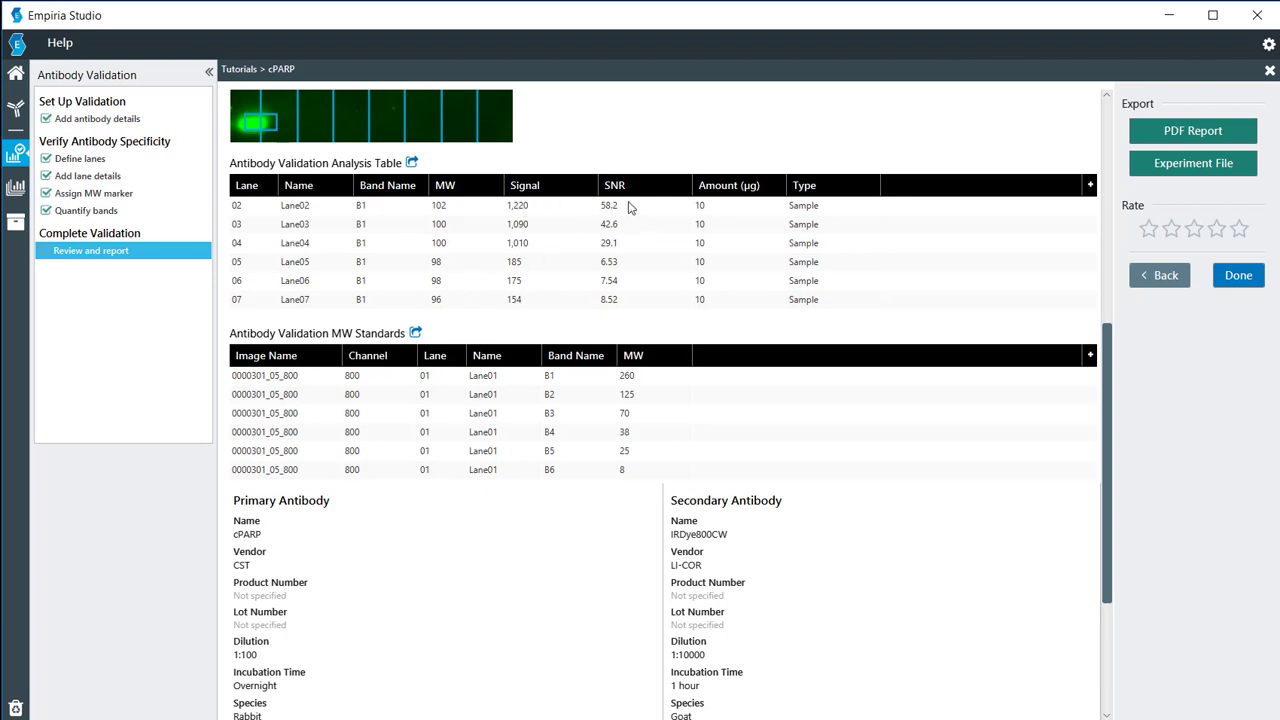
pyautogui.moveTo(742, 378)
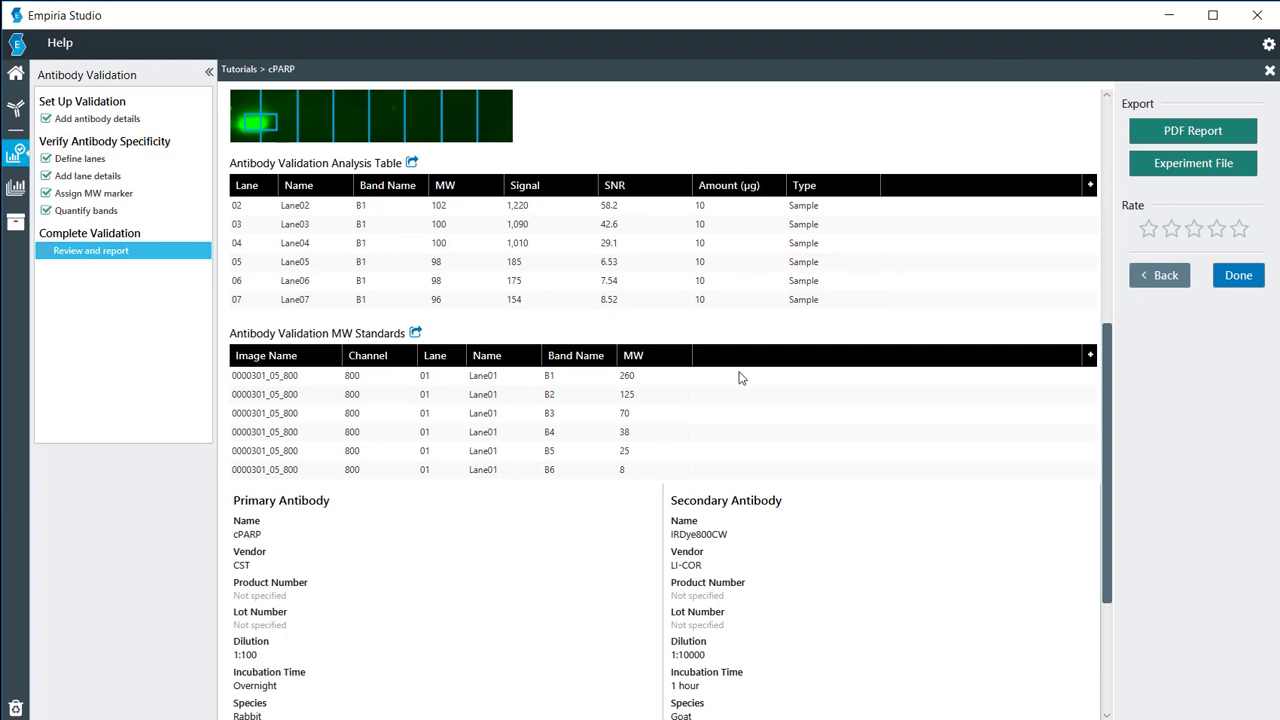
pyautogui.scroll(-3)
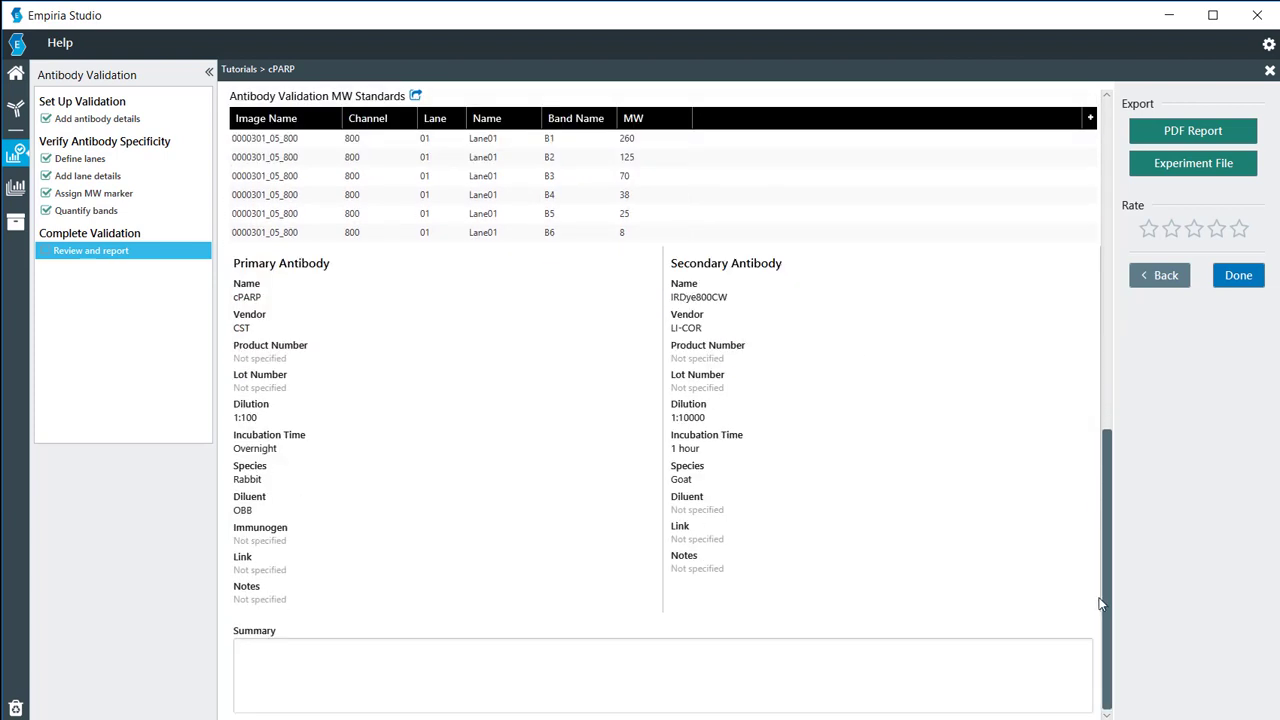
pyautogui.moveTo(1104, 540)
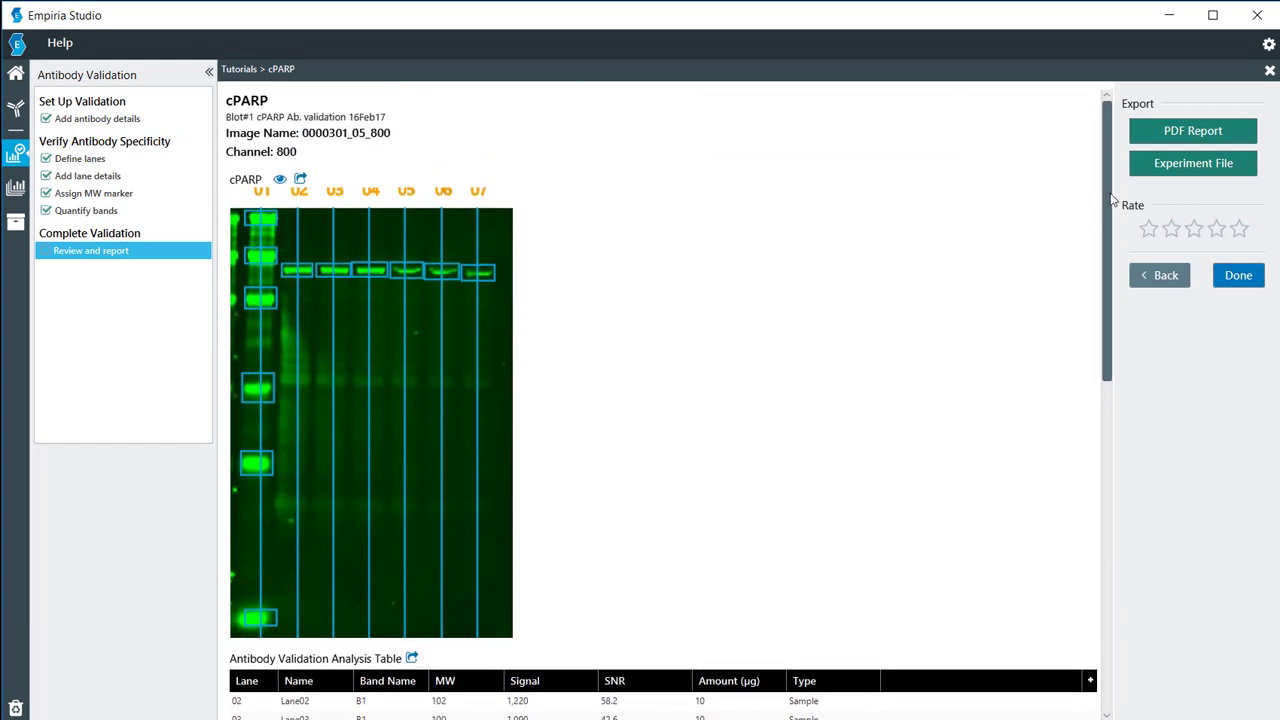
pyautogui.moveTo(1100, 256)
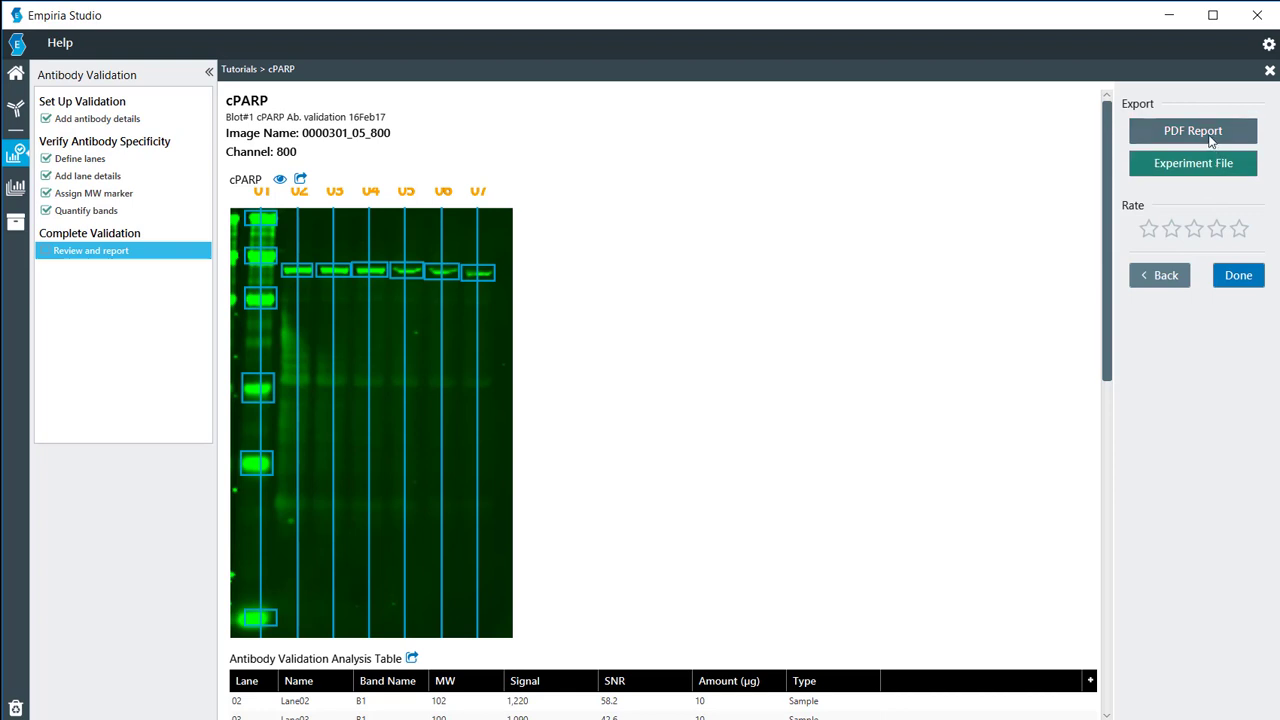
# Step: Export the PDF report named PARP to the Desktop folder
pyautogui.click(1192, 130)
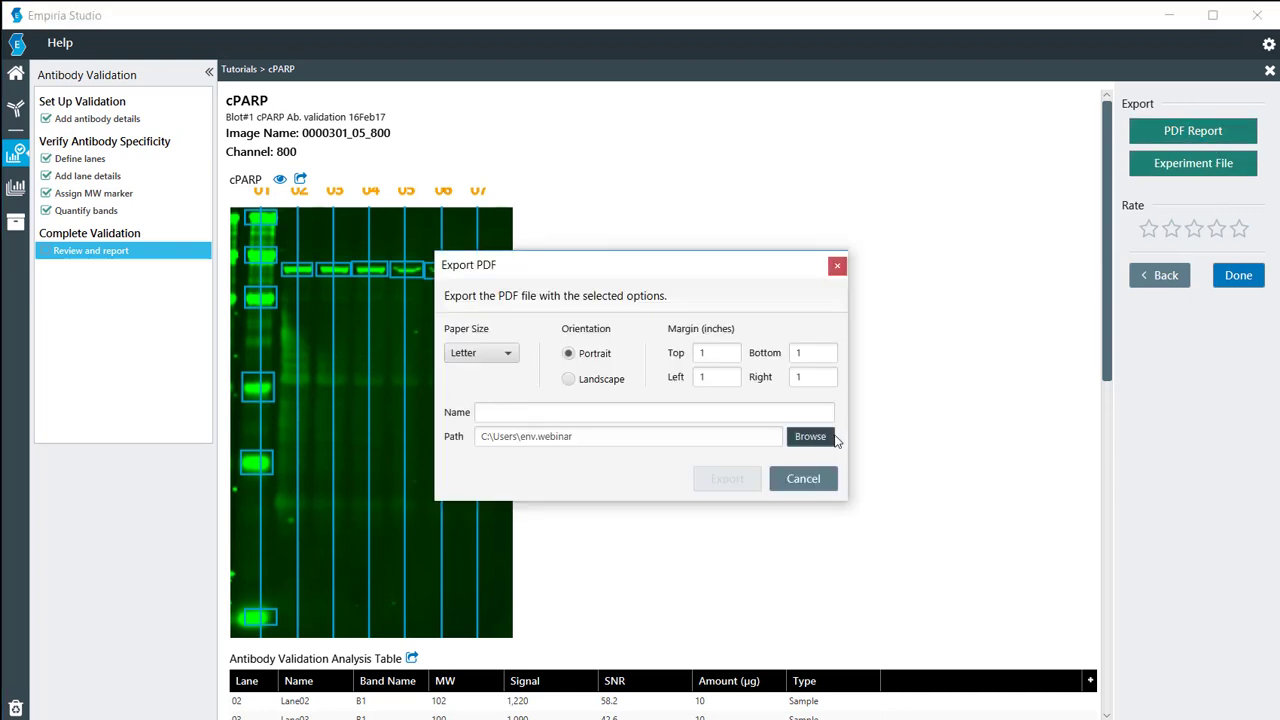
pyautogui.click(810, 436)
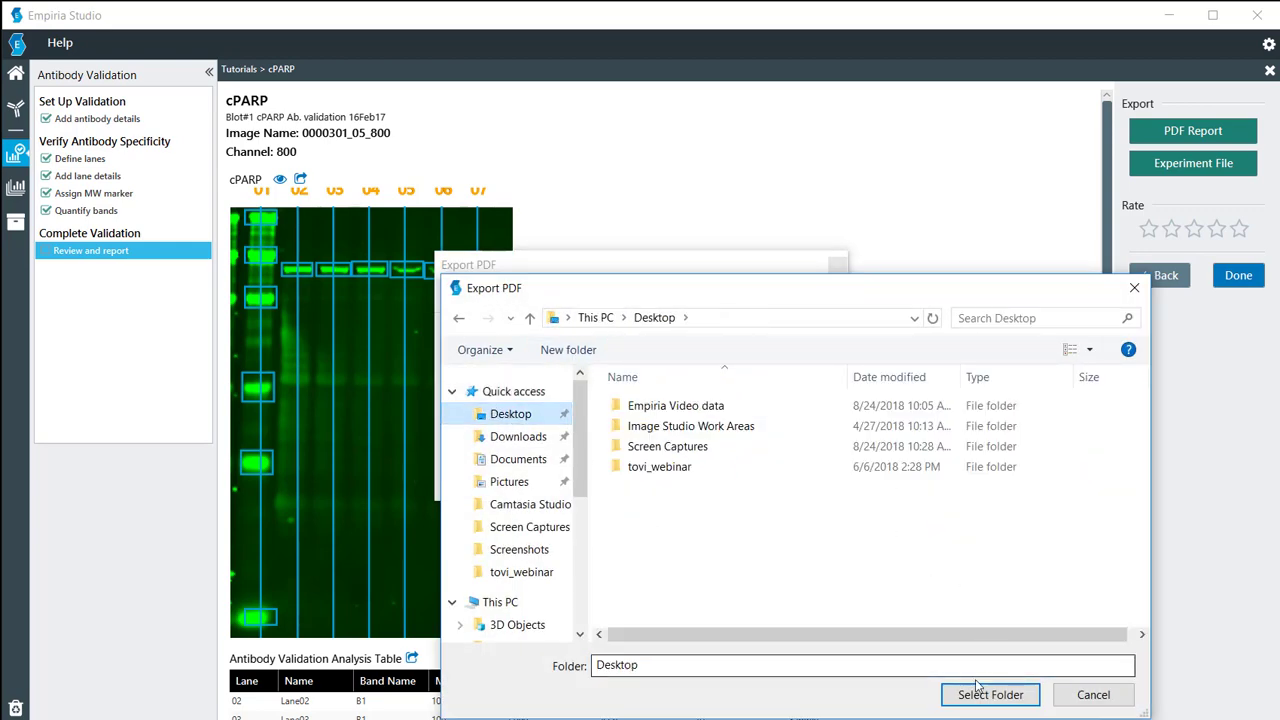
pyautogui.click(988, 694)
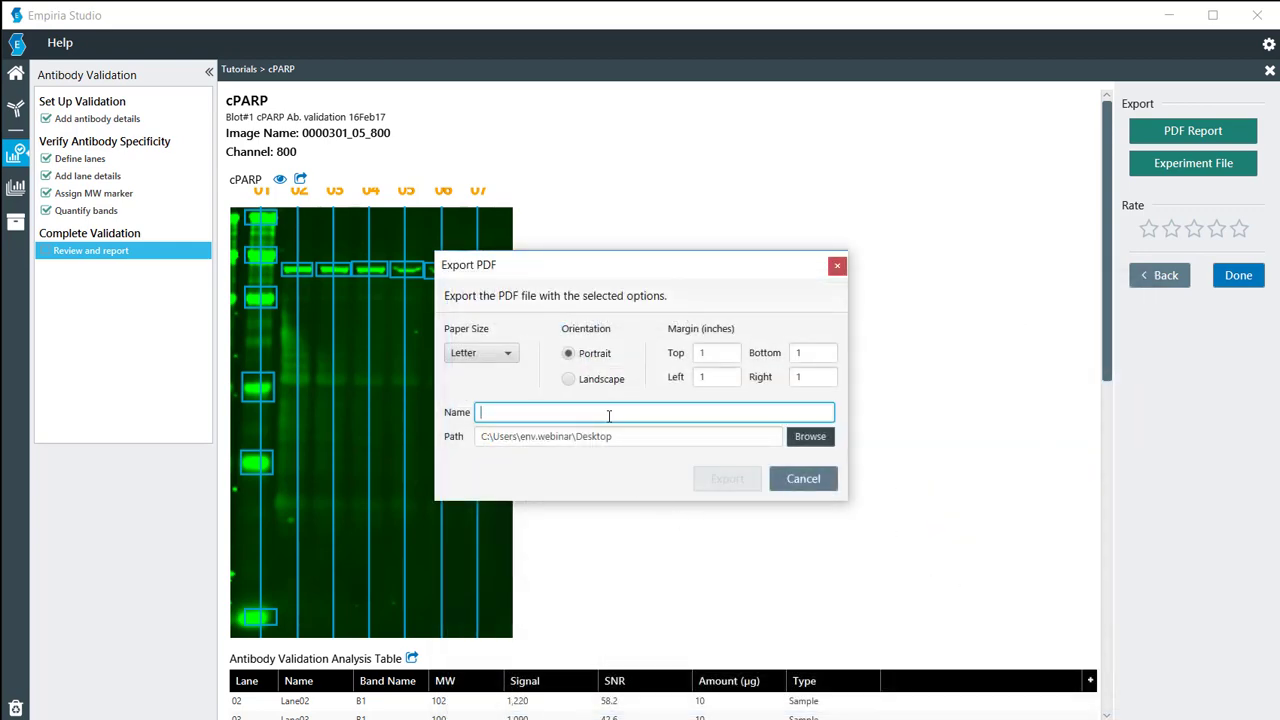
pyautogui.write('PARP')
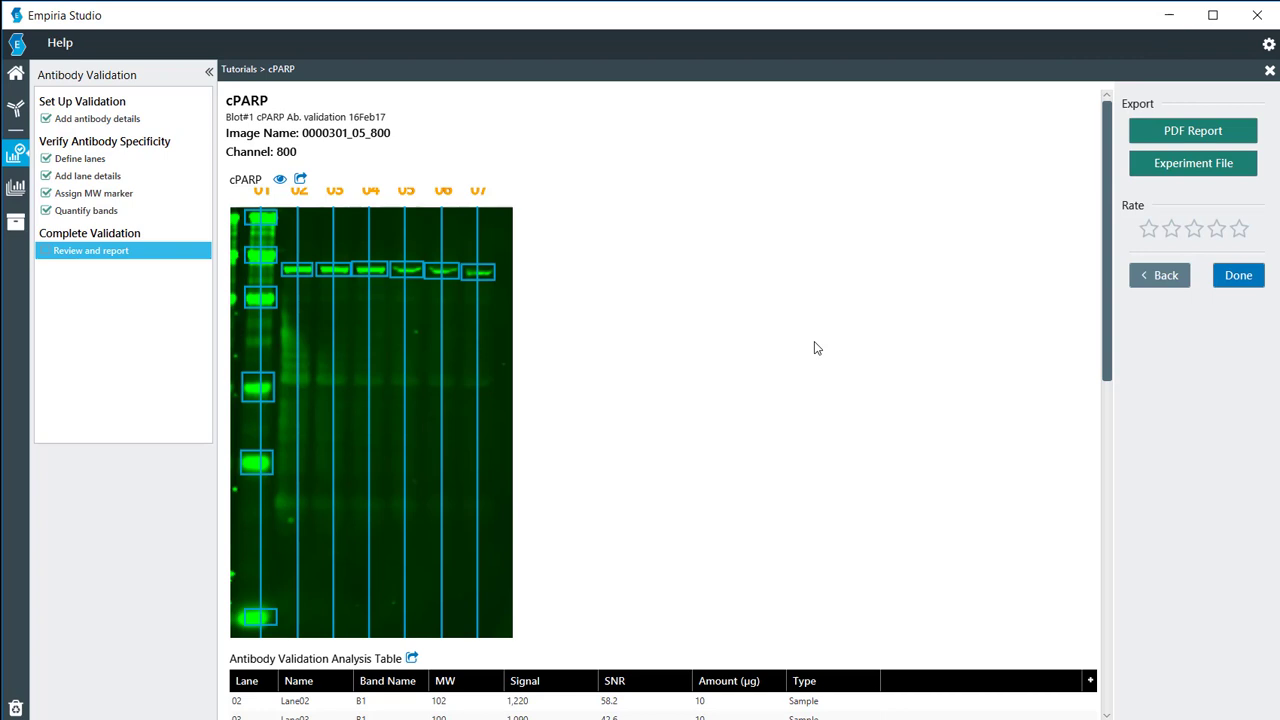
pyautogui.moveTo(1212, 256)
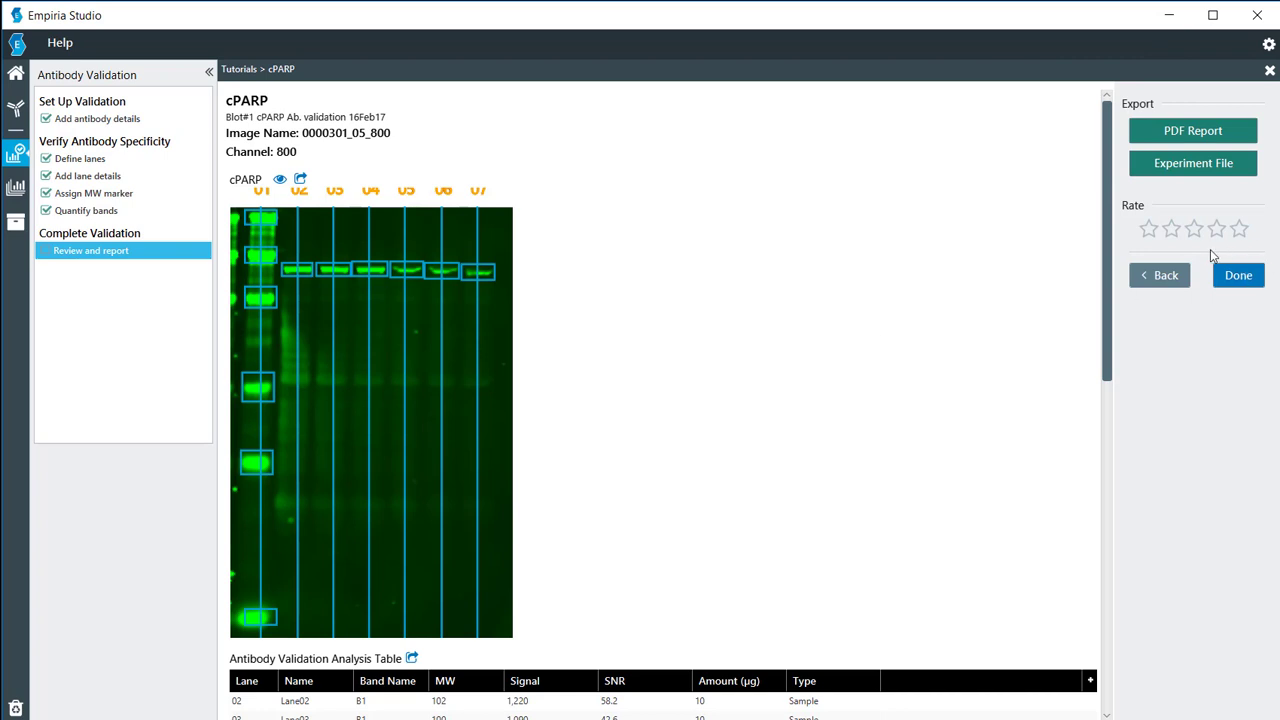
pyautogui.moveTo(1036, 238)
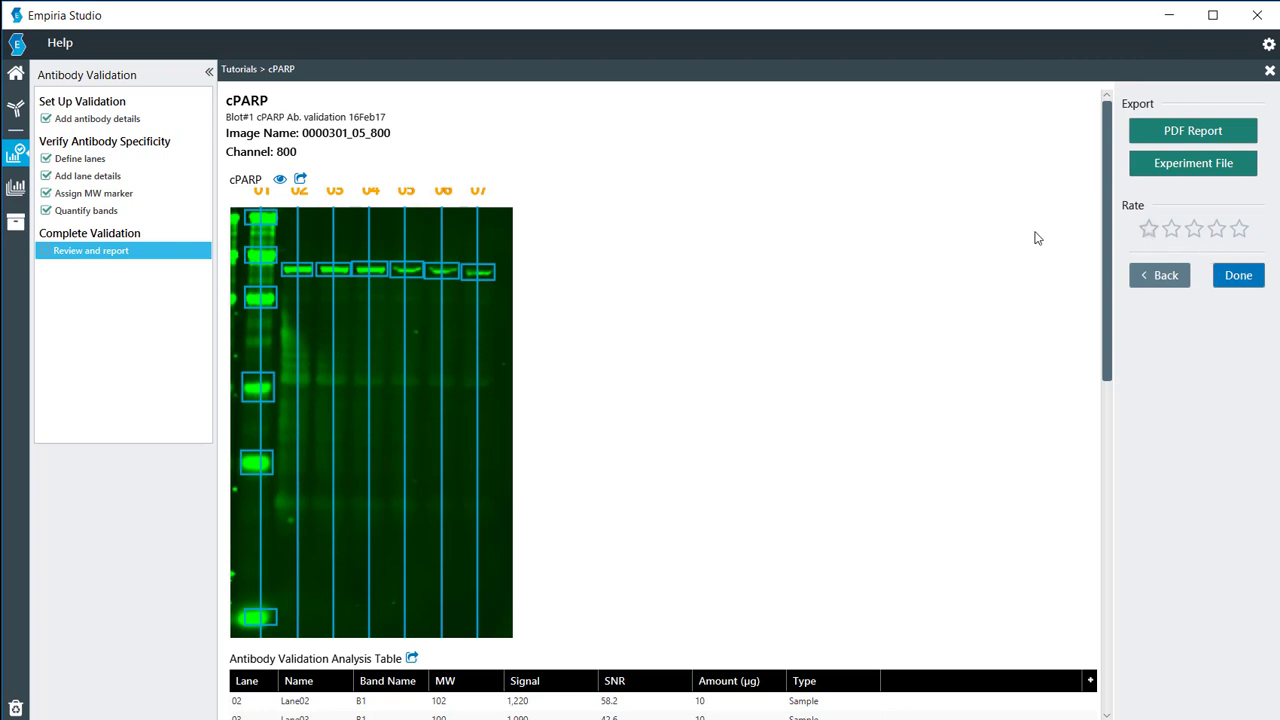
pyautogui.moveTo(544, 280)
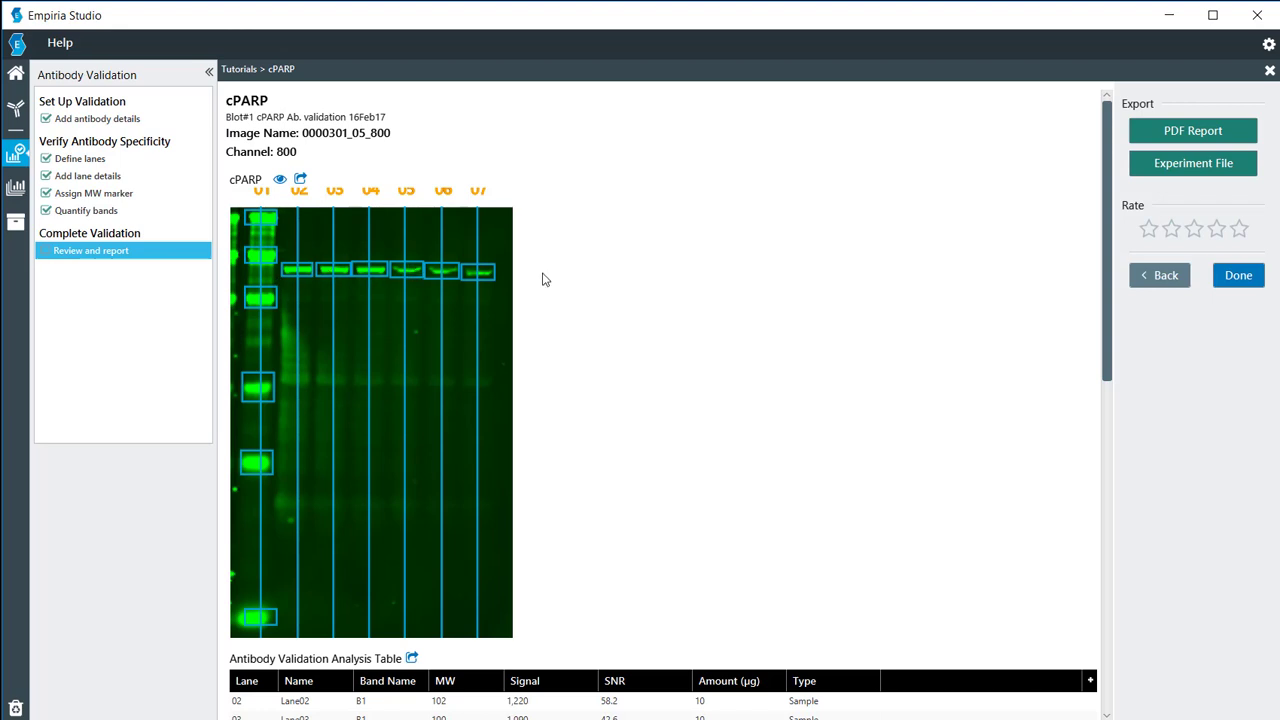
pyautogui.moveTo(1198, 230)
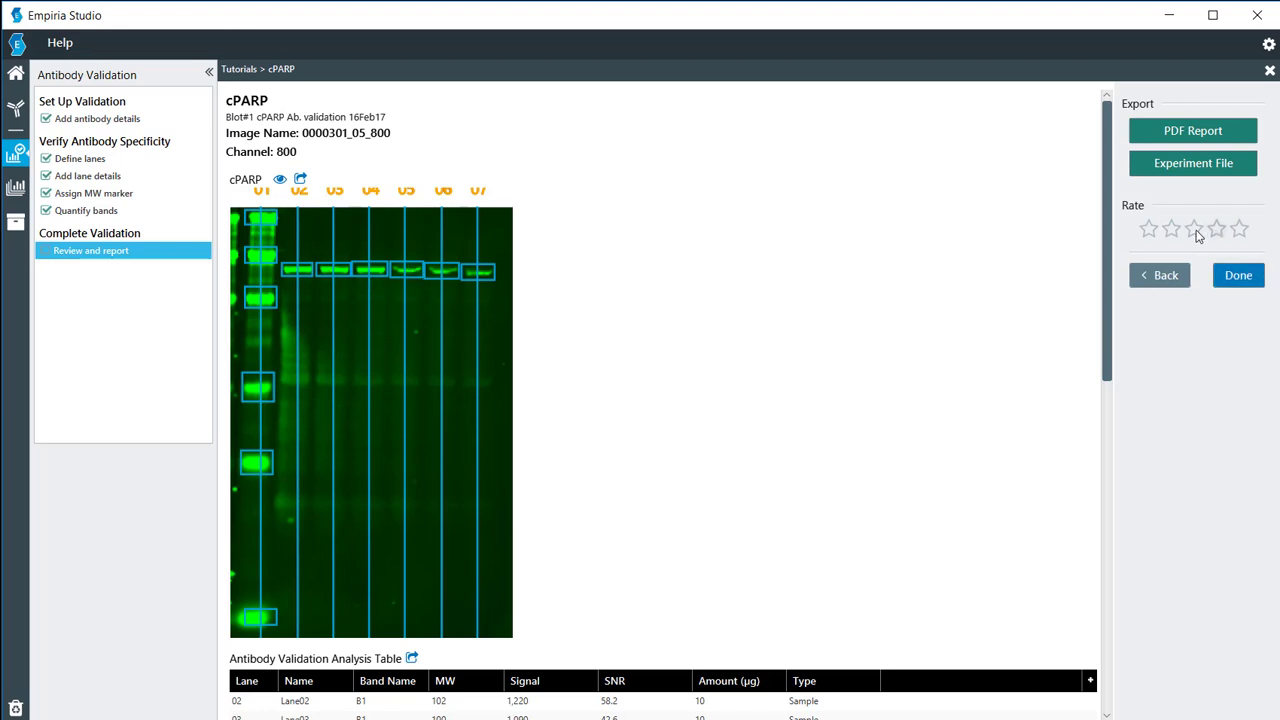
# Step: Rate the cPARP validation five stars and mark it done, returning to the Experiments list
pyautogui.click(1238, 228)
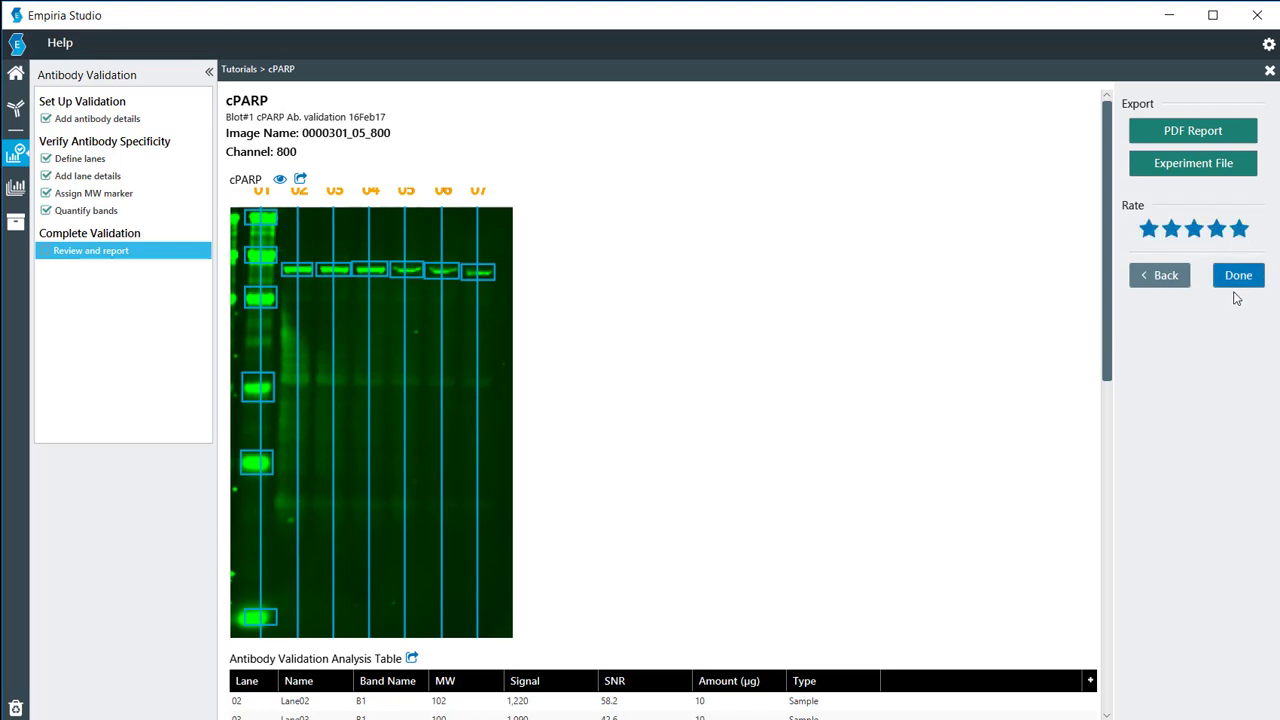
pyautogui.click(1238, 276)
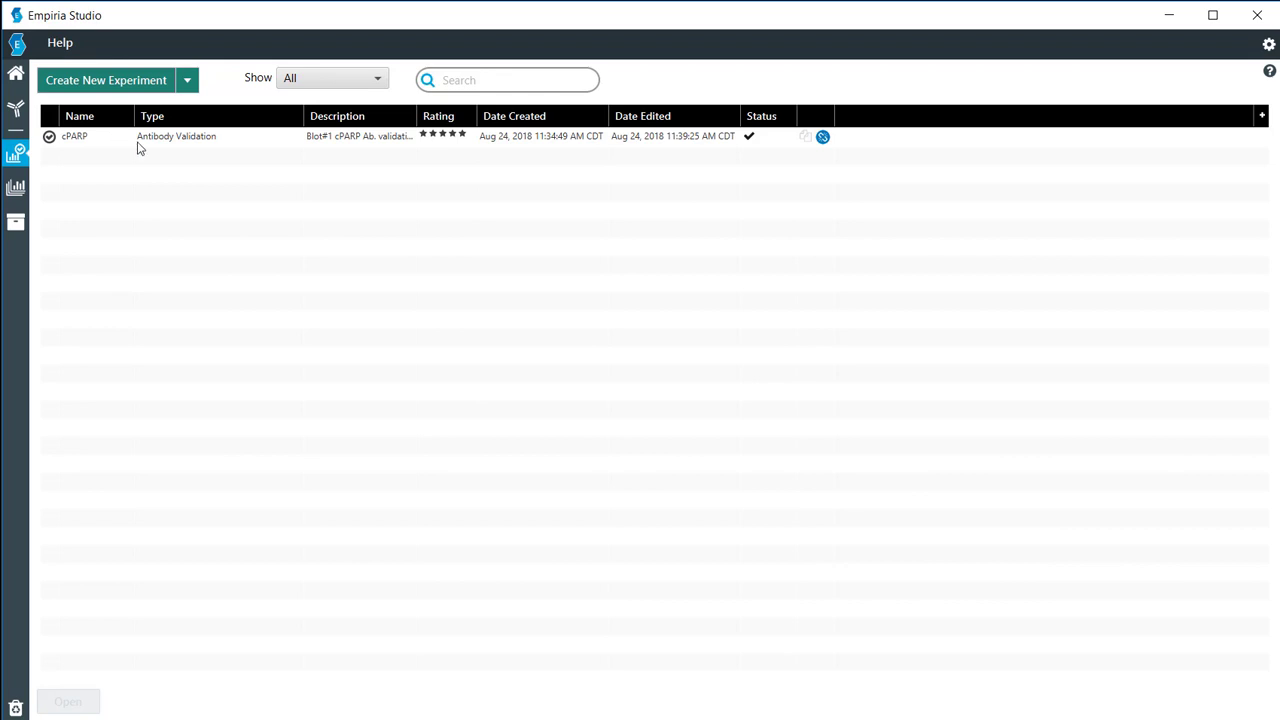
pyautogui.moveTo(104, 144)
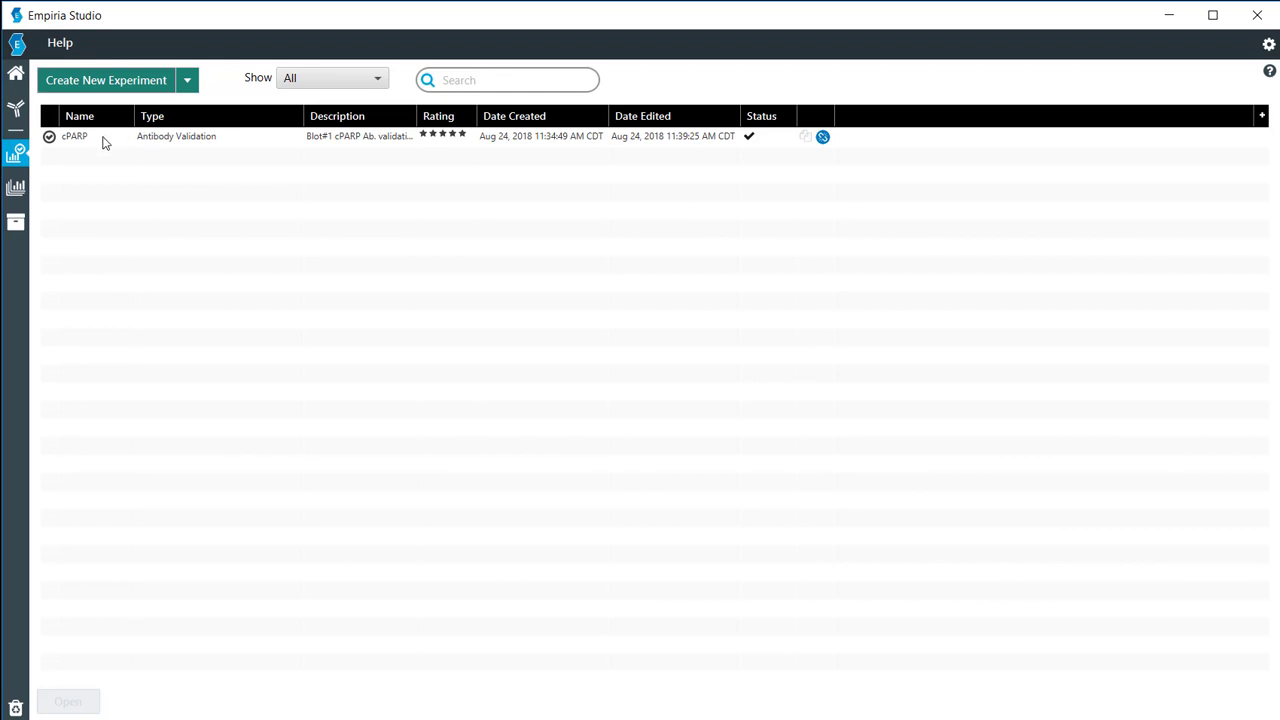